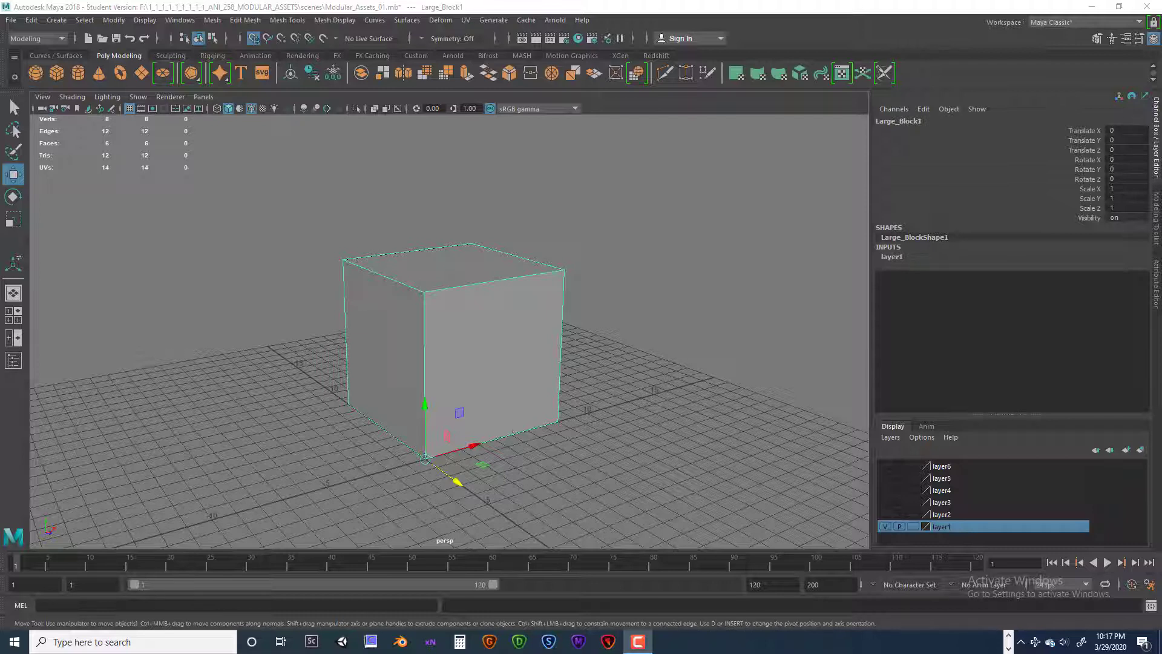
mouse_move(1083, 5)
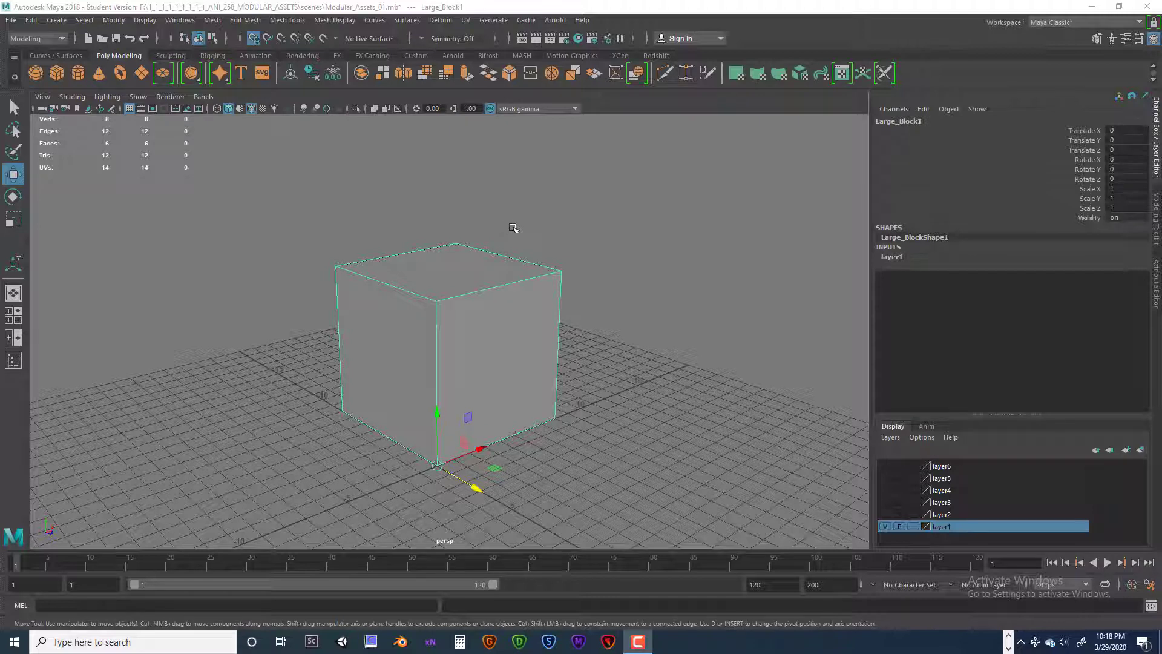
mouse_move(663, 316)
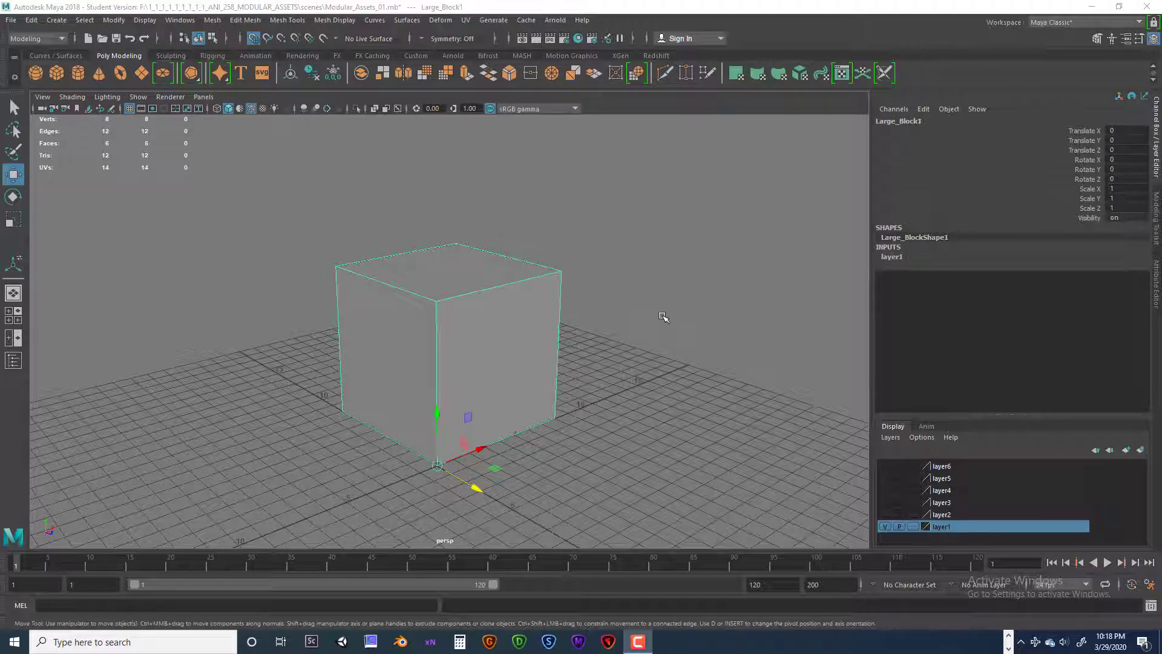
mouse_move(663, 317)
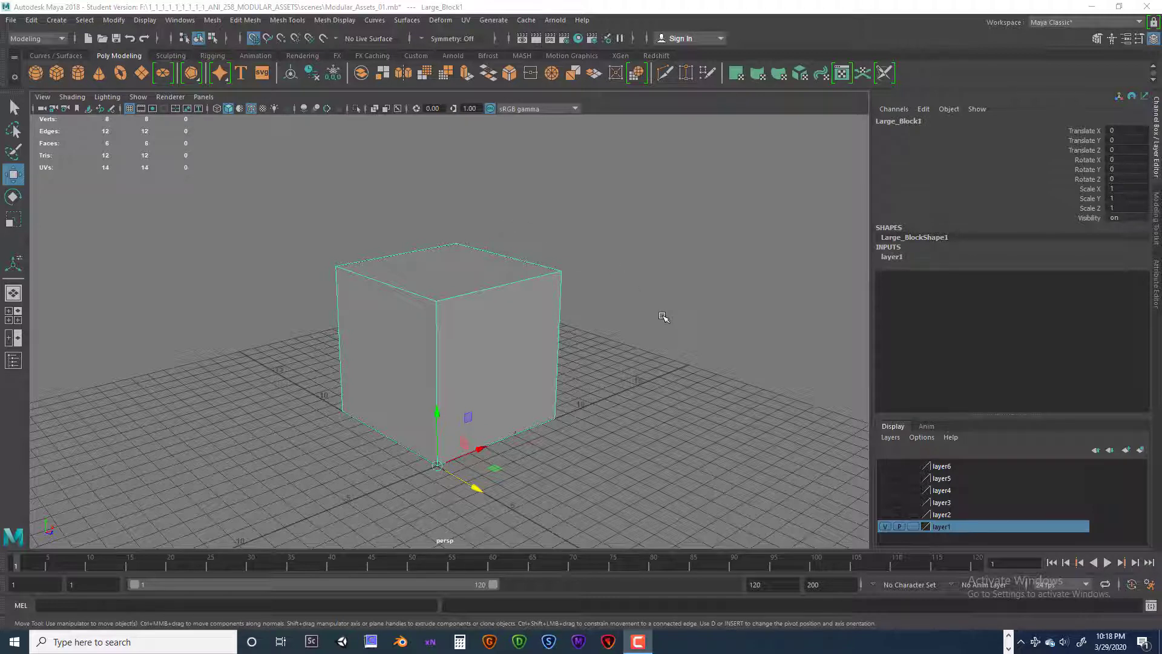
mouse_move(593, 375)
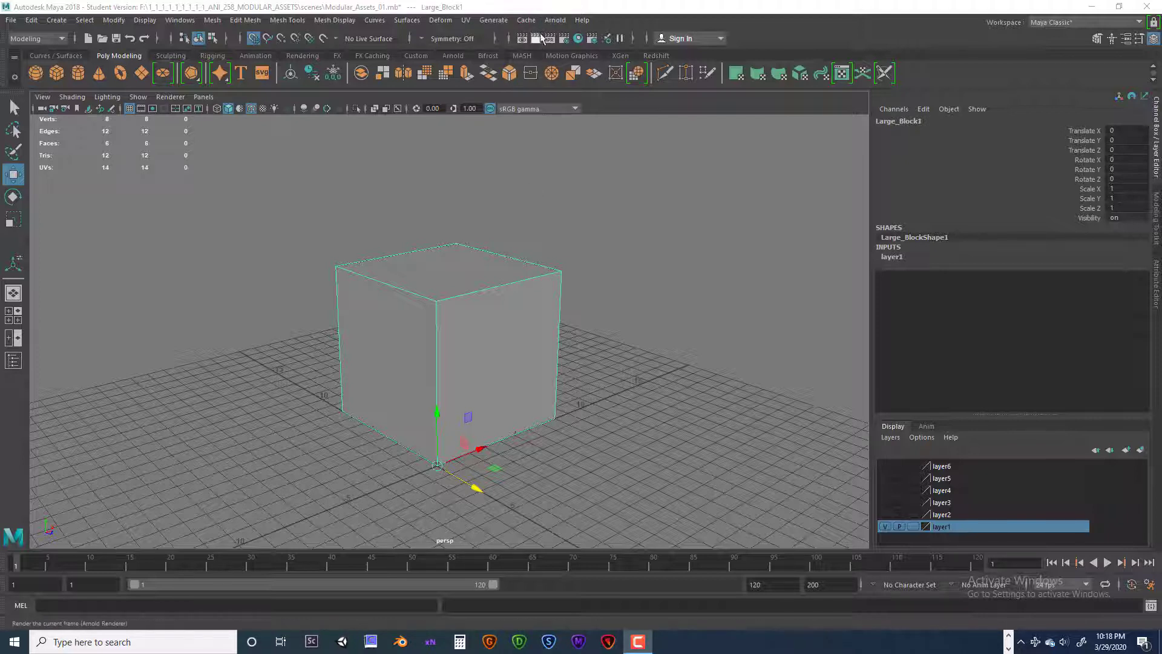
Open the UV Editor and UV Toolkit from the UV menu for Large_Block1
left_click(465, 20)
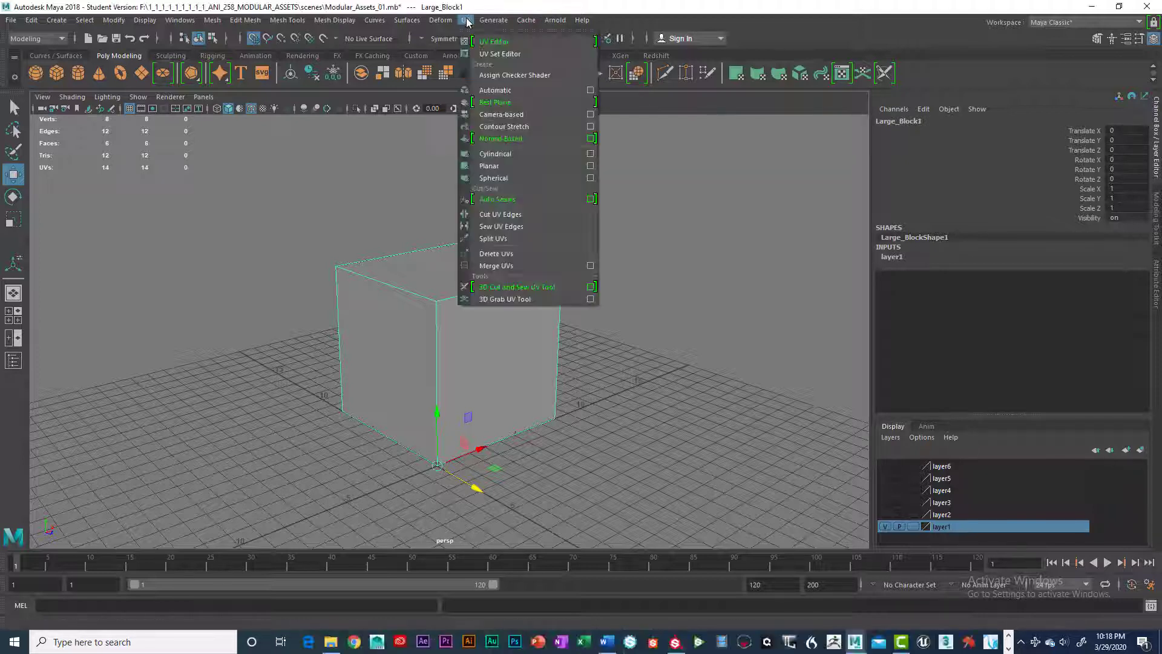
mouse_move(494, 42)
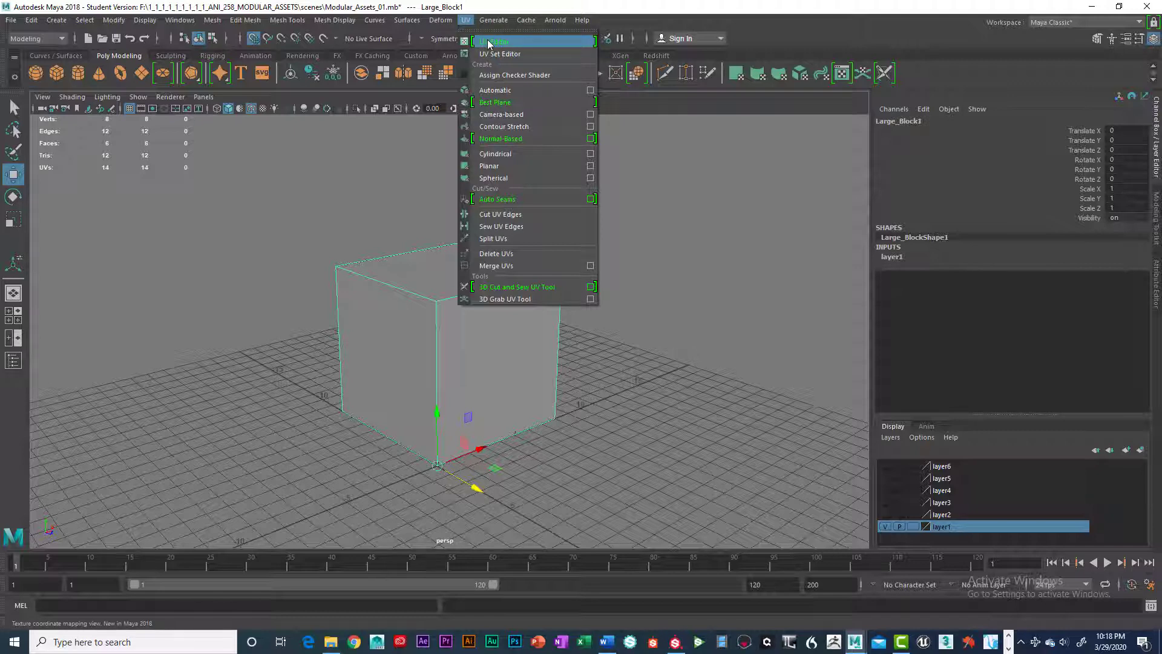
left_click(494, 41)
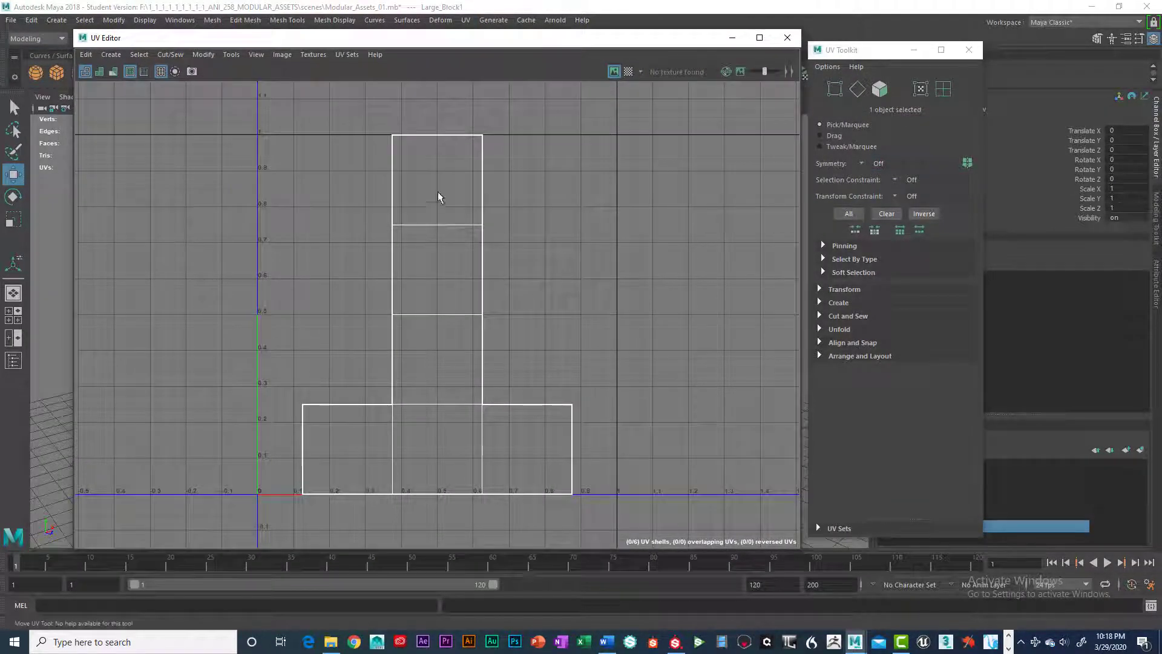
mouse_move(611, 123)
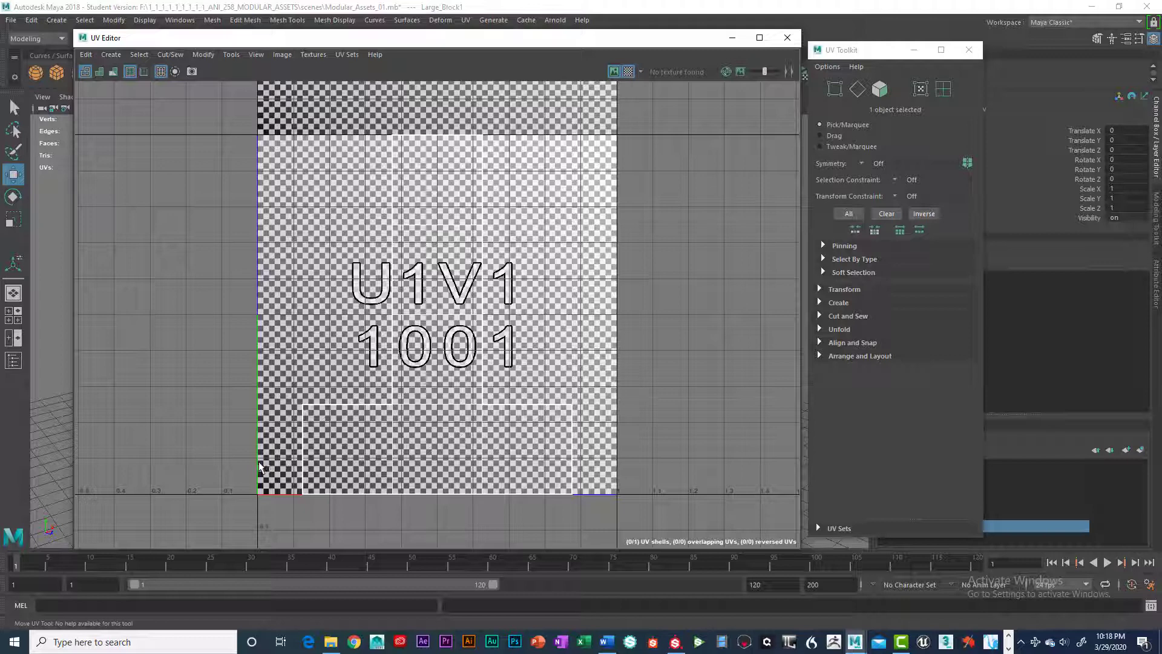
mouse_move(544, 146)
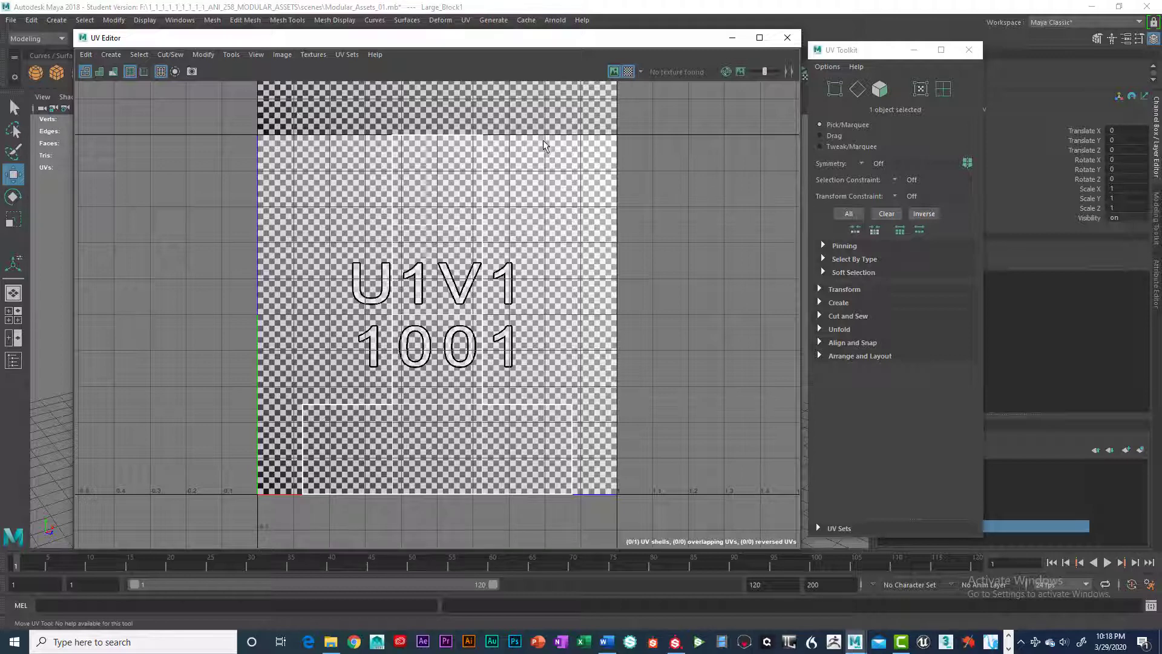
mouse_move(265, 448)
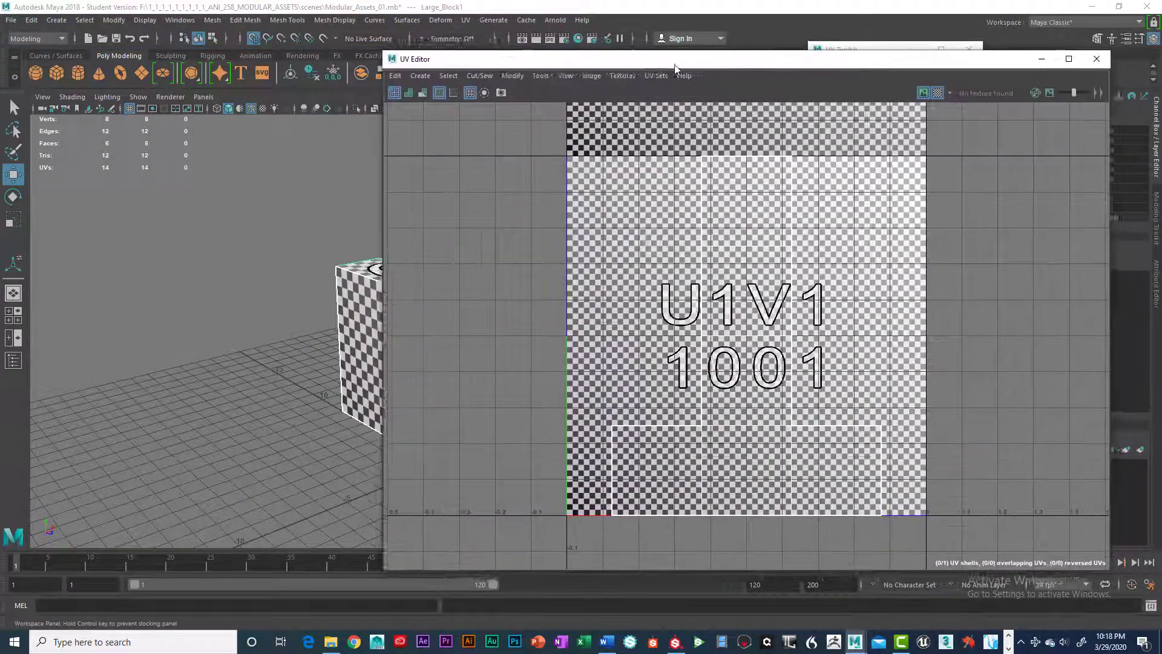
Place the UV Editor beside the viewport and bring up the component selection marking menu
left_click_drag(674, 67, 704, 74)
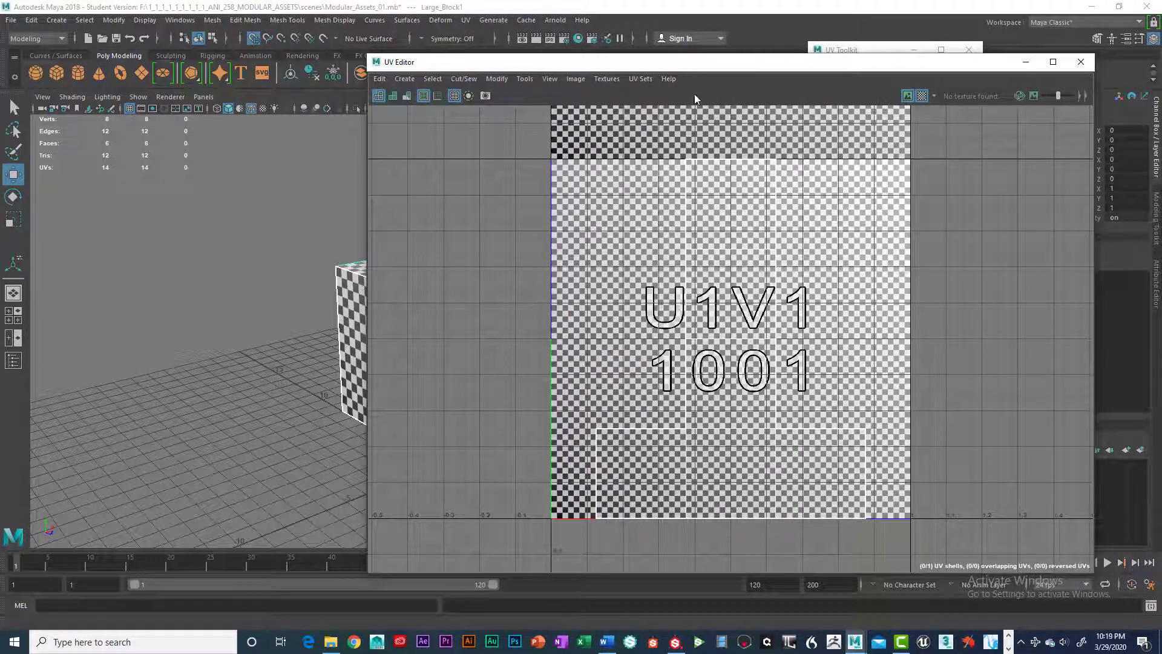
mouse_move(708, 138)
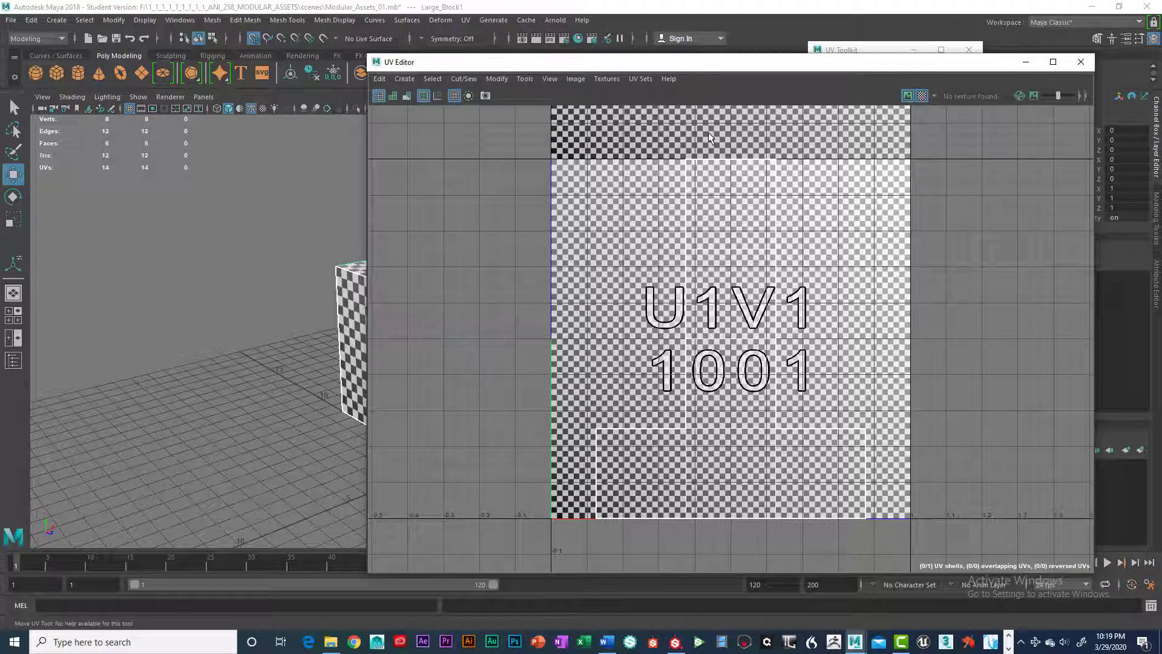
mouse_move(733, 178)
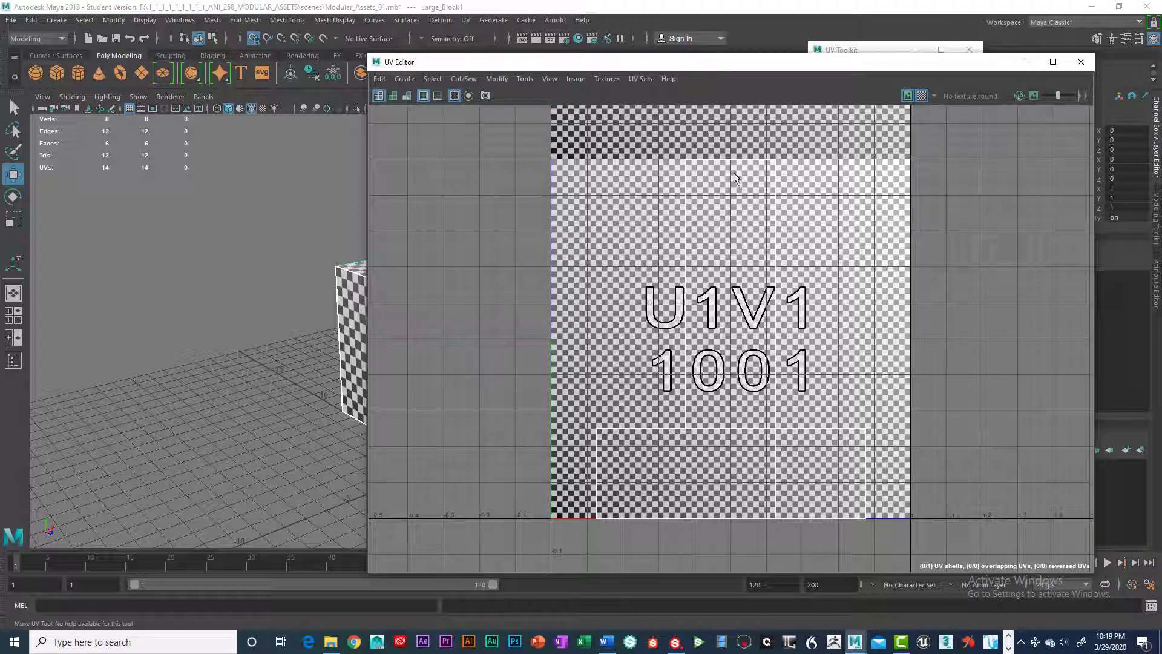
mouse_move(522, 159)
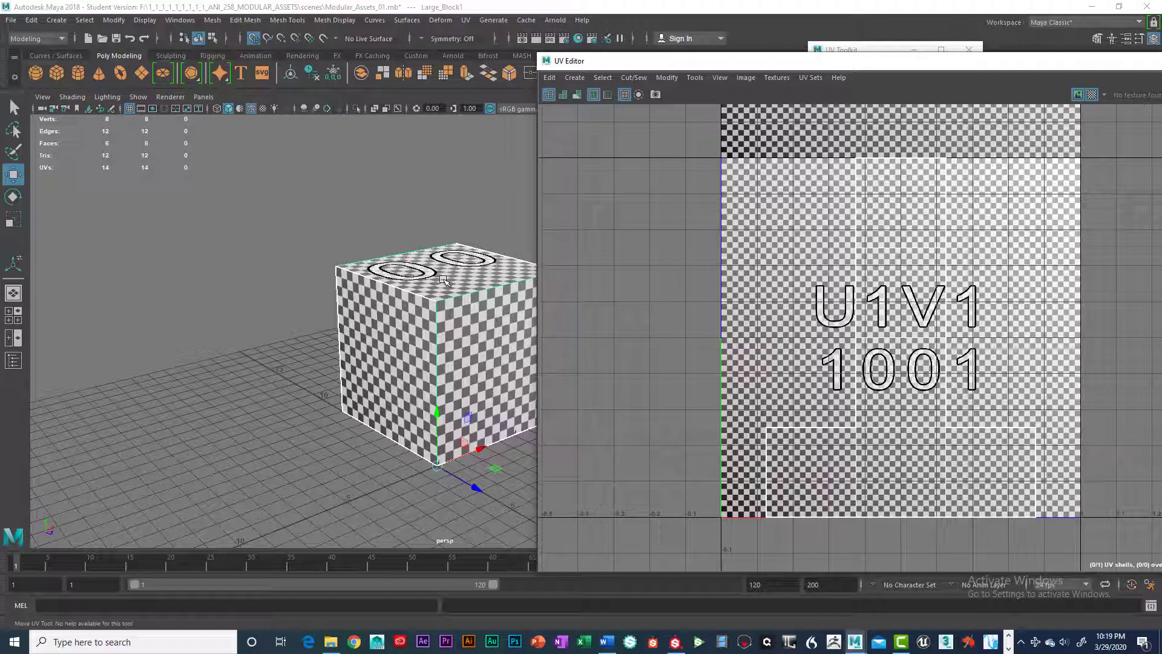
mouse_move(550, 308)
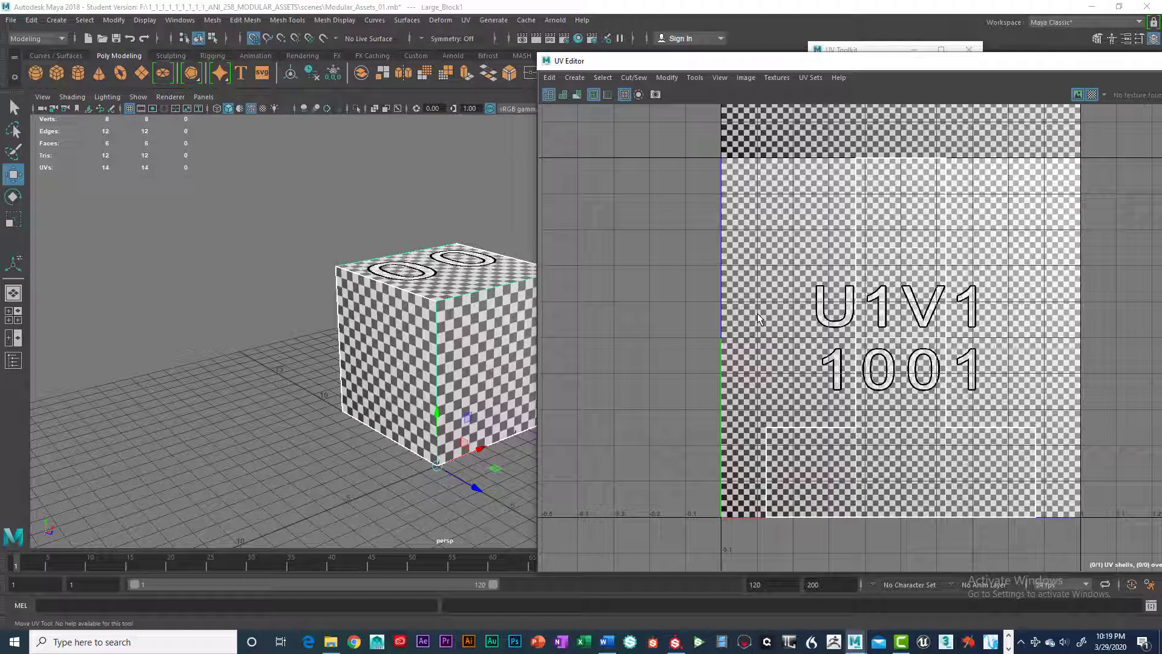
mouse_move(837, 105)
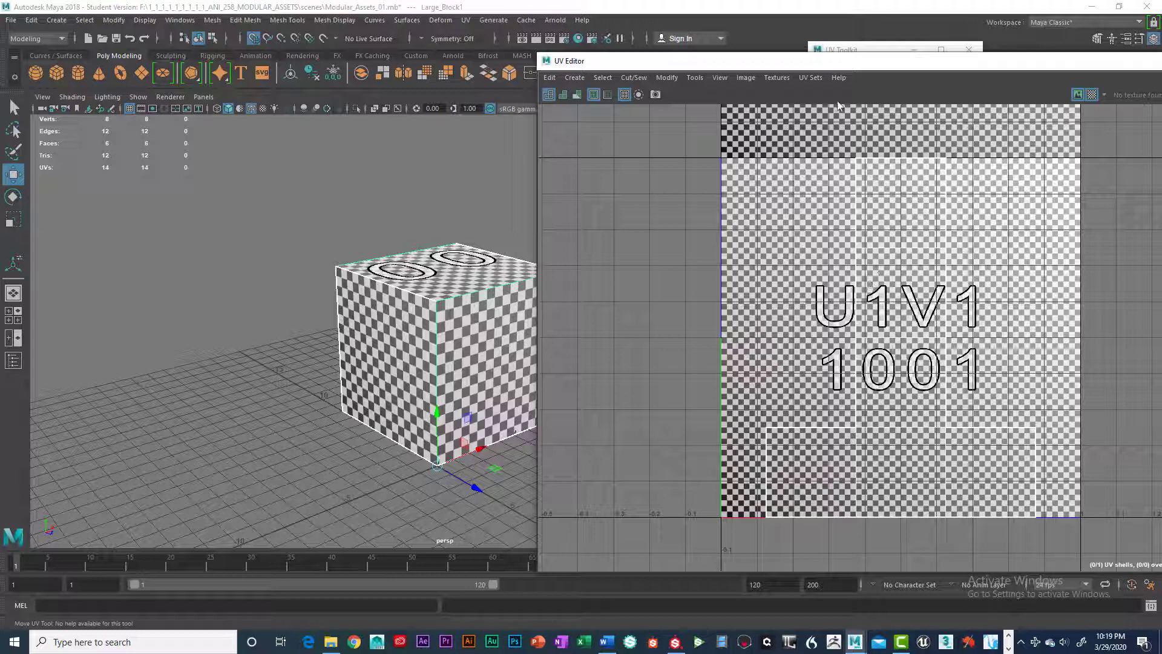
right_click(881, 211)
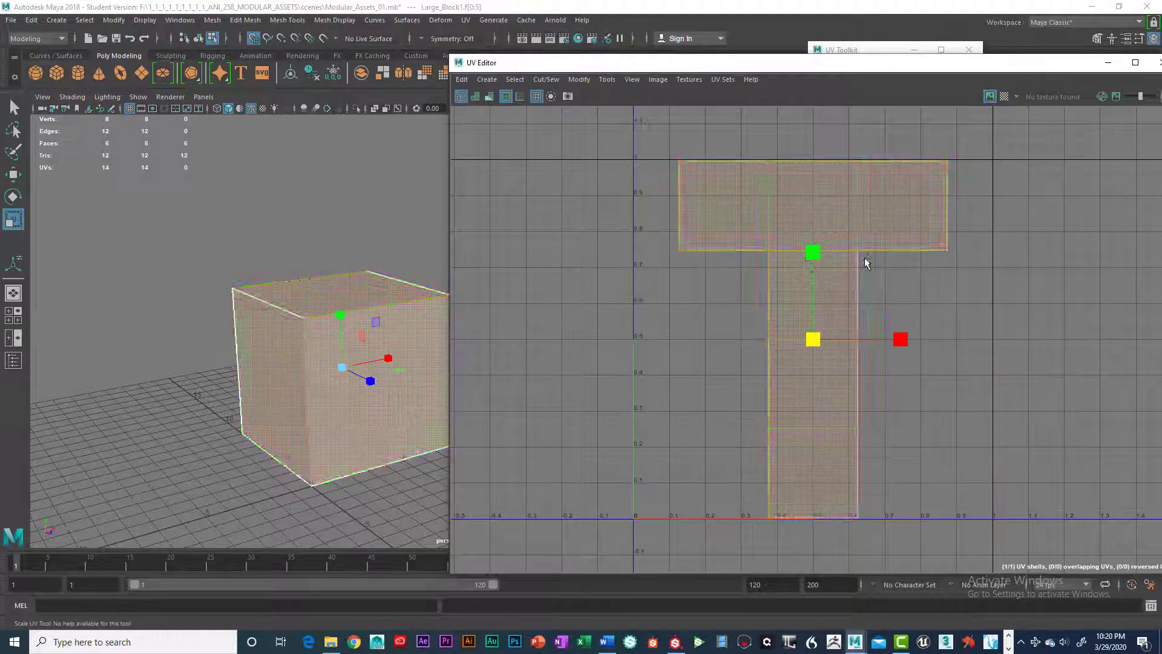
Turn the checker map display back on and move the UV Editor window aside
left_click(912, 389)
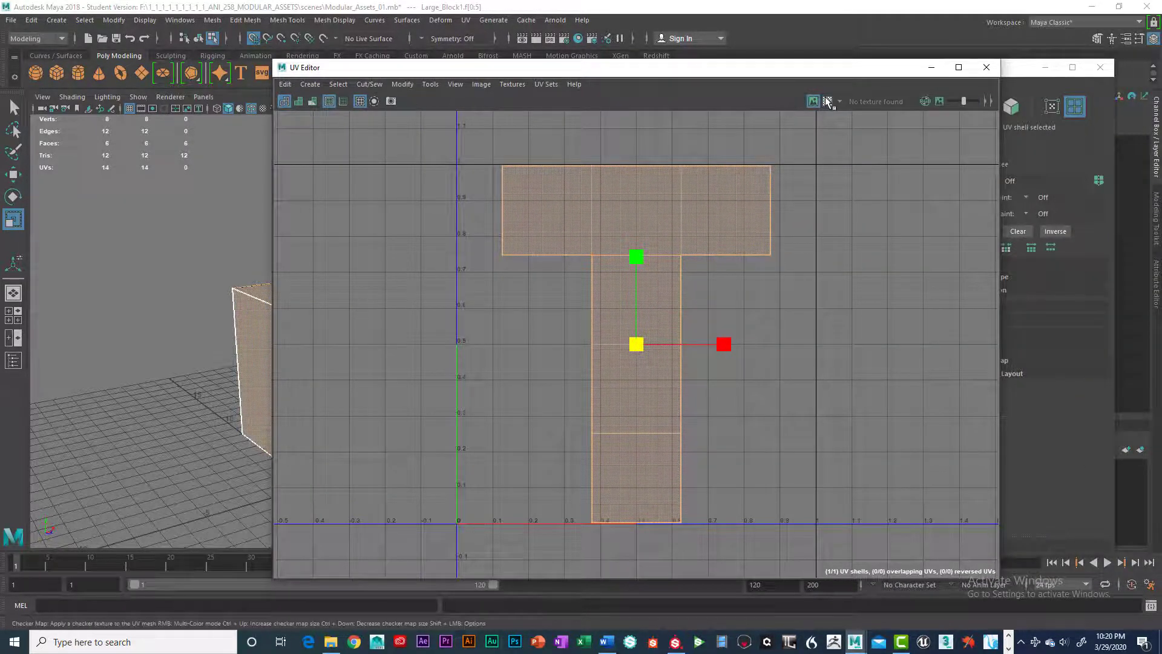
left_click(827, 101)
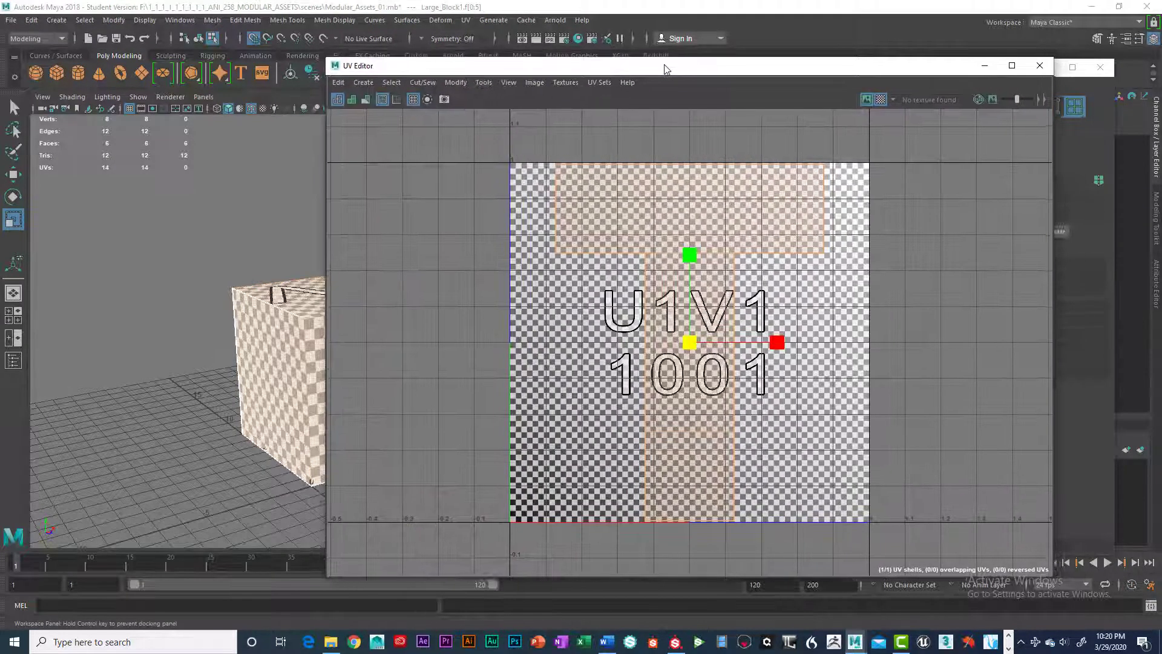
left_click_drag(664, 65, 700, 58)
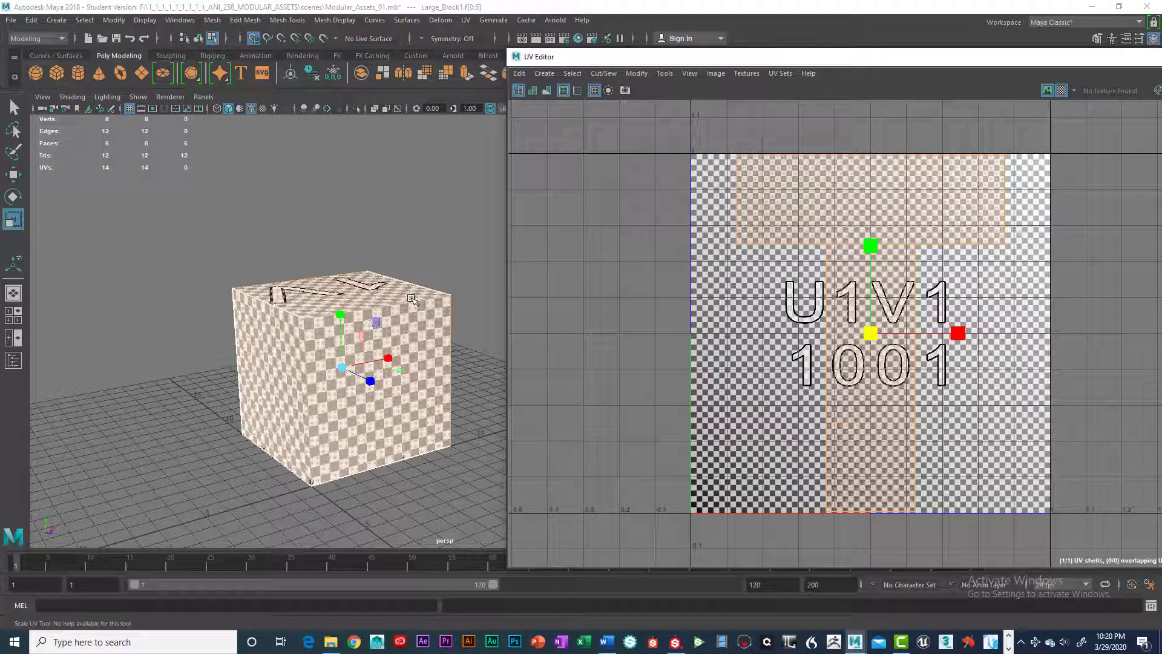
mouse_move(363, 373)
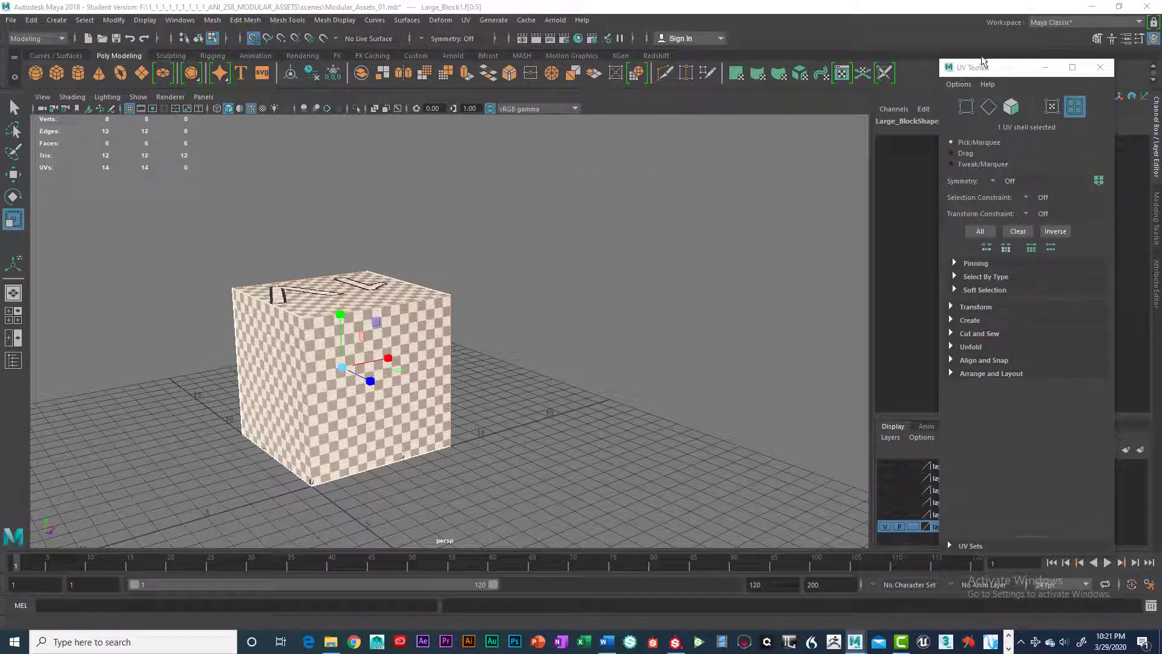
Close the UV Toolkit, return to Object Mode, and hide layer1 containing the large block
left_click(1099, 68)
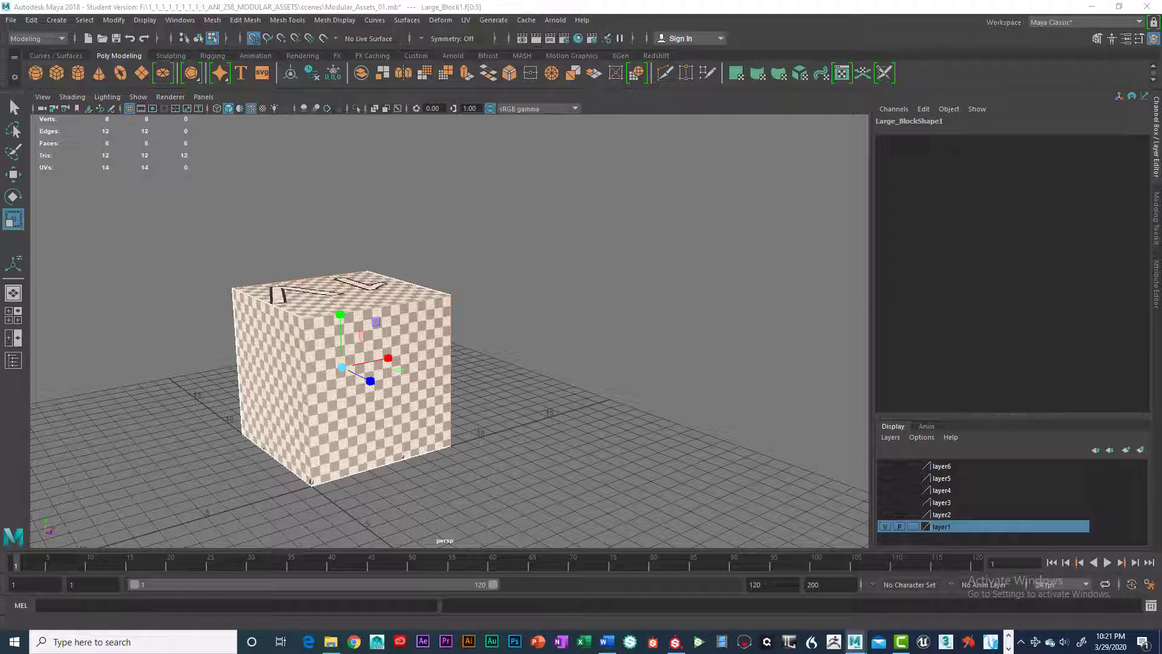
key("r")
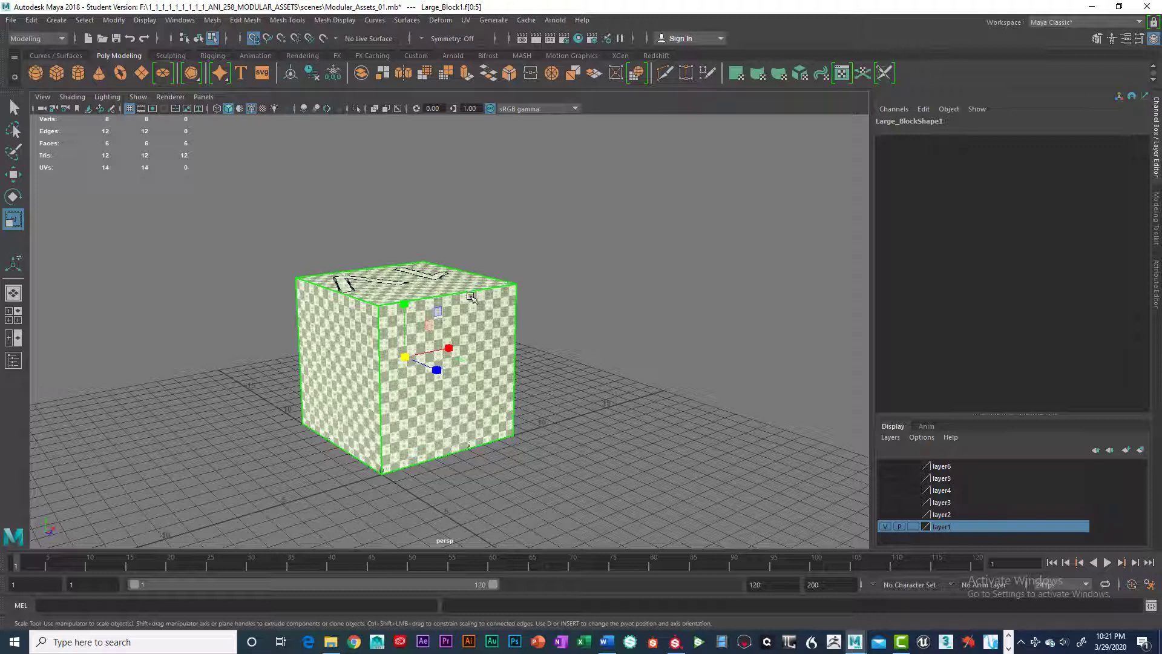
right_click(474, 303)
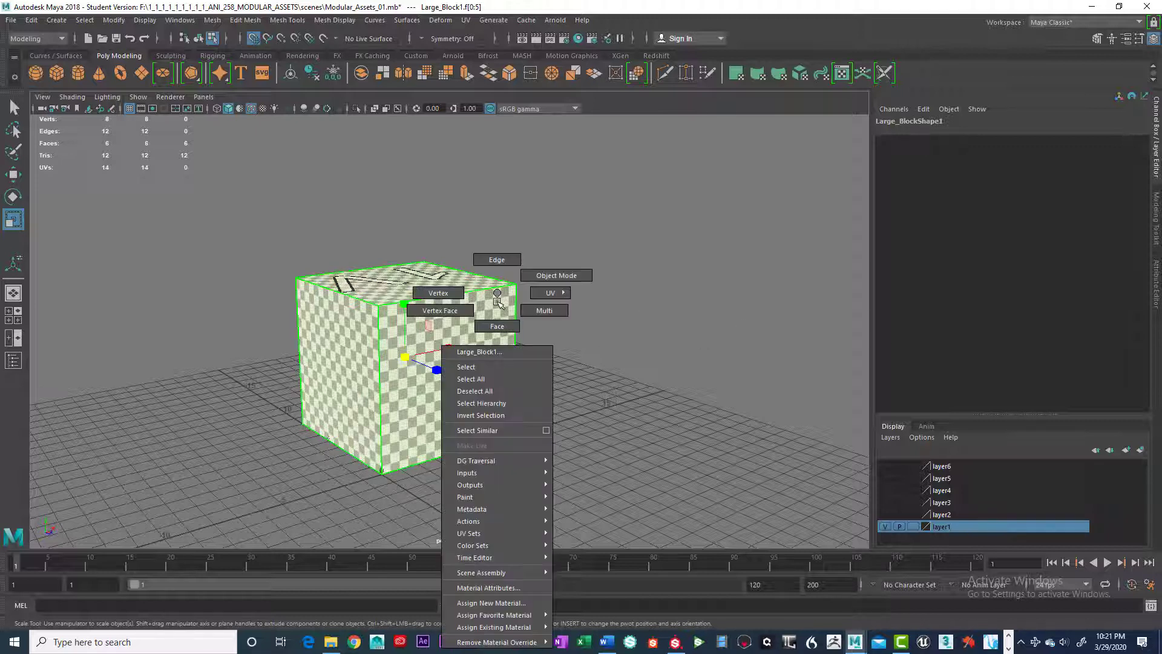
left_click(556, 275)
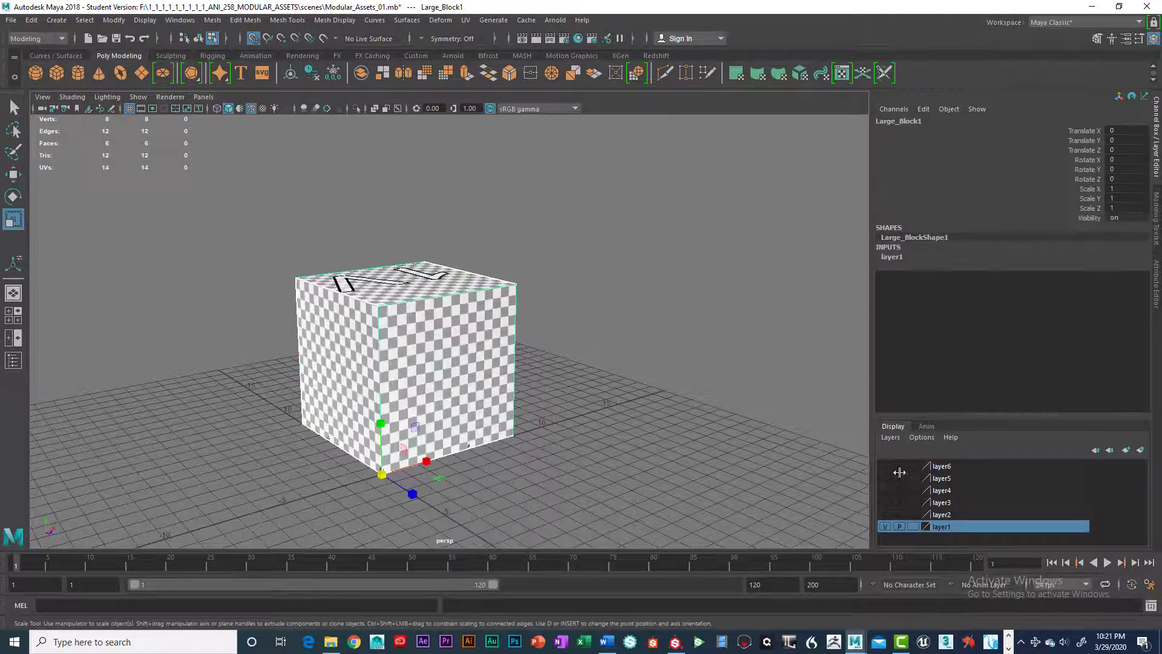
left_click(884, 526)
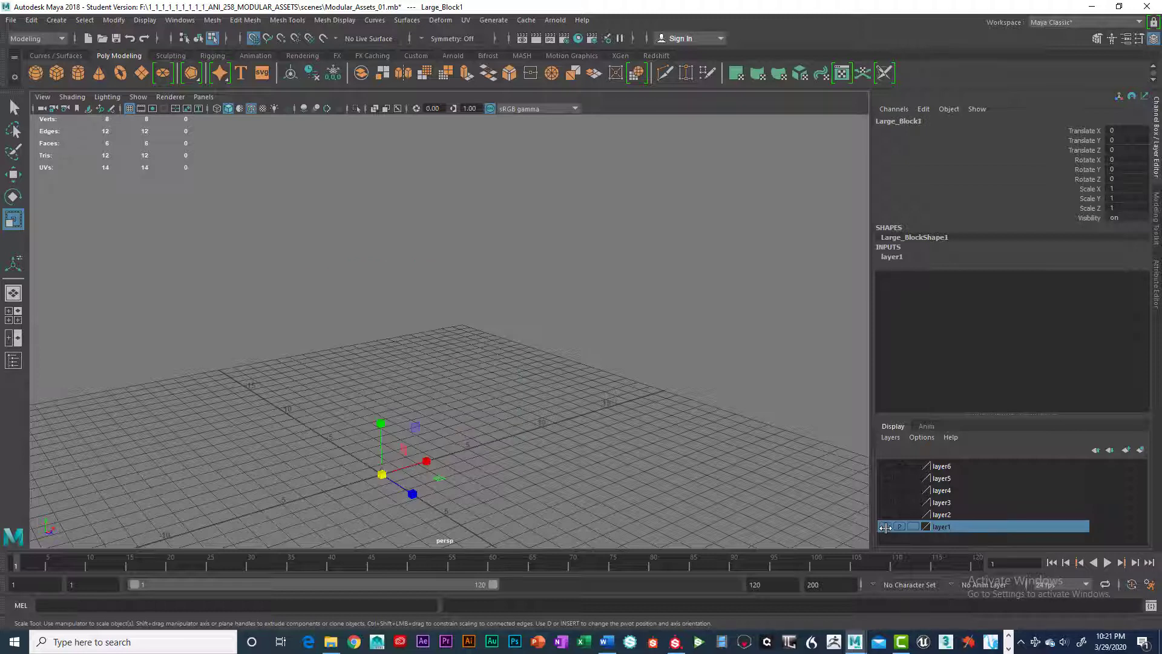
left_click(885, 526)
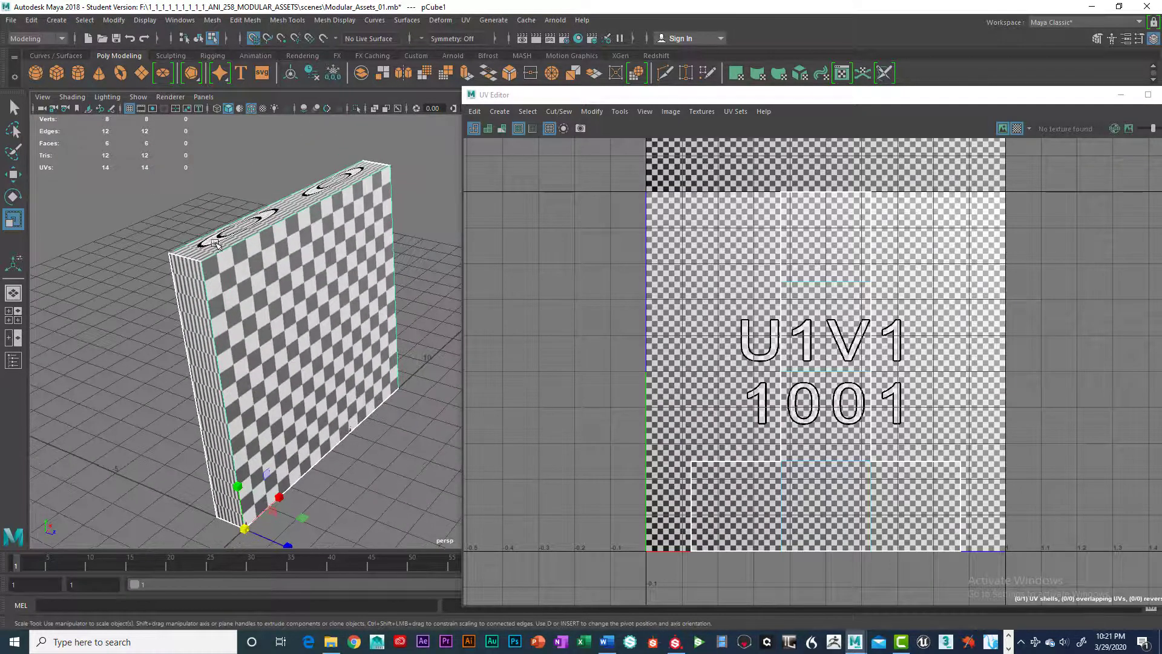
Apply automatic UV mapping to the pCube1 slab, producing six shells
left_click_drag(259, 333, 222, 296)
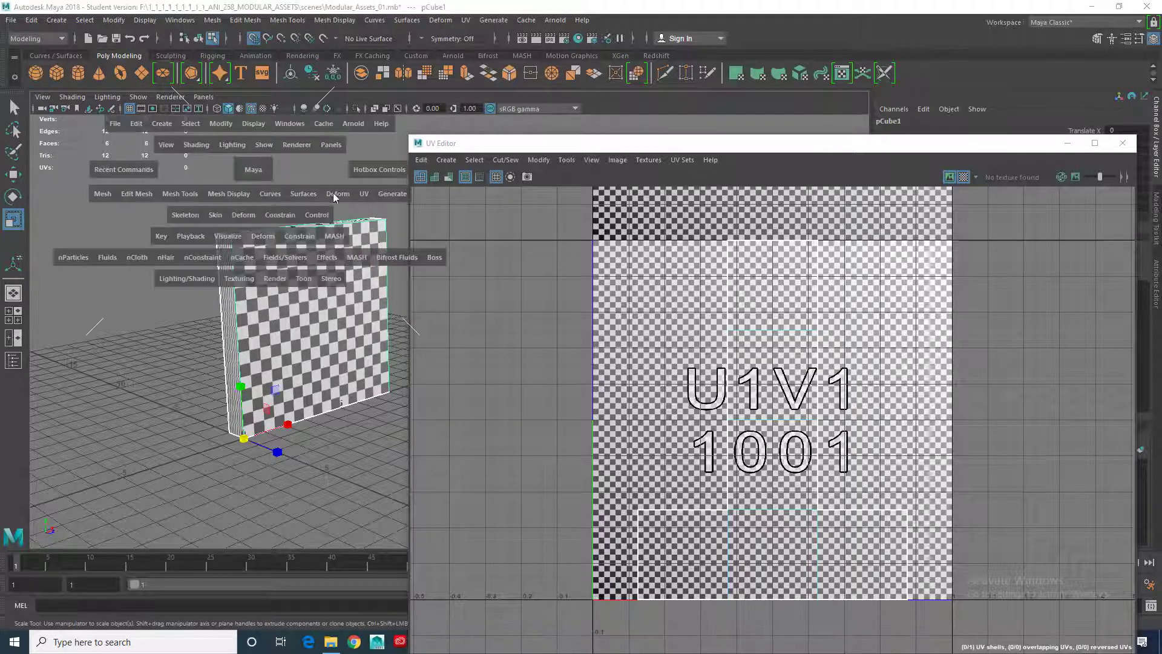
left_click(363, 194)
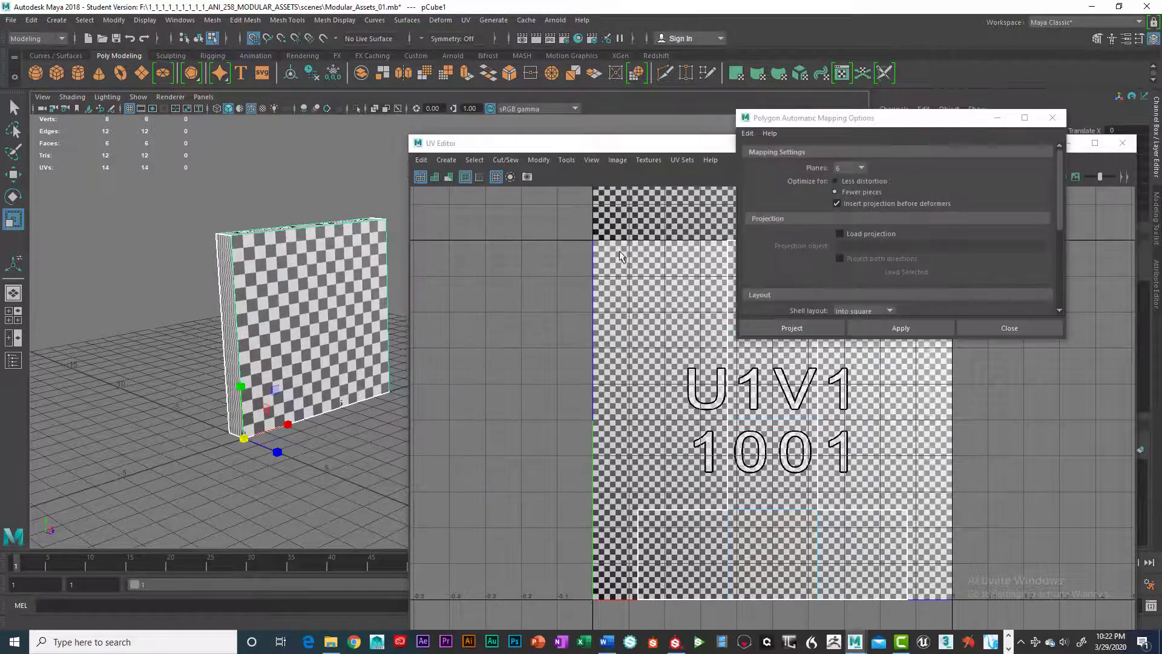
left_click(747, 132)
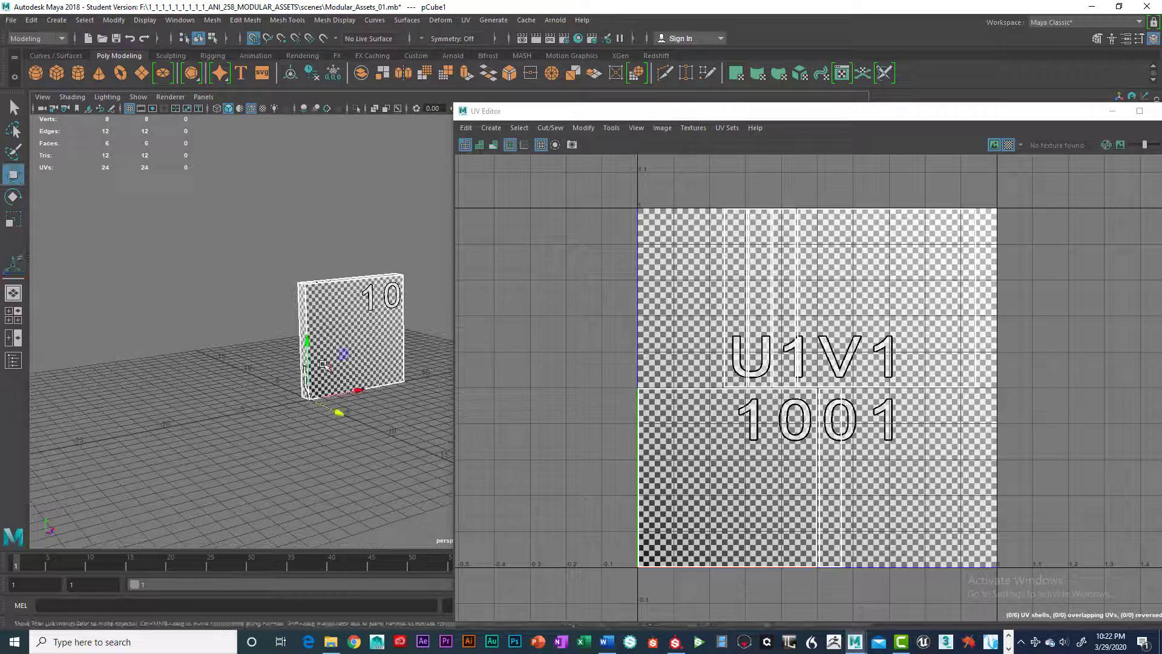
Move the slab aside and select the large block to show its UV shells
left_click_drag(349, 337, 182, 359)
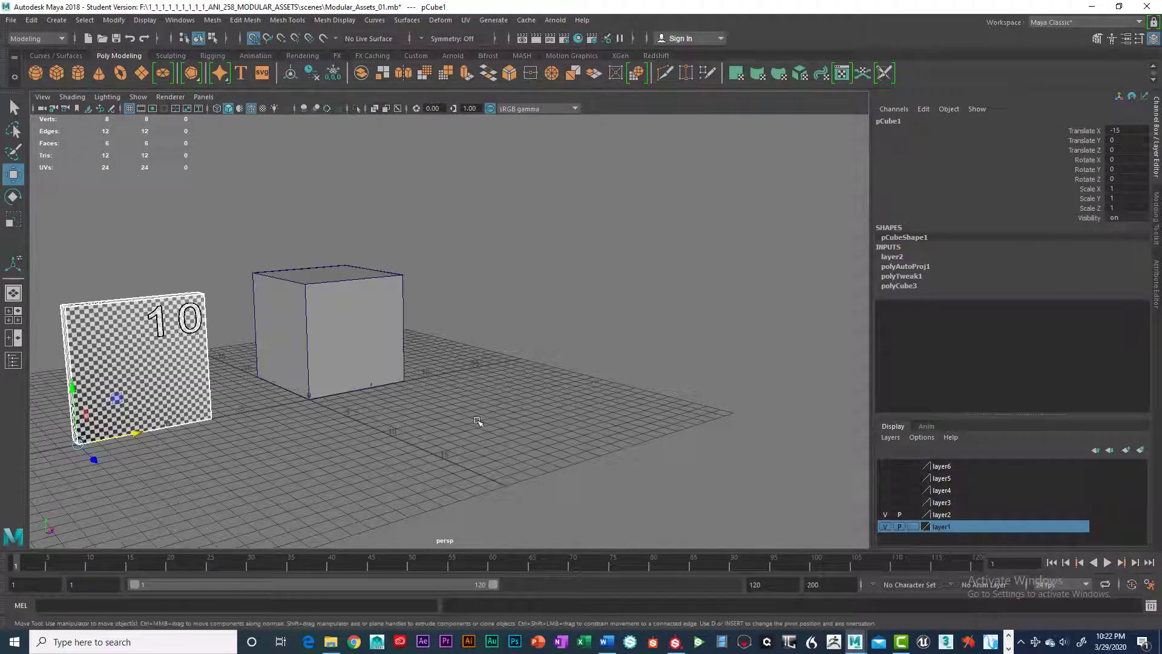
left_click(326, 326)
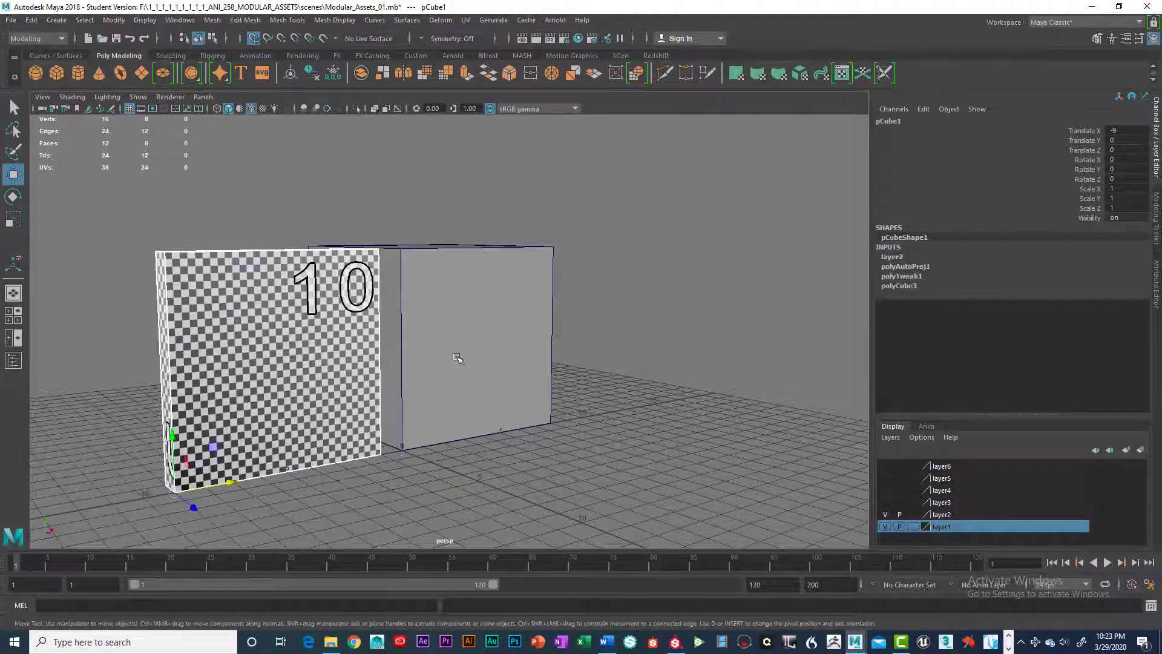
left_click(467, 341)
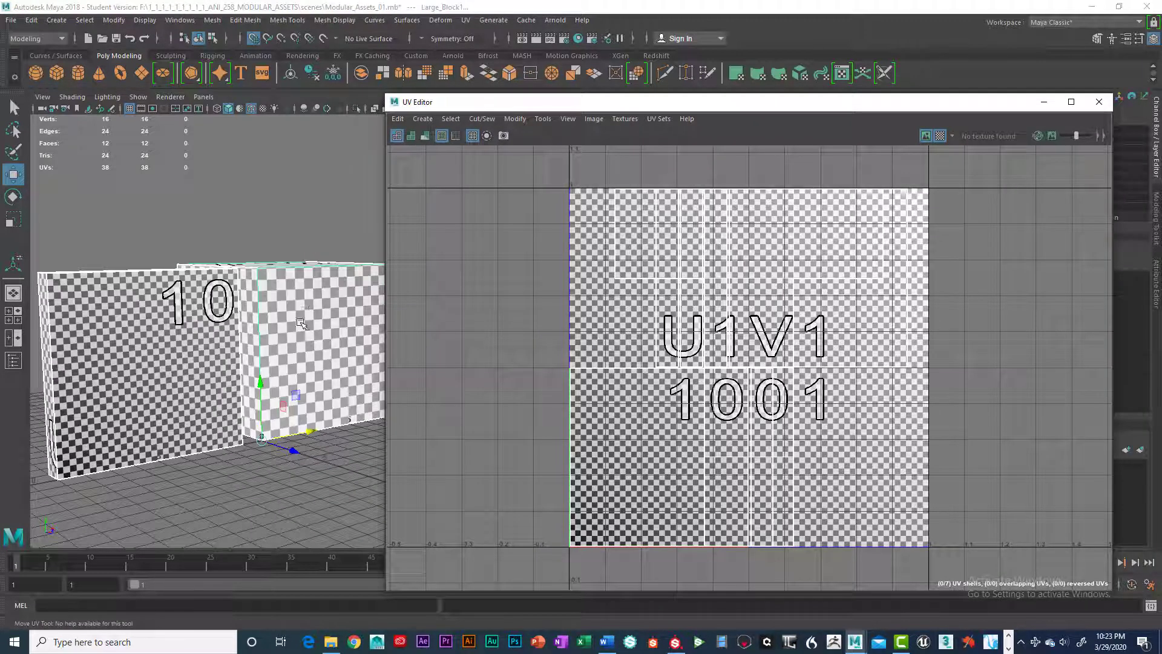
mouse_move(311, 313)
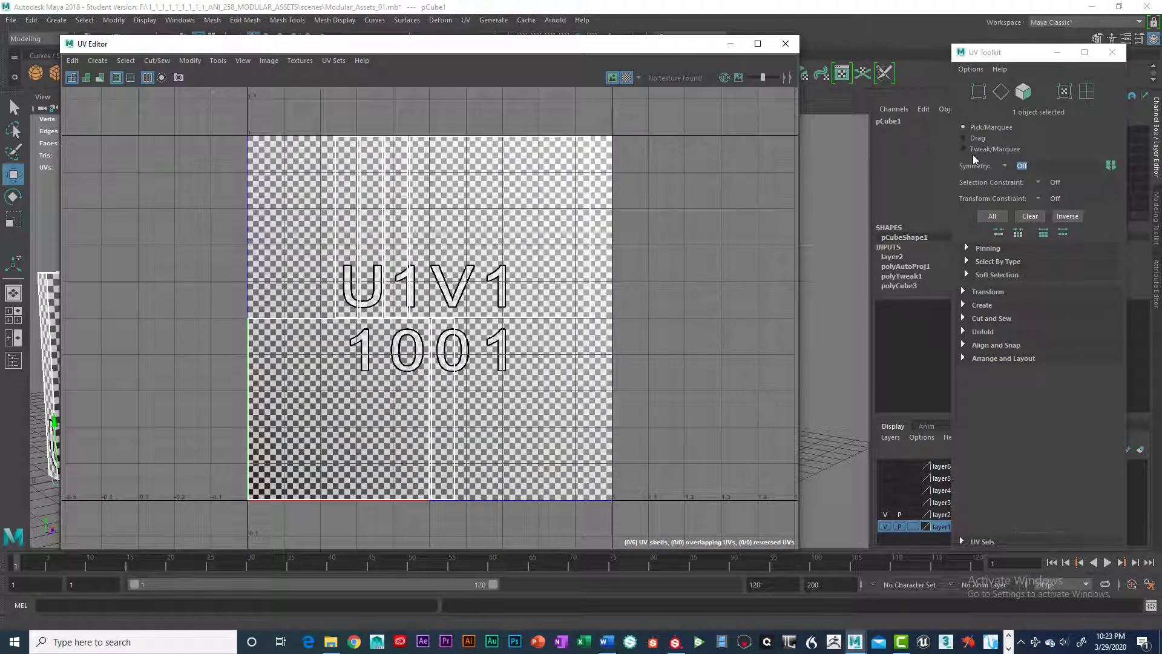
Expand Transform and measure texel density for the large block (21.78) and the panel
left_click(988, 291)
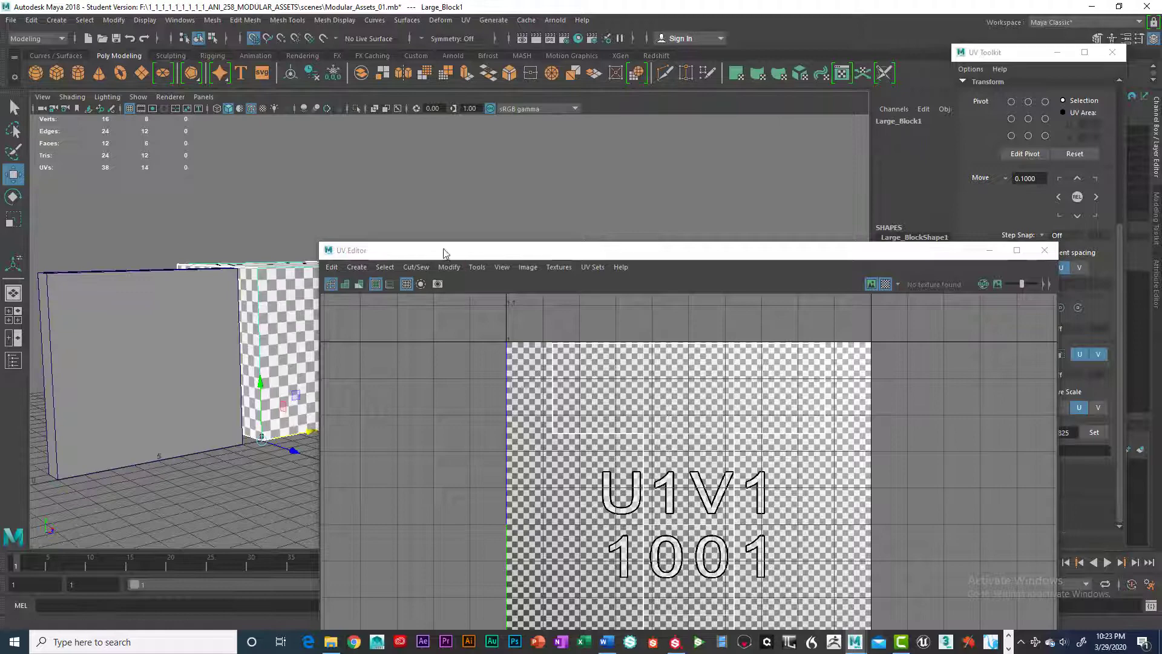
left_click_drag(444, 250, 667, 166)
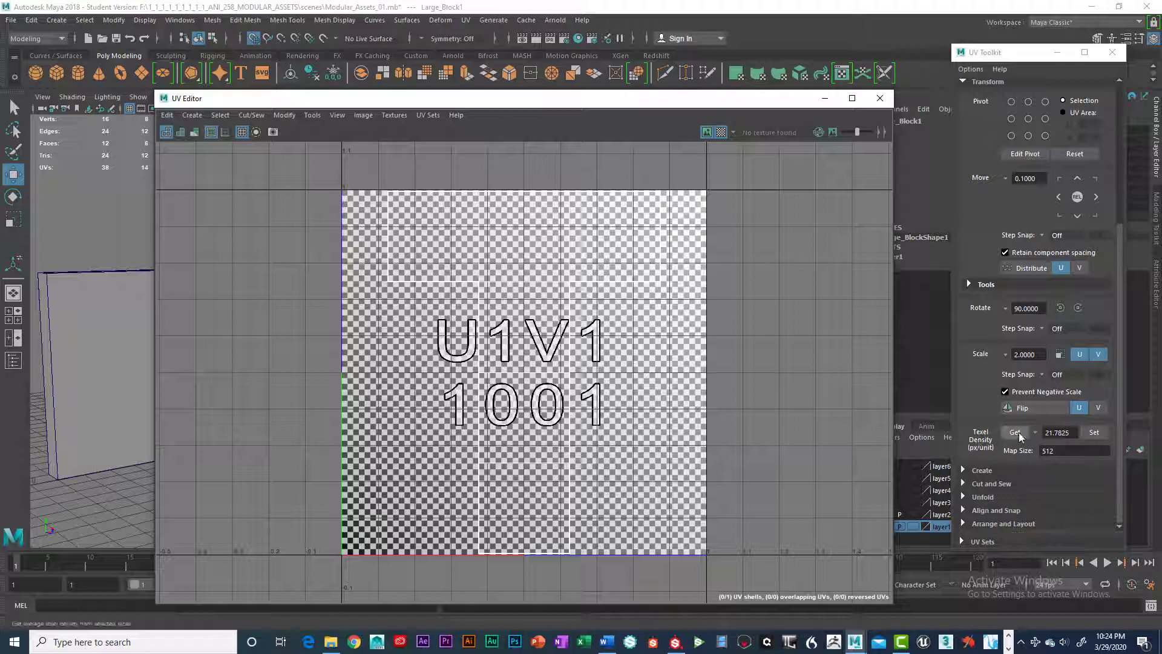
left_click(1014, 432)
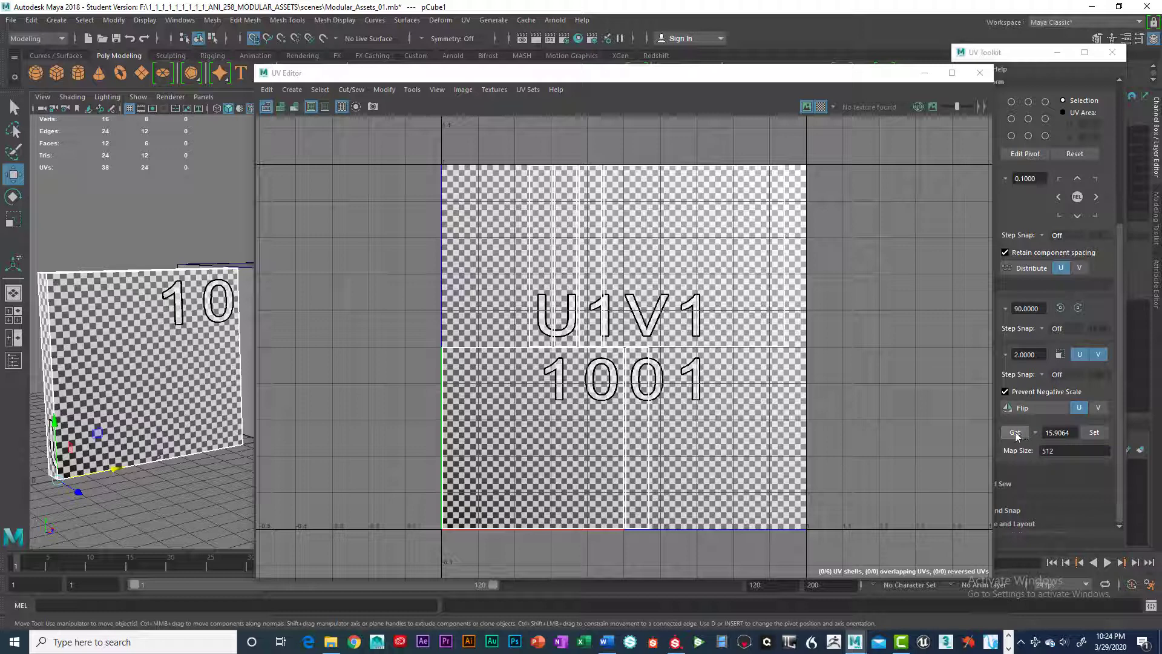
left_click(1013, 432)
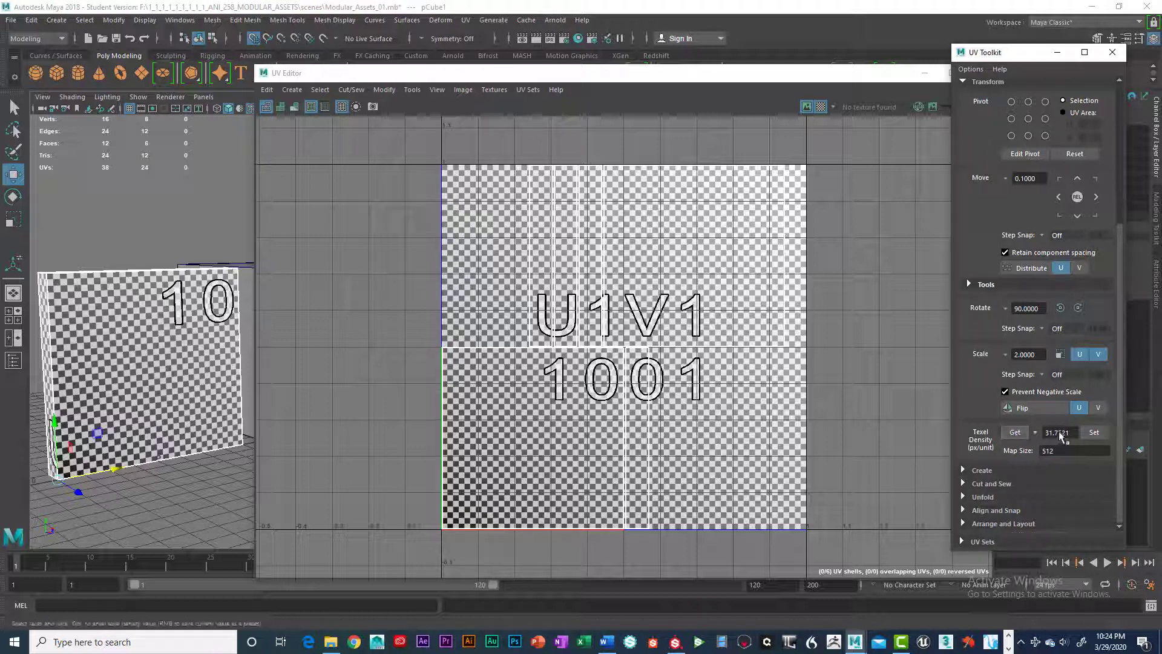
mouse_move(1060, 436)
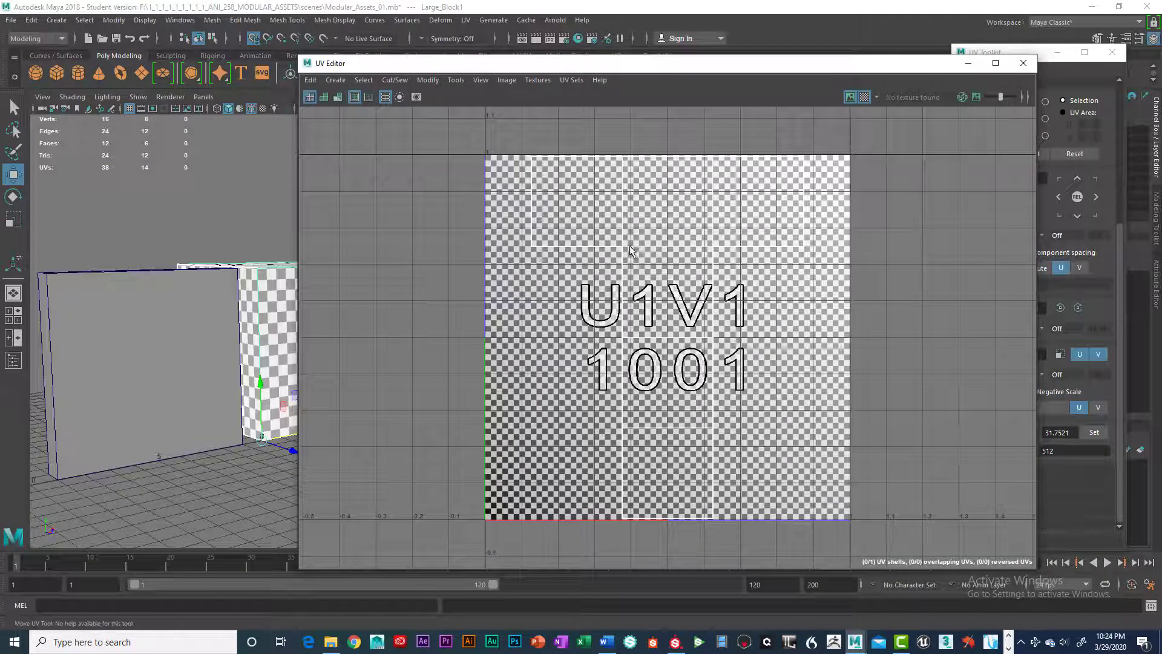
Select the pCube1 slab to read its 15.9064 px/unit texel density
left_click(12, 195)
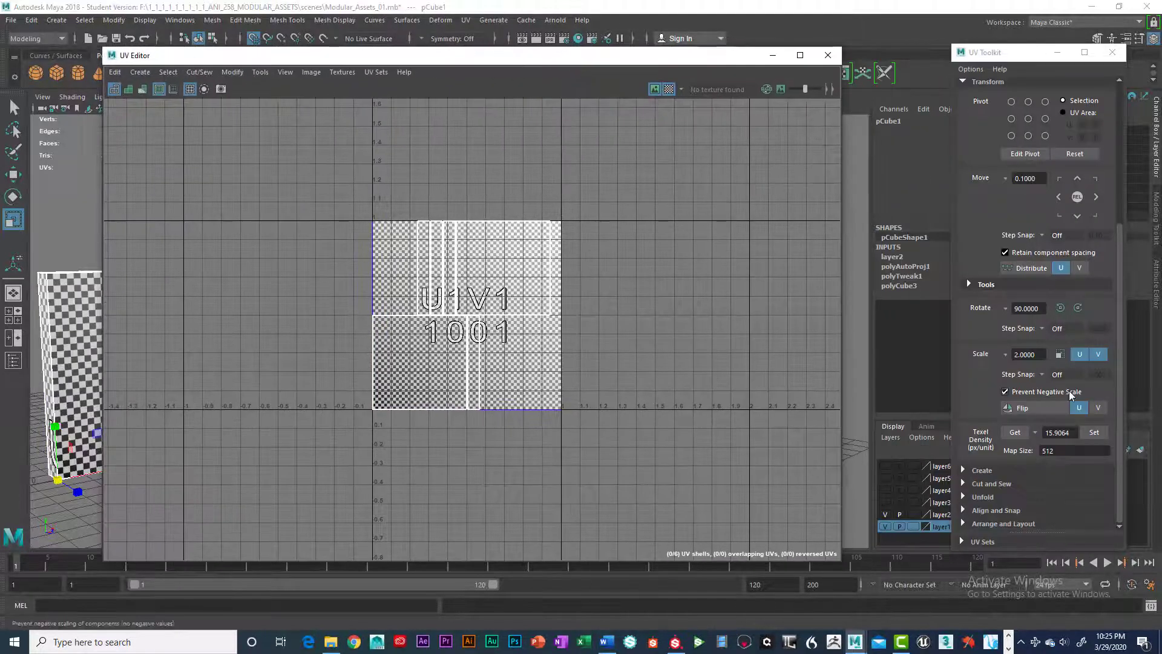
Set Large_Block1's texel density to 15.9064, shrinking its UV shells
left_click(1093, 432)
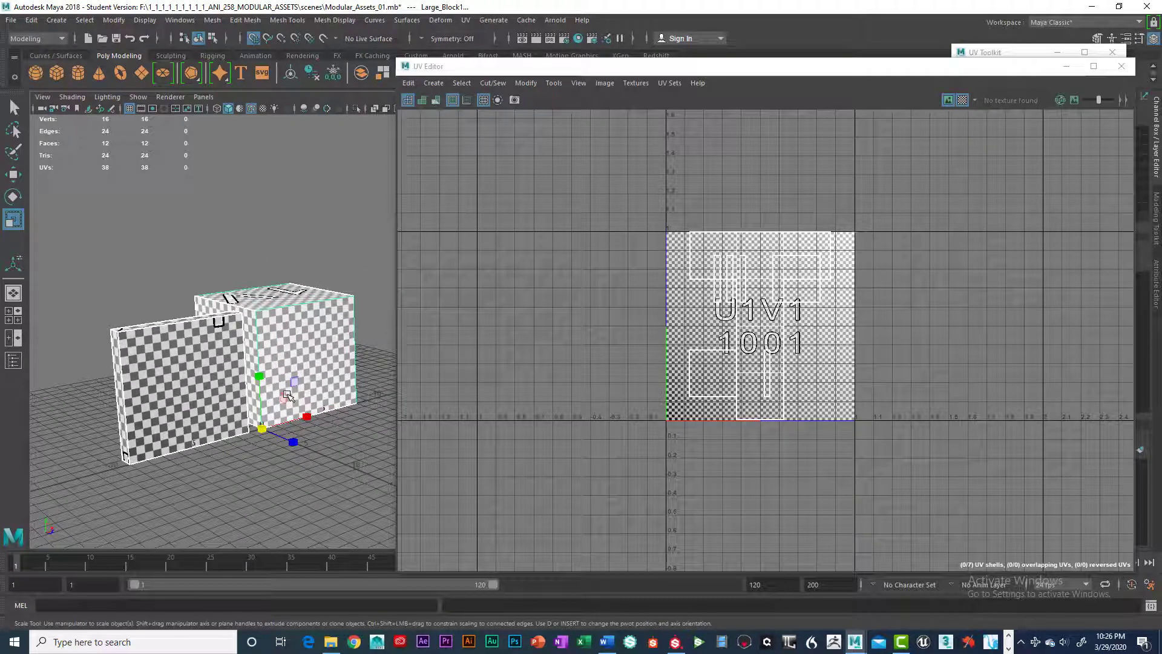
mouse_move(518, 359)
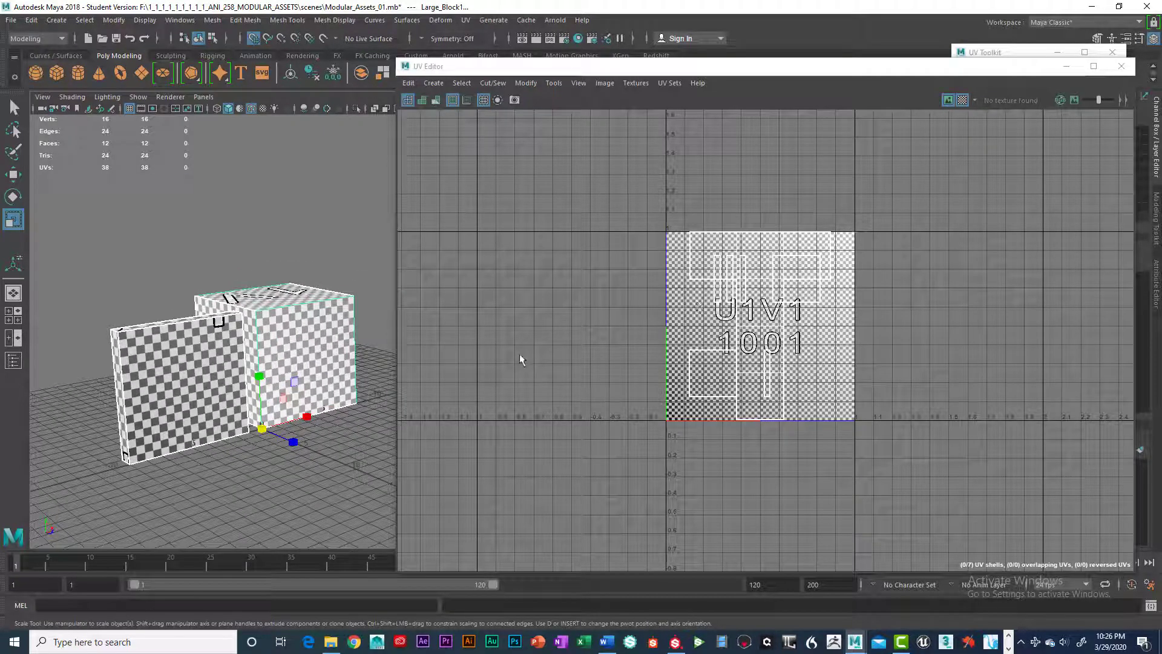
mouse_move(696, 341)
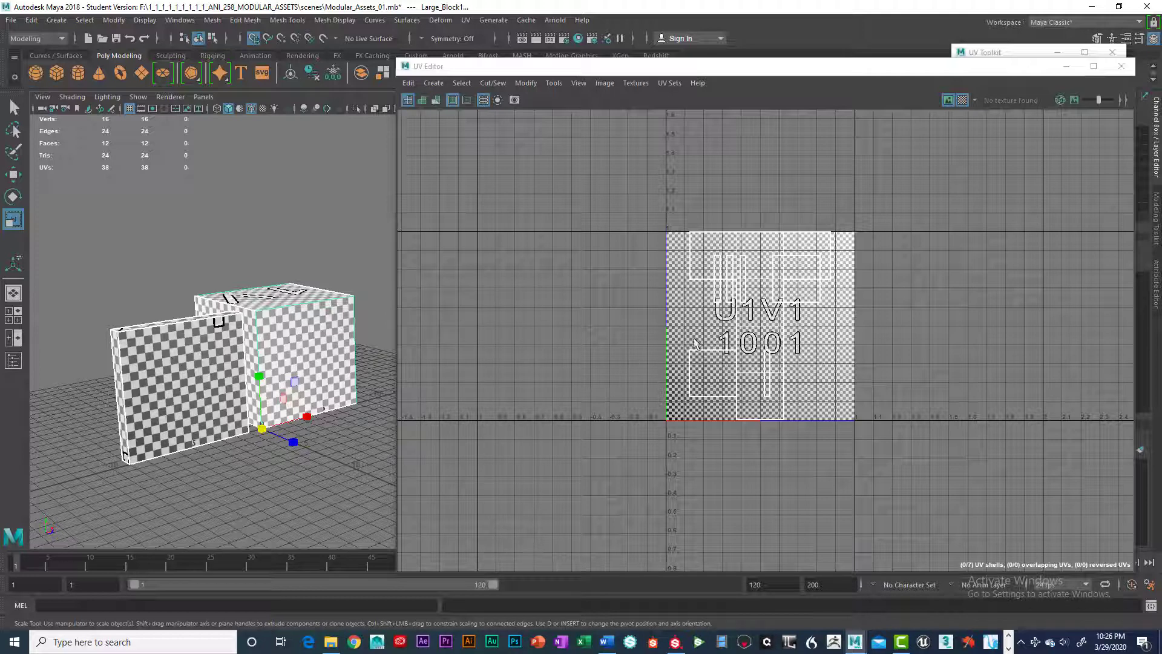
mouse_move(815, 276)
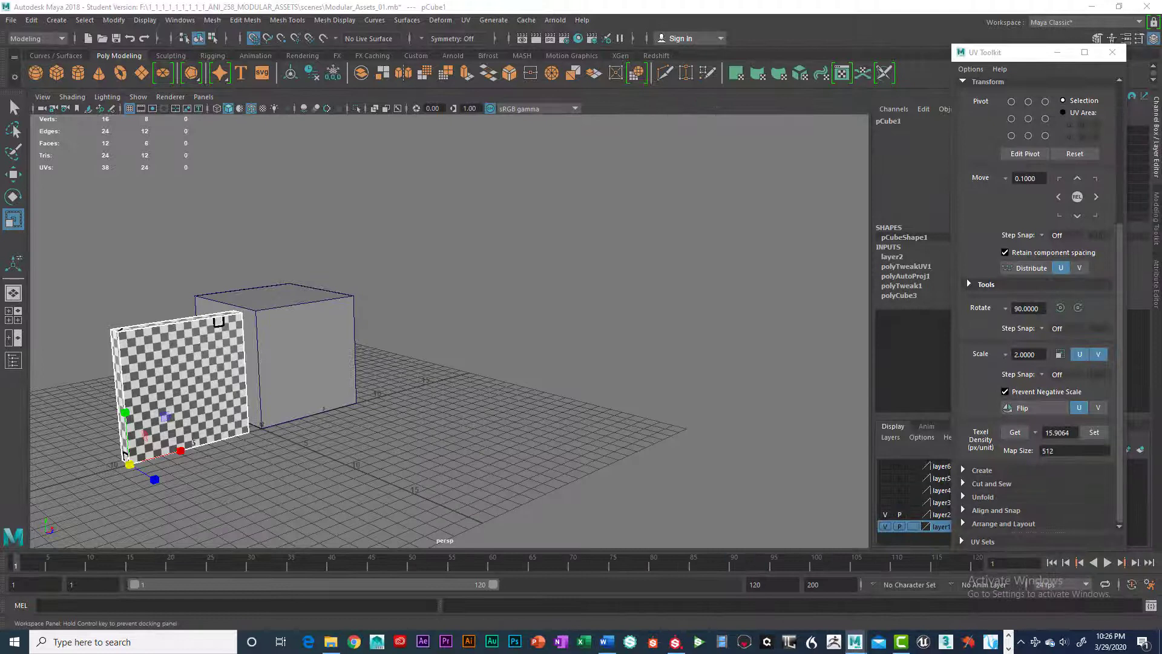
Show layer3, auto-map pCube2, and set its texel density to 15.9064
left_click(1111, 52)
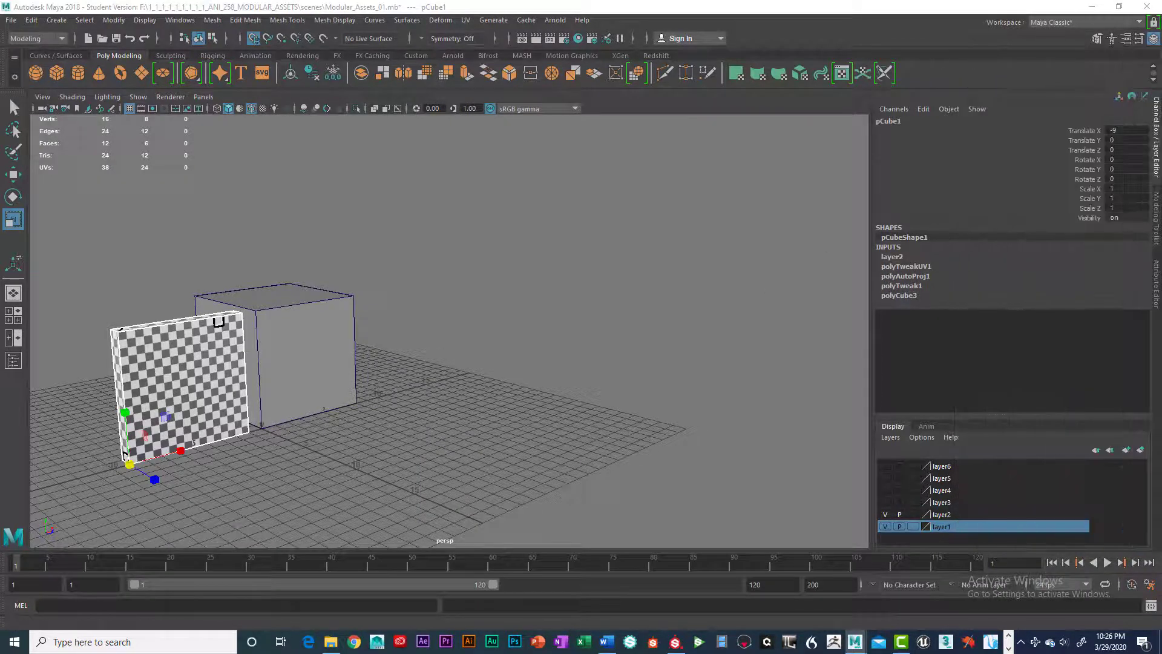
left_click(886, 525)
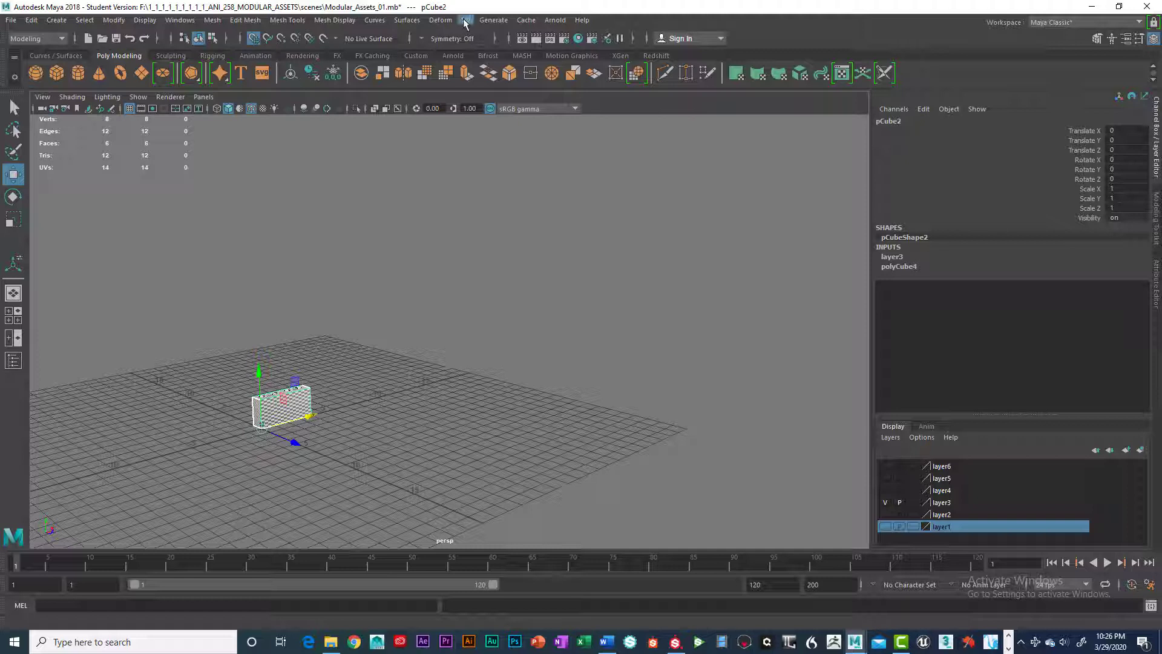
left_click(465, 20)
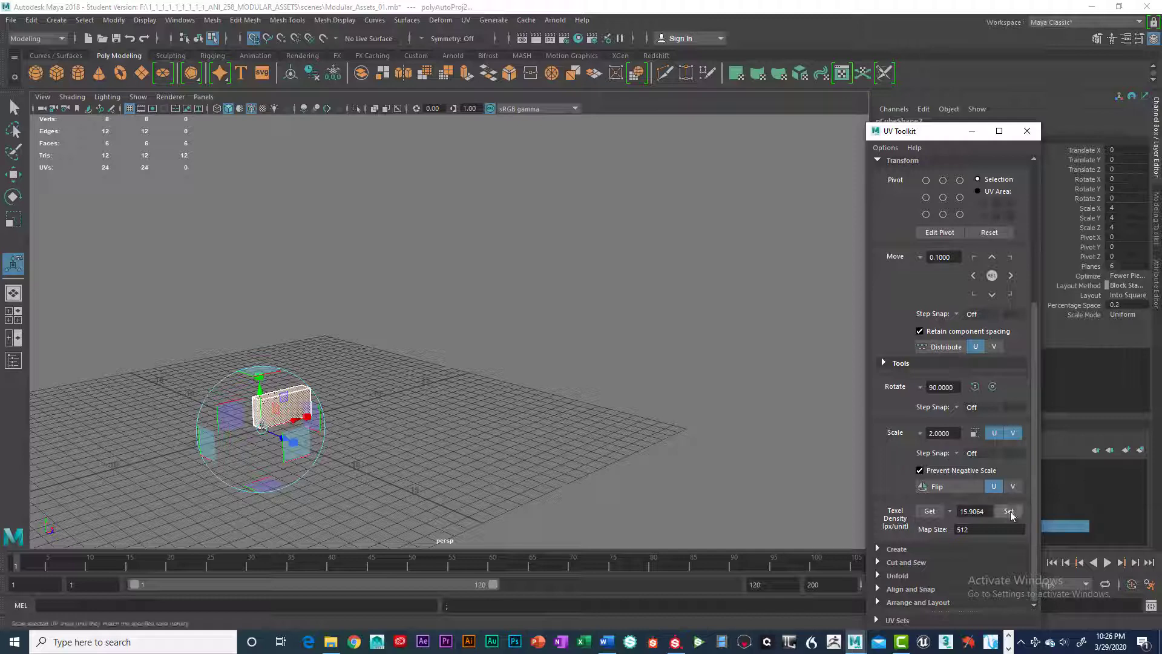
left_click(1007, 510)
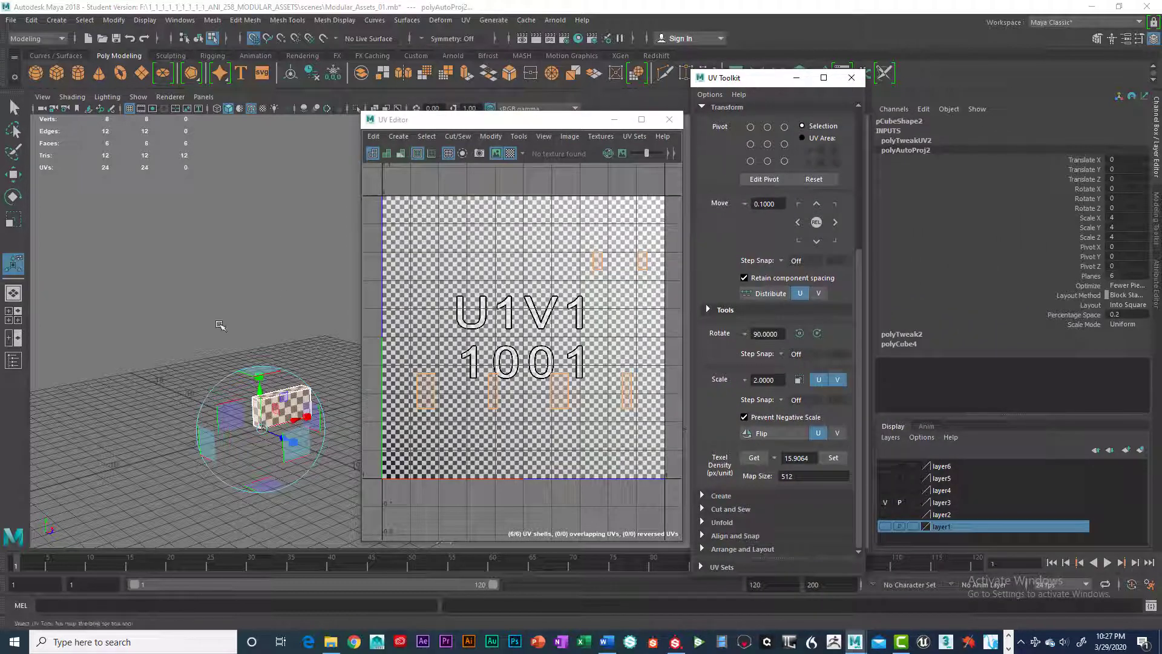
Show layer4 and apply an automatic UV projection to the tall pCube3 pillar
left_click(13, 642)
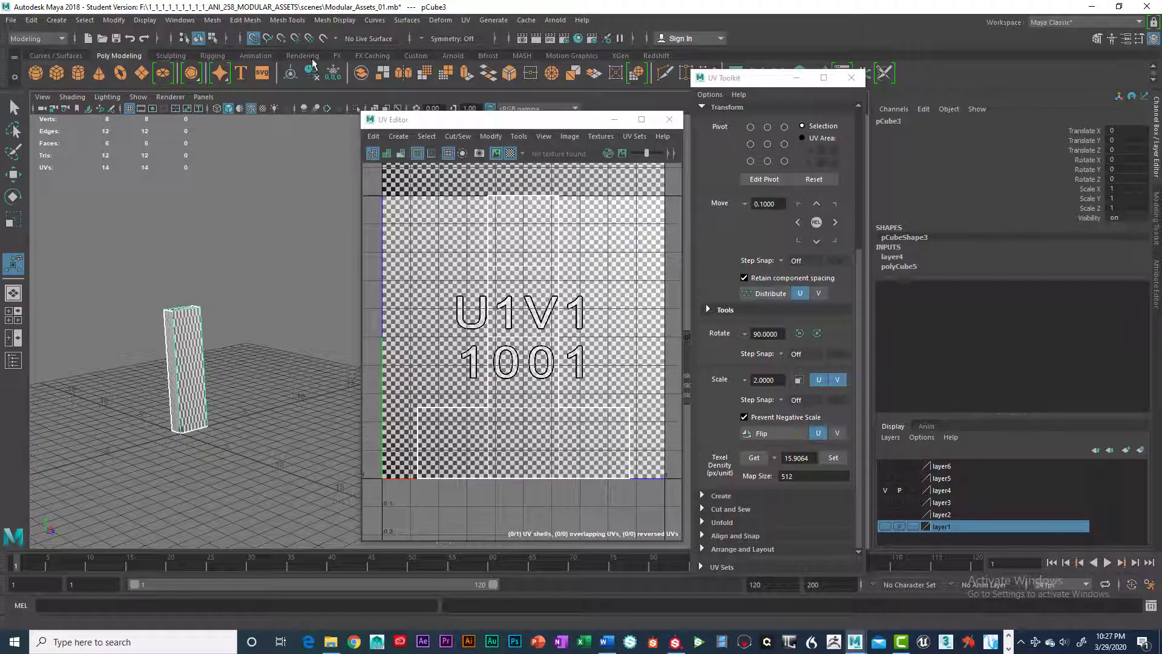
left_click(464, 20)
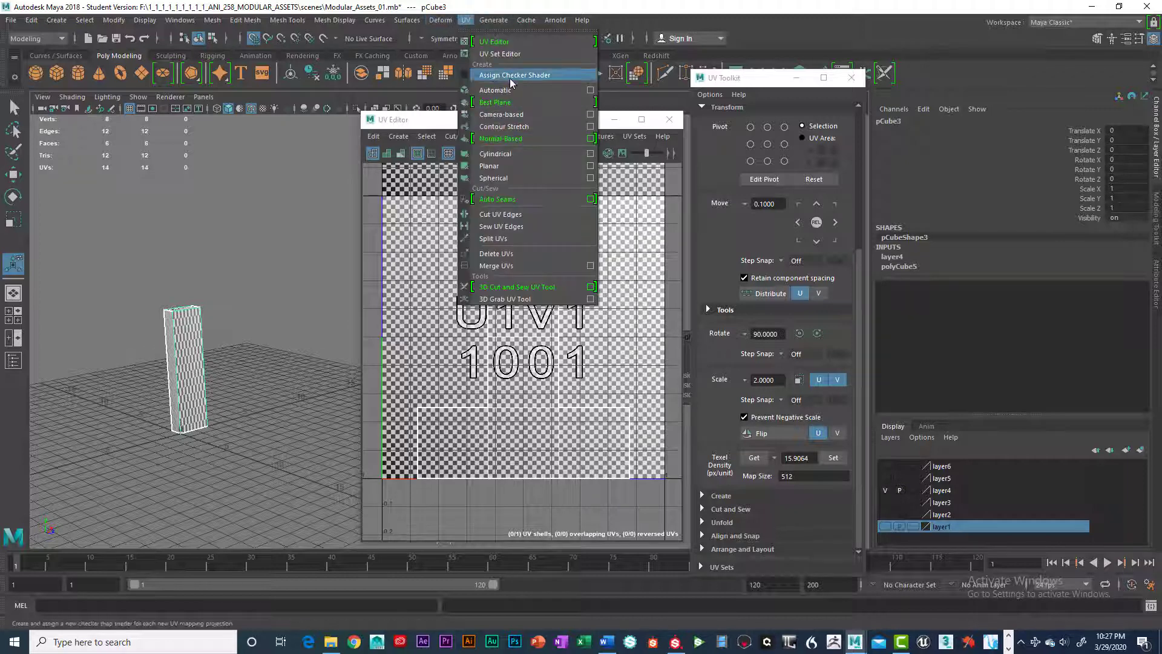
left_click(495, 90)
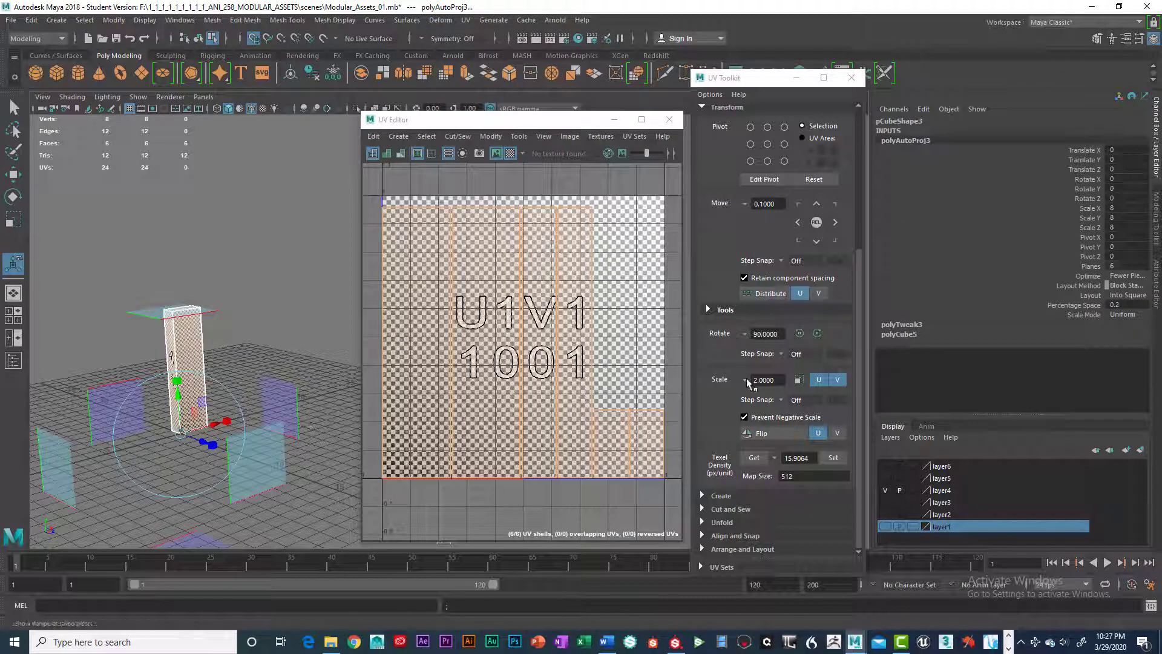
Set pCube3's texel density to 15.9064, then show the thin post's layer5
left_click(833, 458)
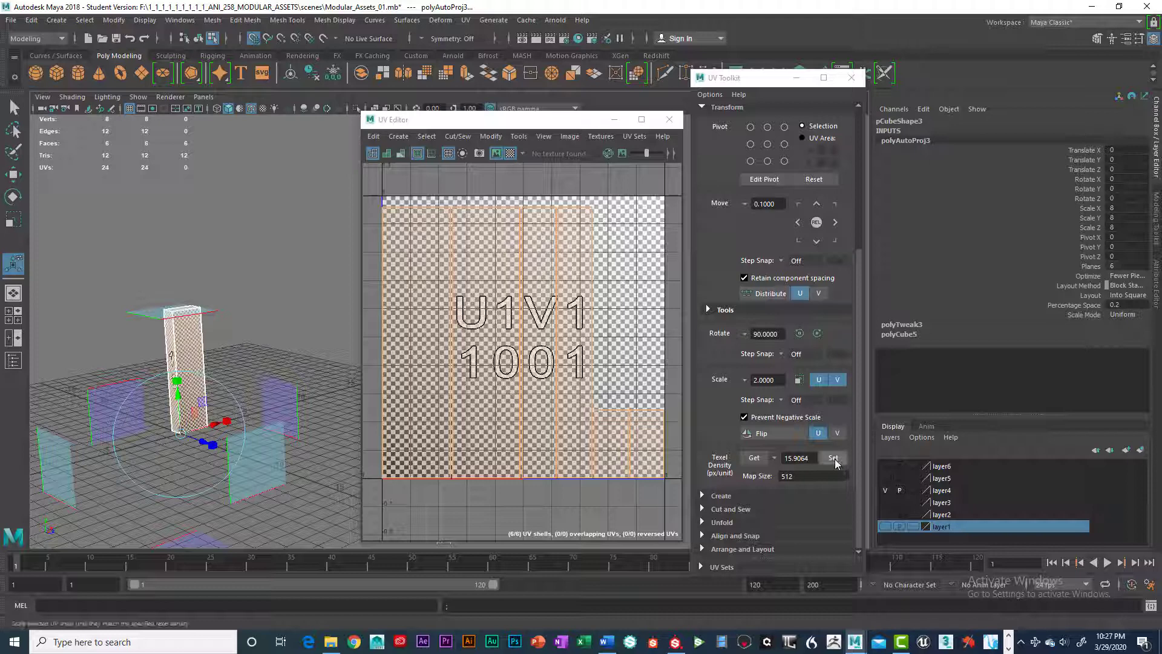
left_click(833, 458)
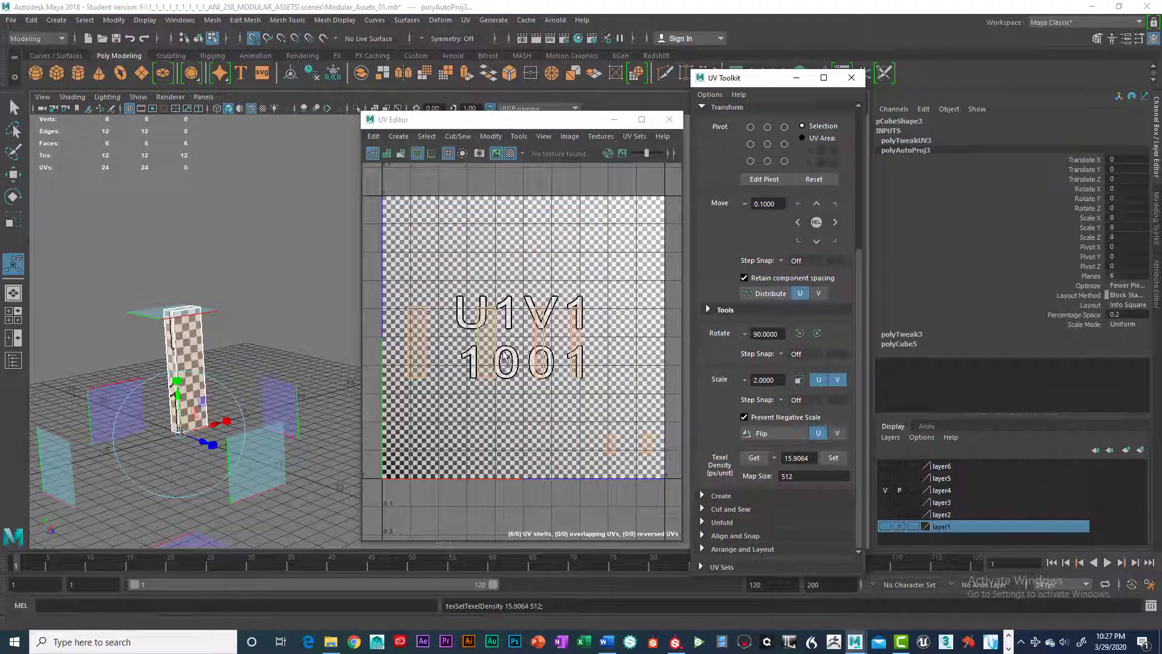
left_click_drag(519, 119, 520, 131)
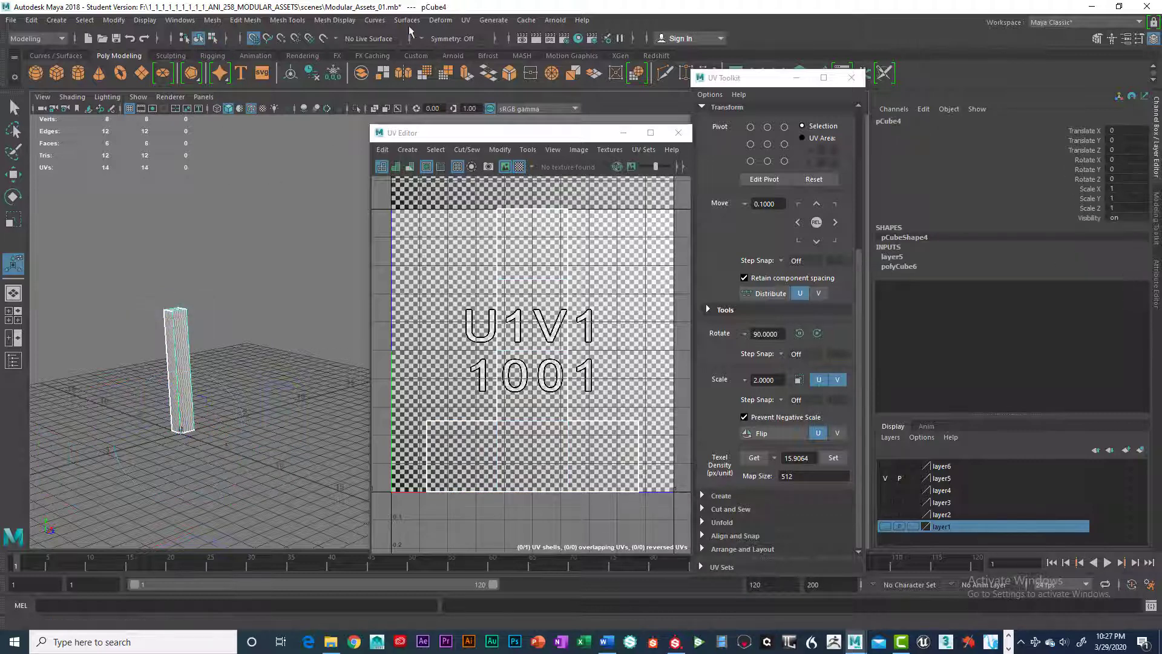
Auto-project pCube4's UVs, set its texel density to 15.9064, and switch to layer6
left_click(466, 20)
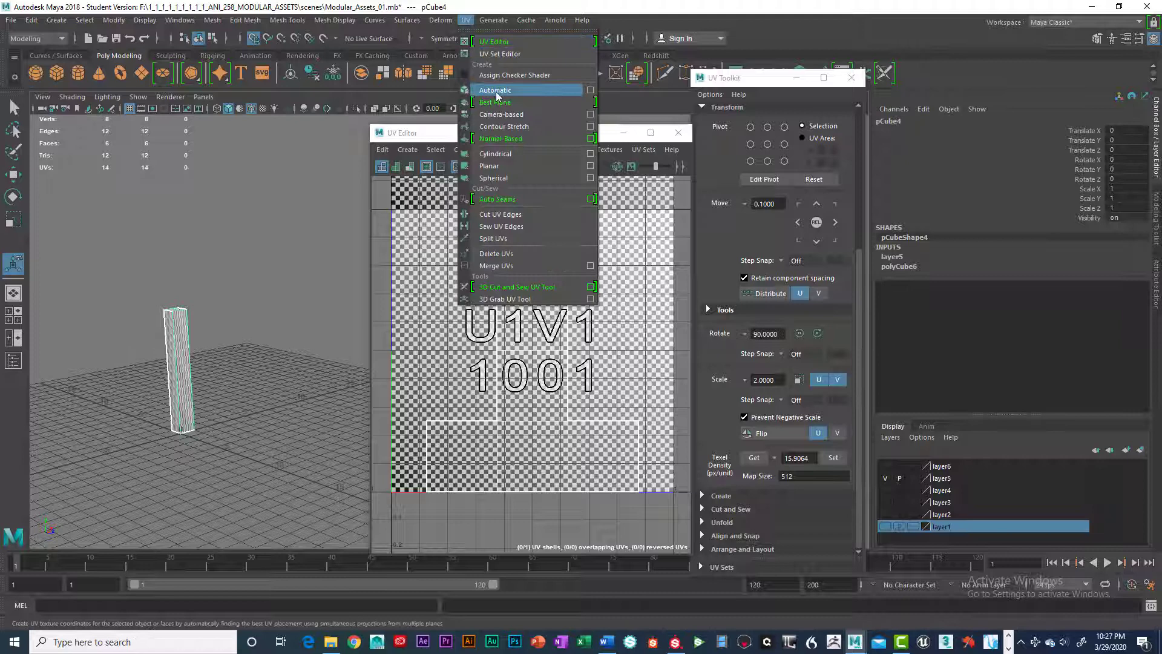
left_click(495, 89)
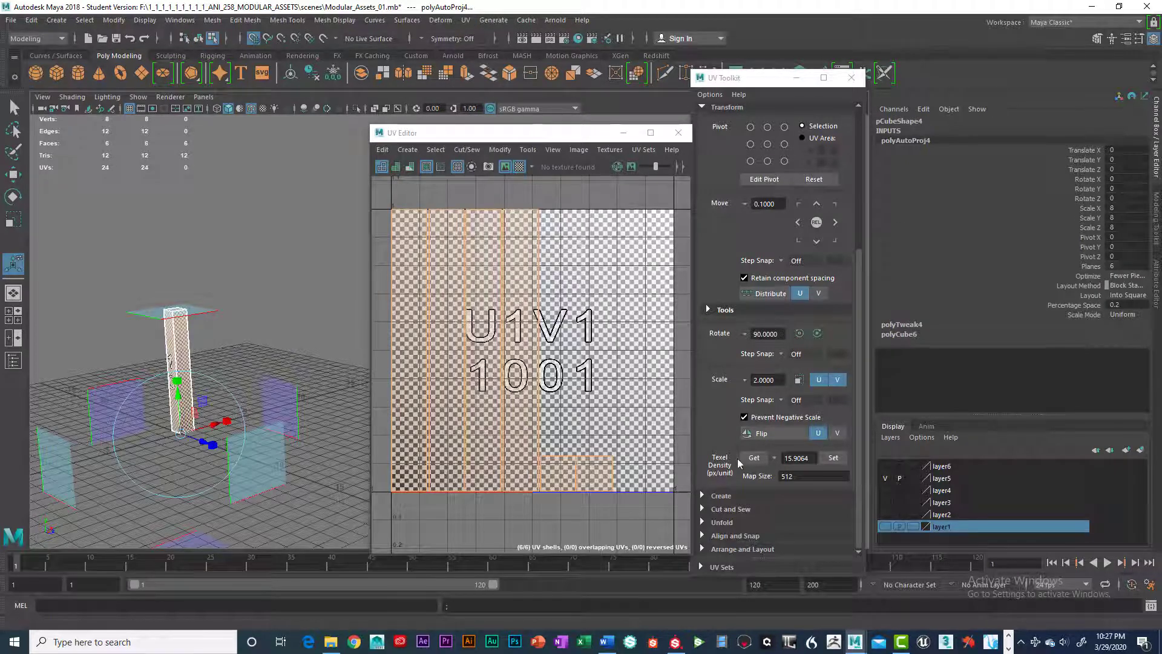
left_click(832, 458)
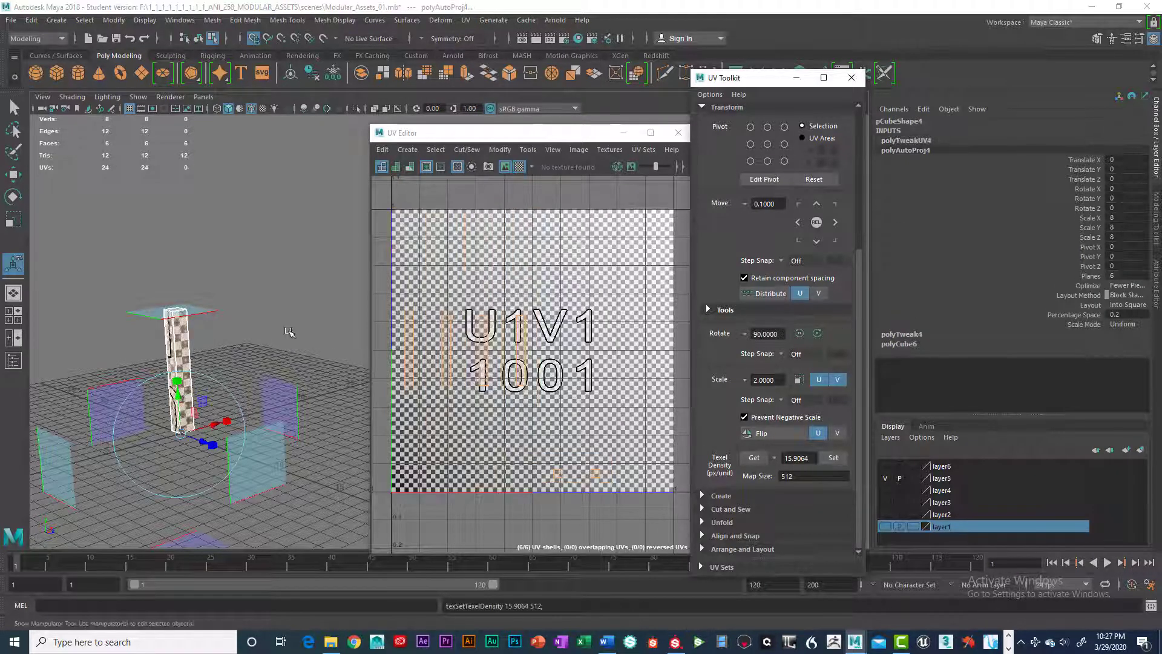
left_click(290, 332)
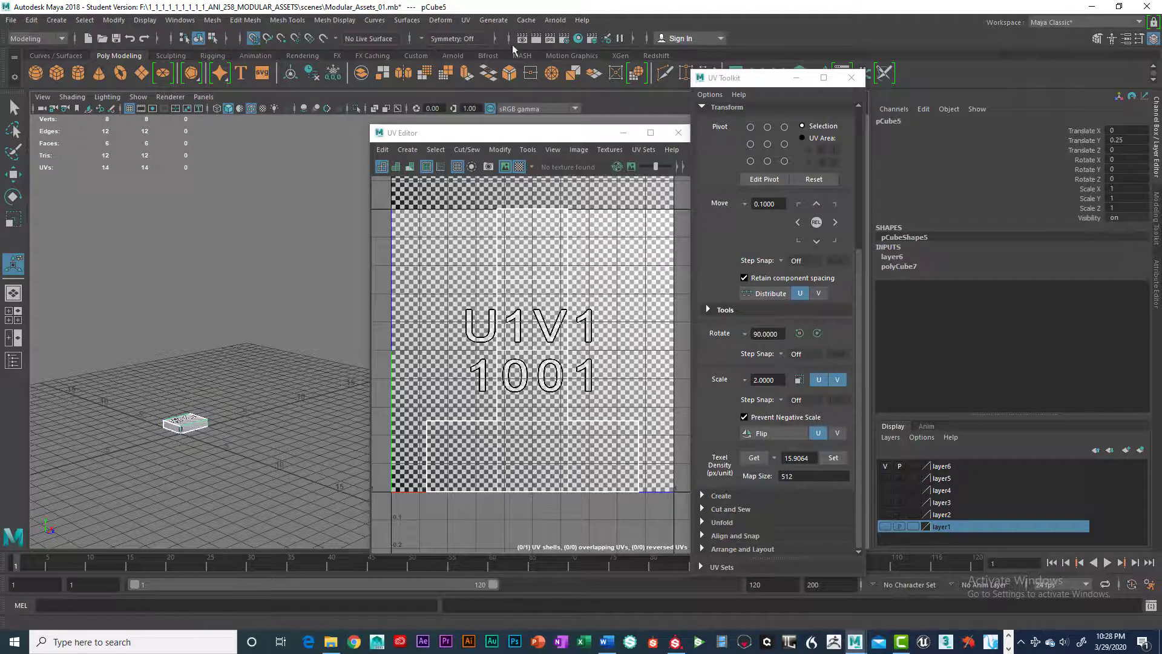
Apply automatic UVs to the flat pCube5 slab and set texel density 15.9064
left_click(466, 20)
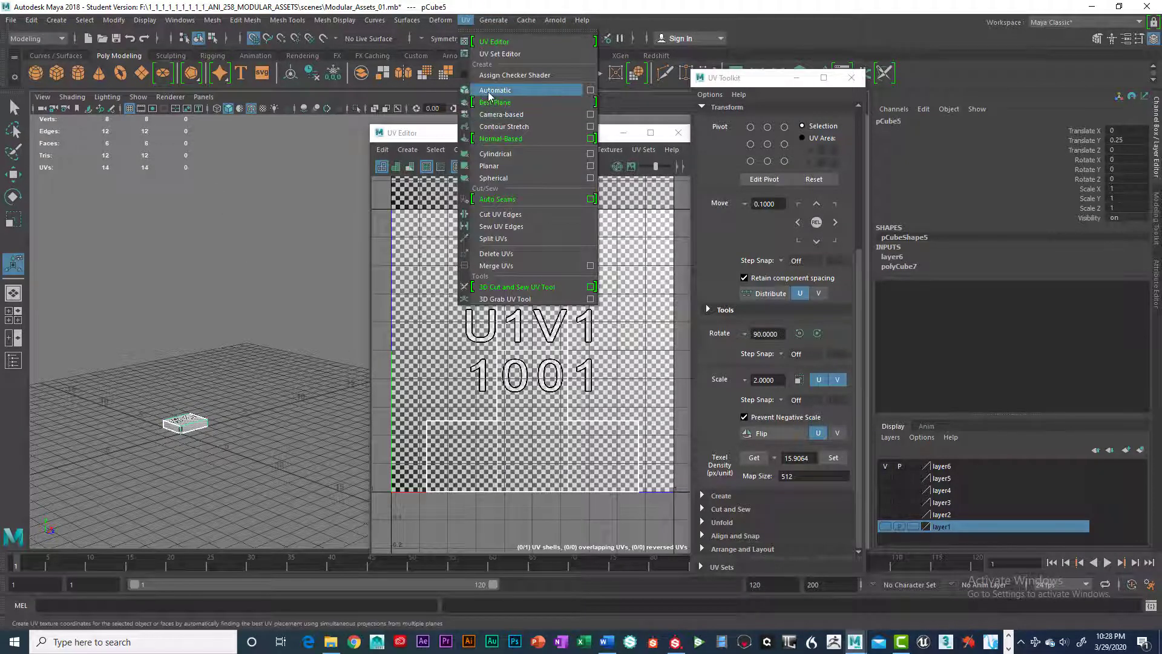
left_click(495, 89)
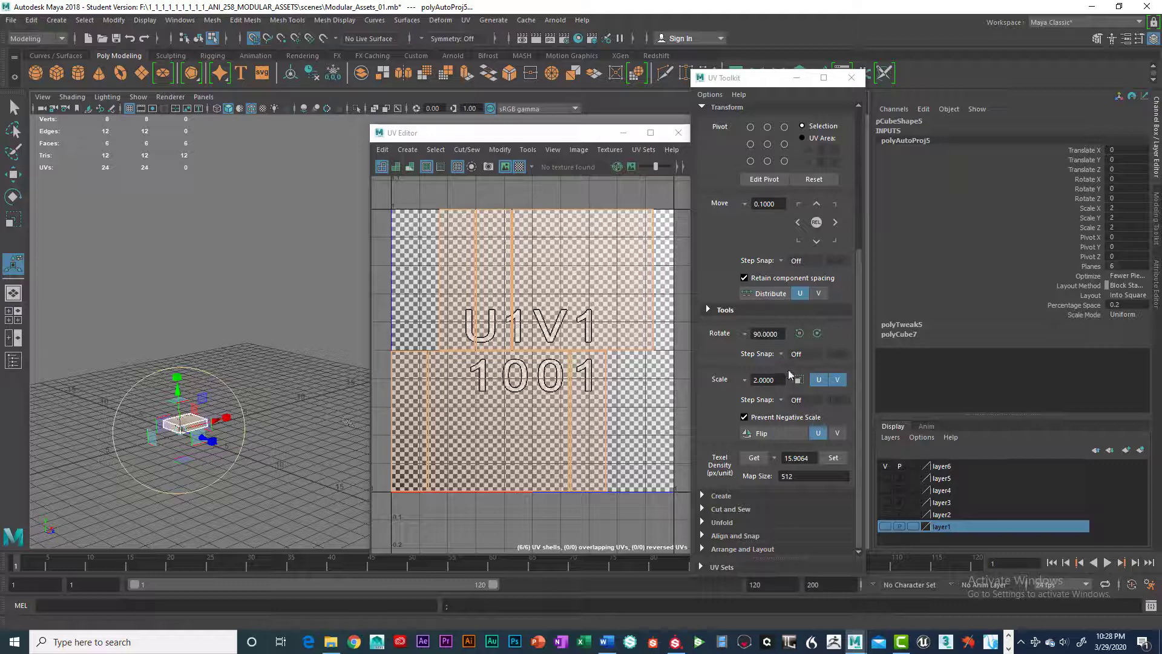
left_click(833, 457)
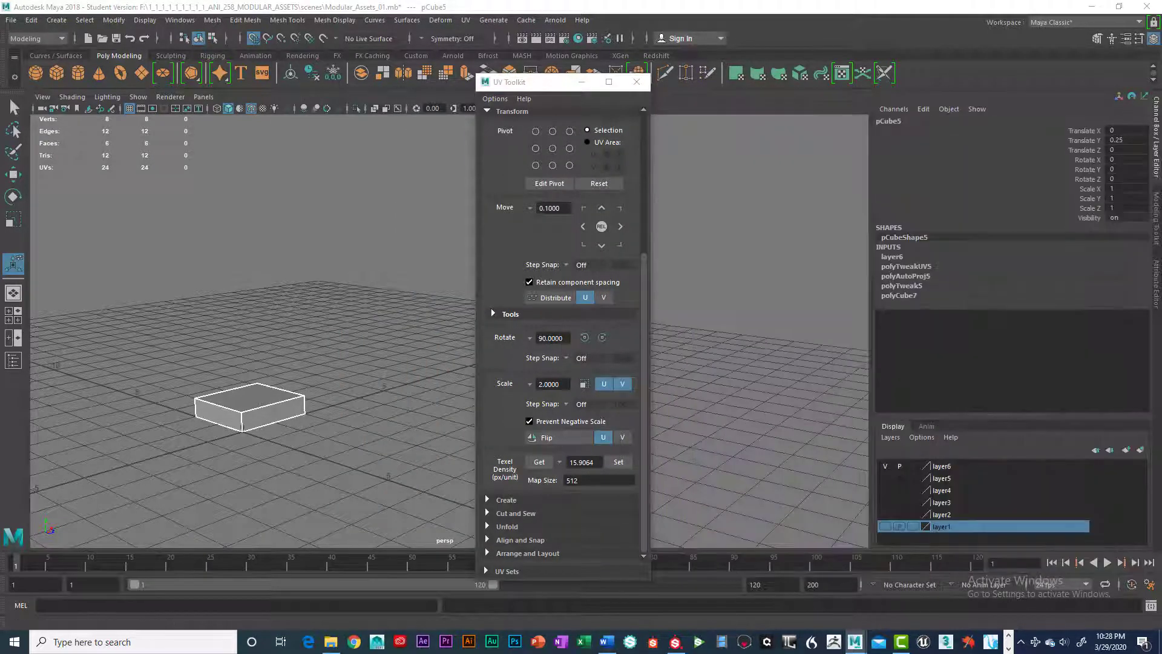
left_click(636, 81)
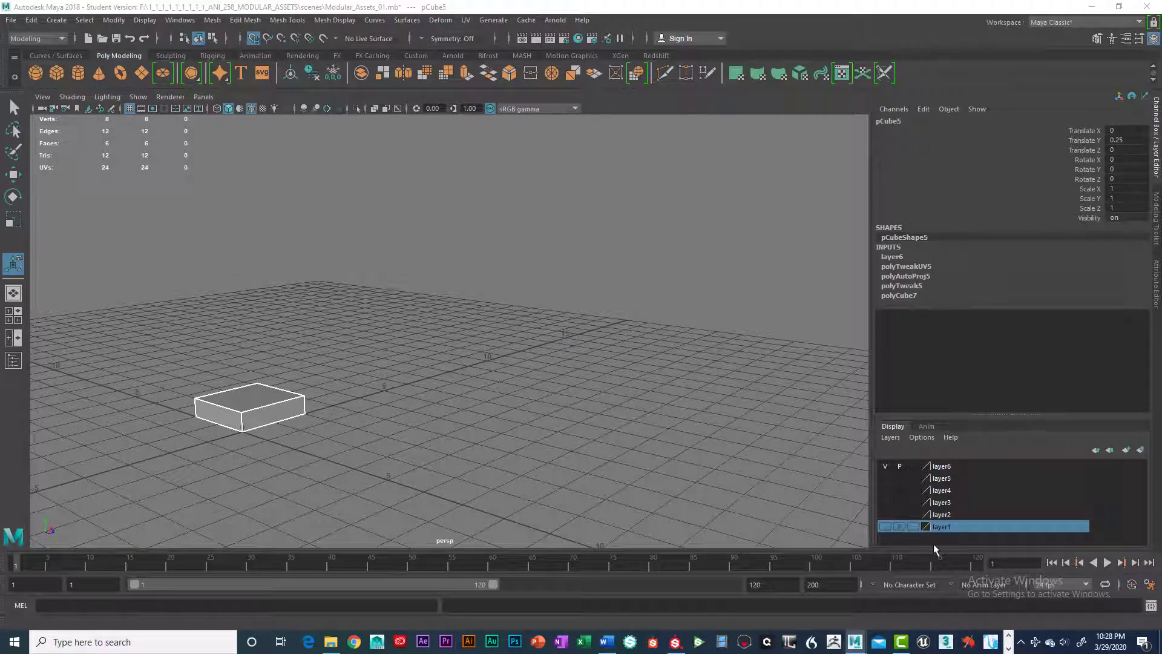
left_click(885, 477)
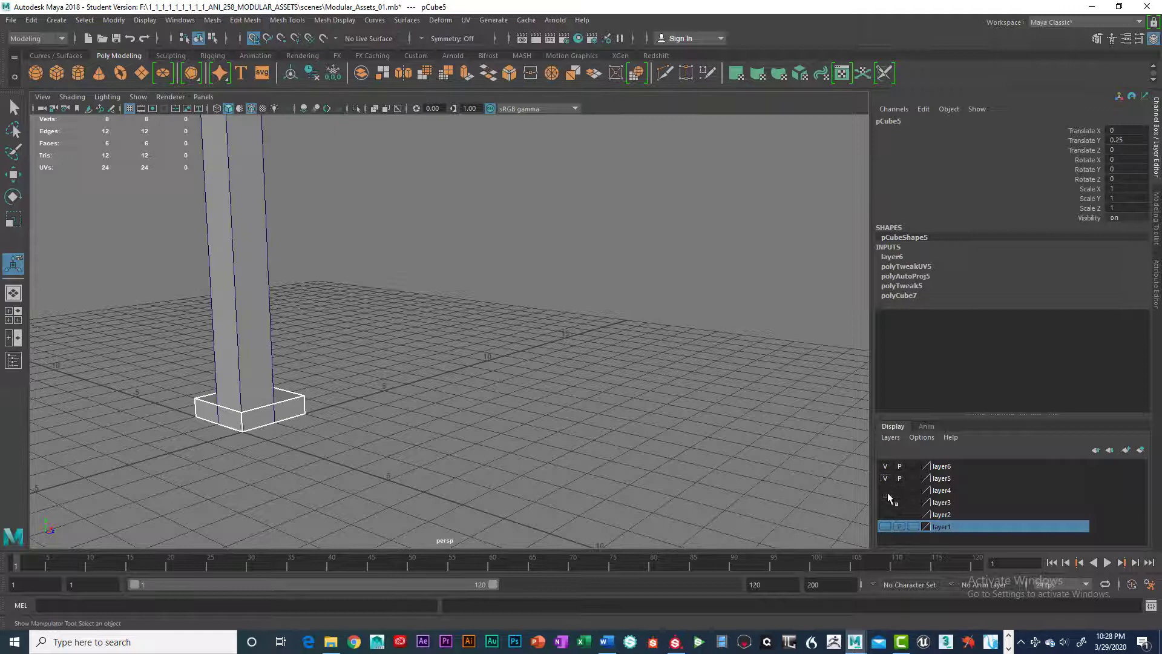
left_click(884, 502)
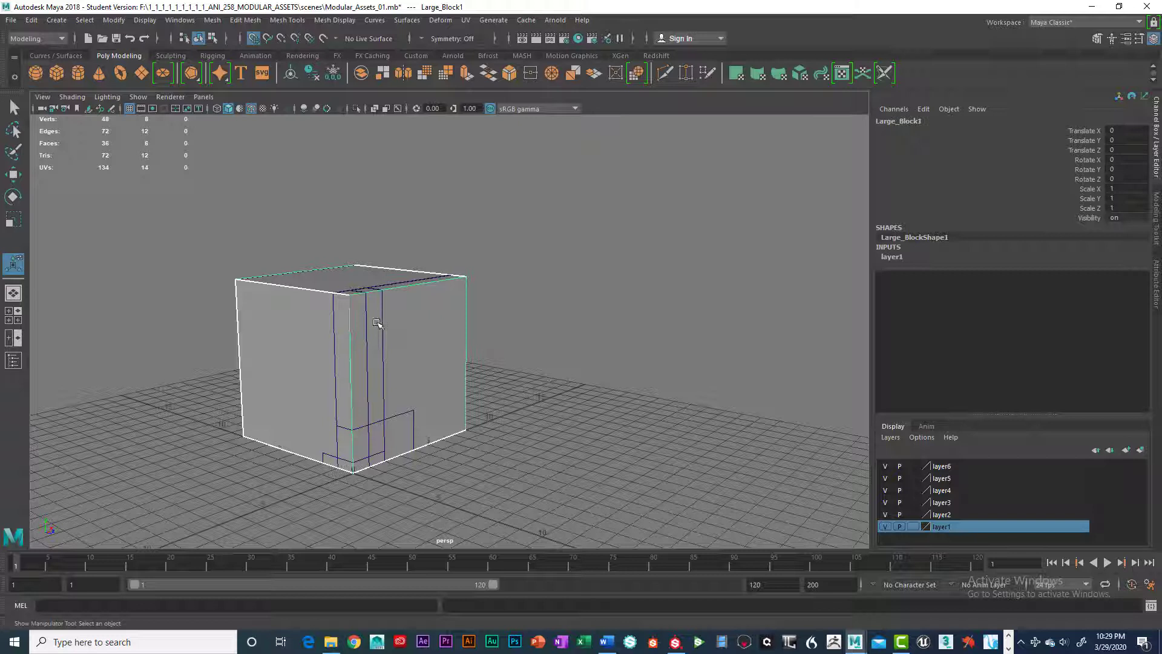
left_click(378, 437)
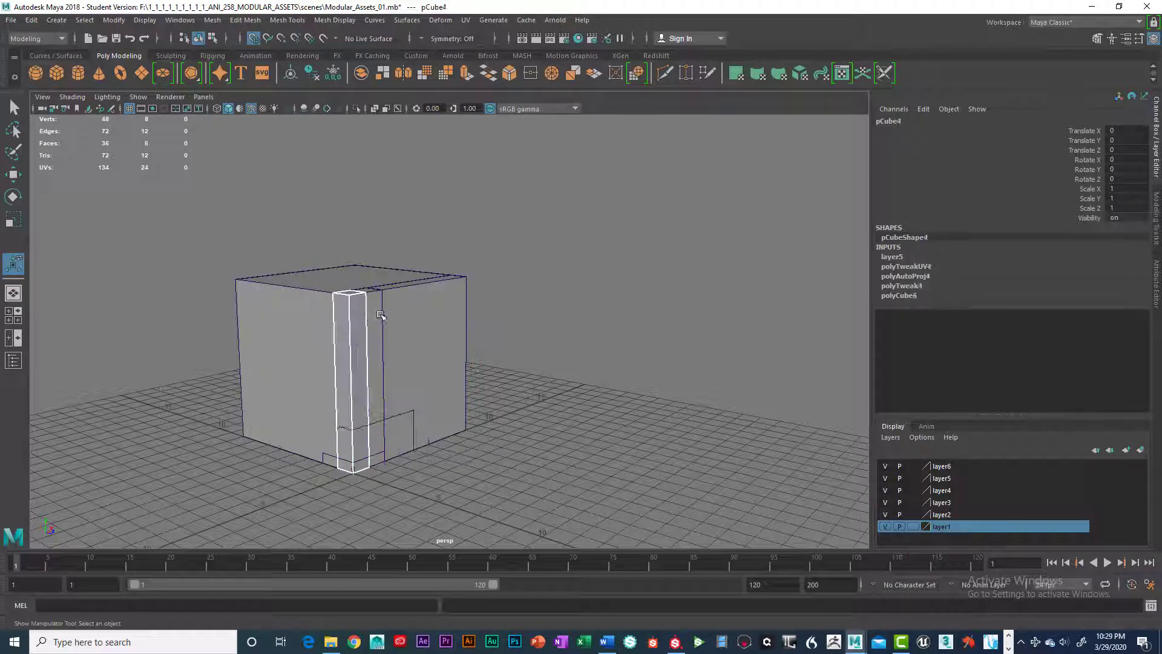
left_click(382, 315)
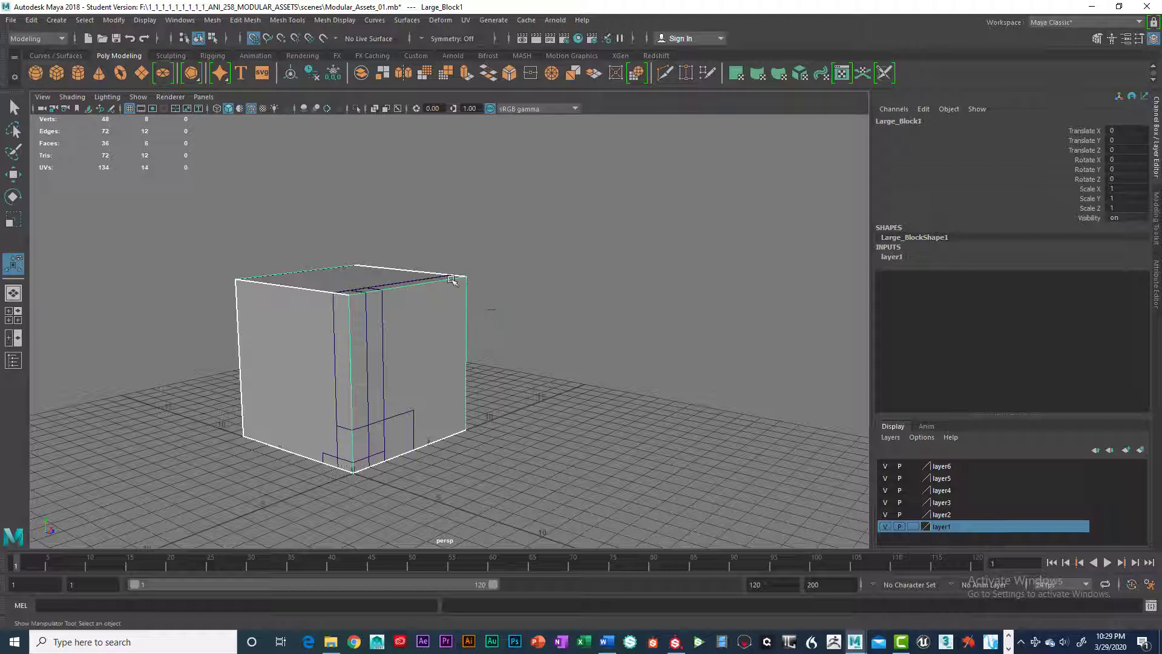
mouse_move(440, 289)
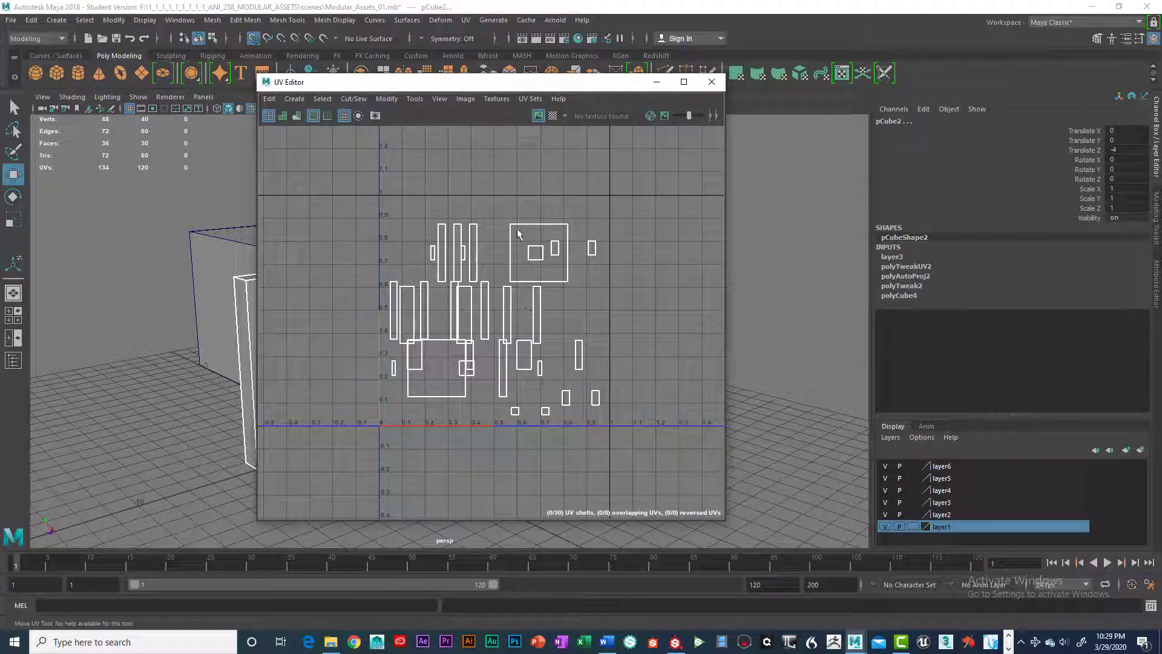
Switch to UV Shell selection and run Arrange and Layout on all 30 shells
right_click(516, 225)
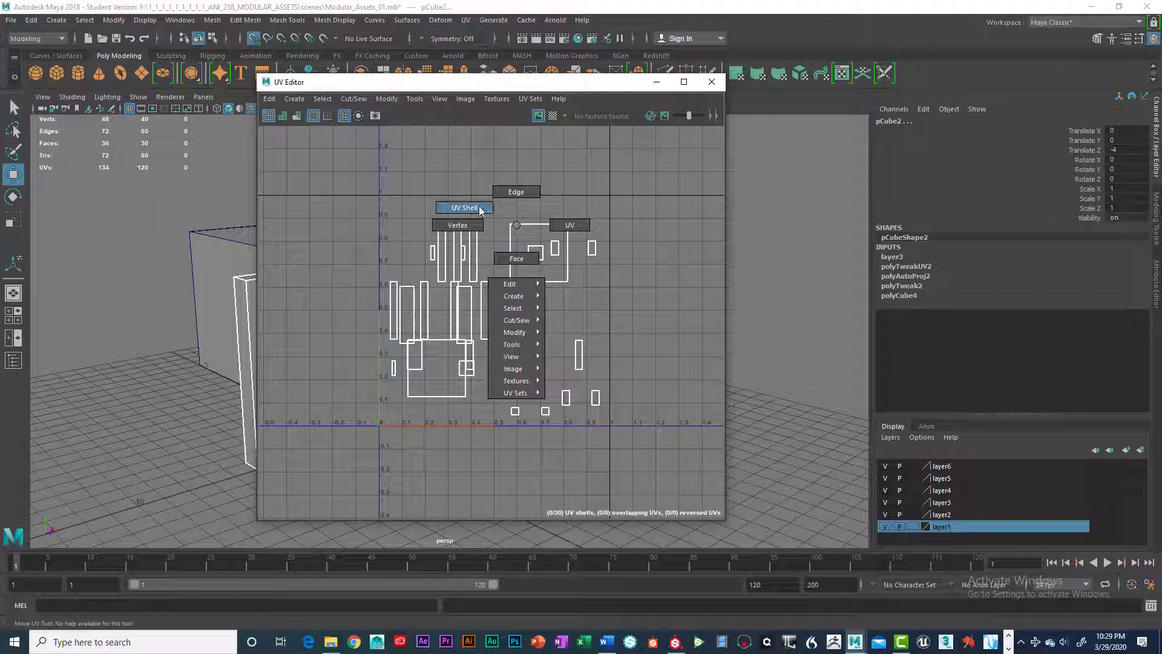
left_click(463, 207)
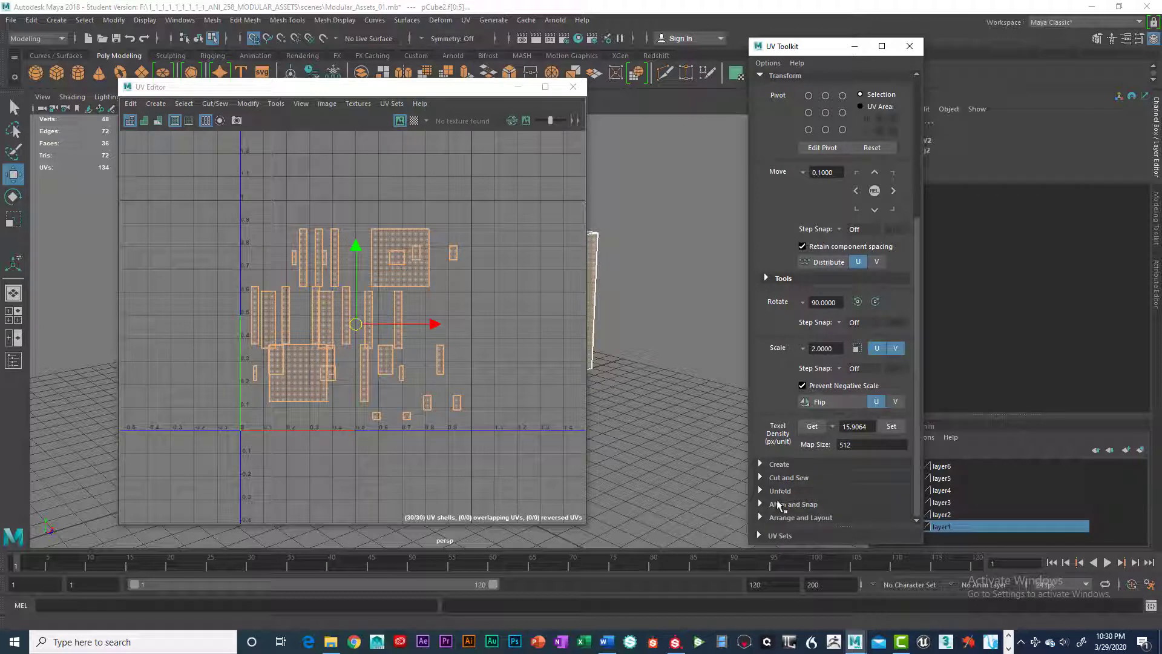
left_click(801, 517)
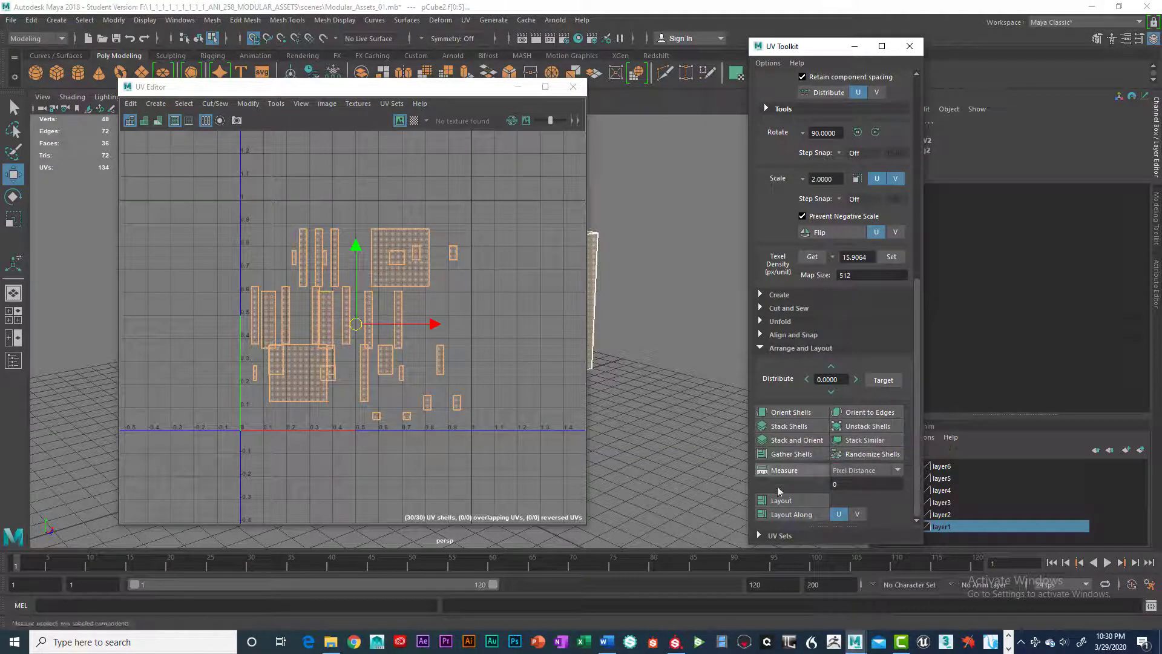
left_click(780, 499)
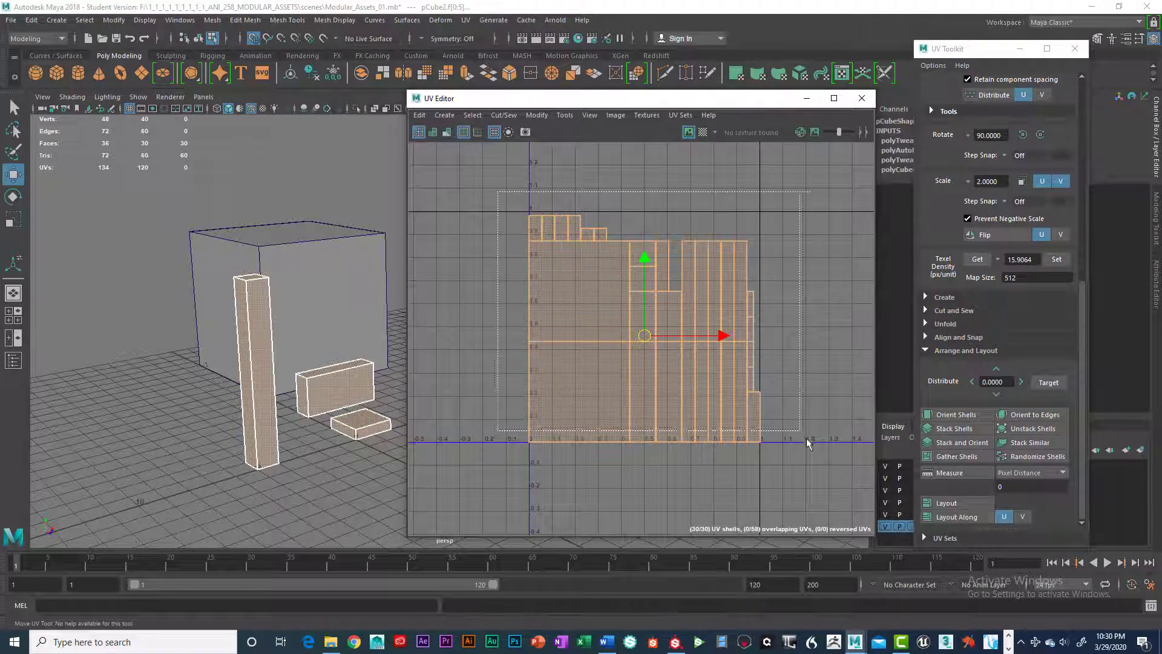
Set all 30 shells to texel density 15.9064, then select a square shell and the large block
left_click(1056, 258)
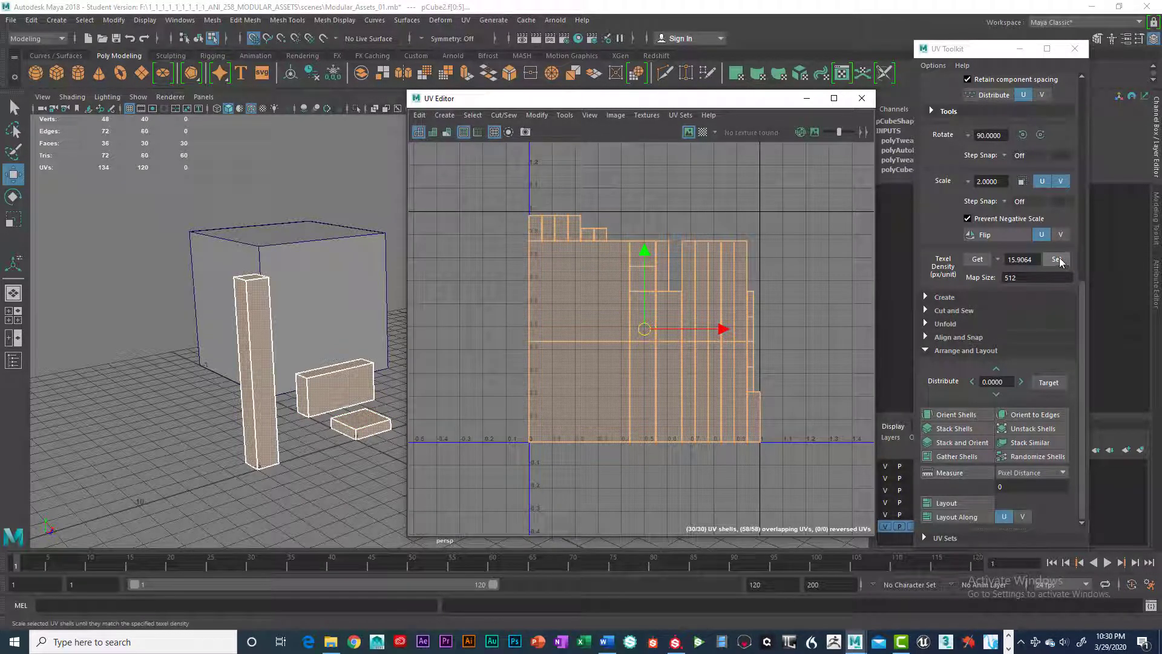
left_click(1055, 259)
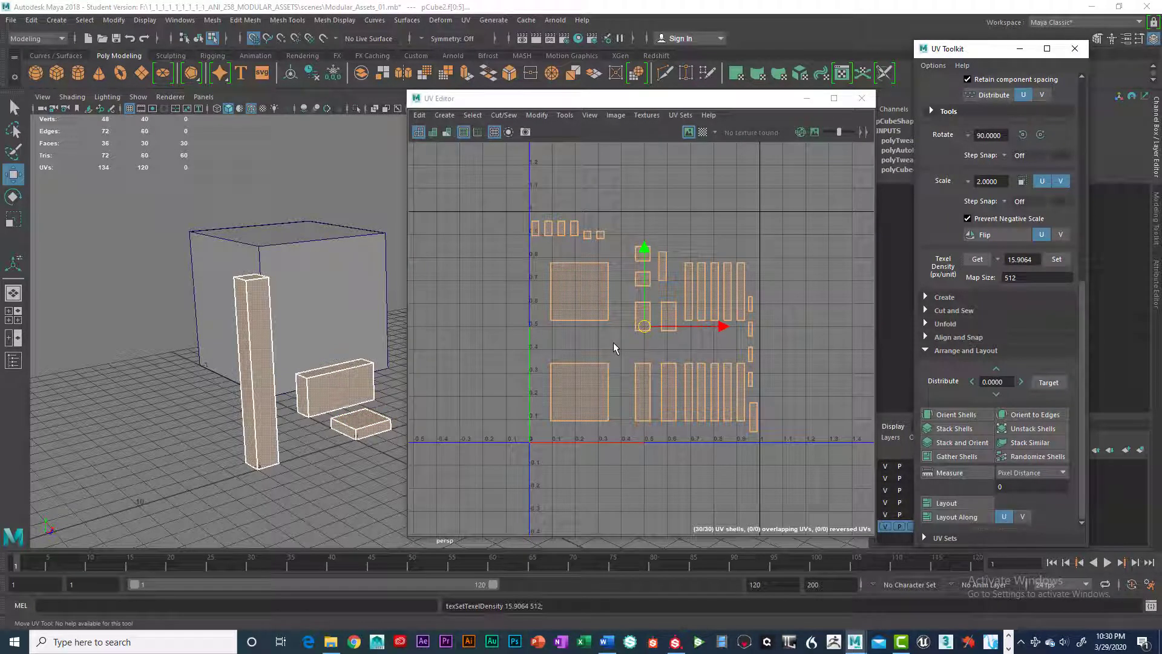
left_click(578, 291)
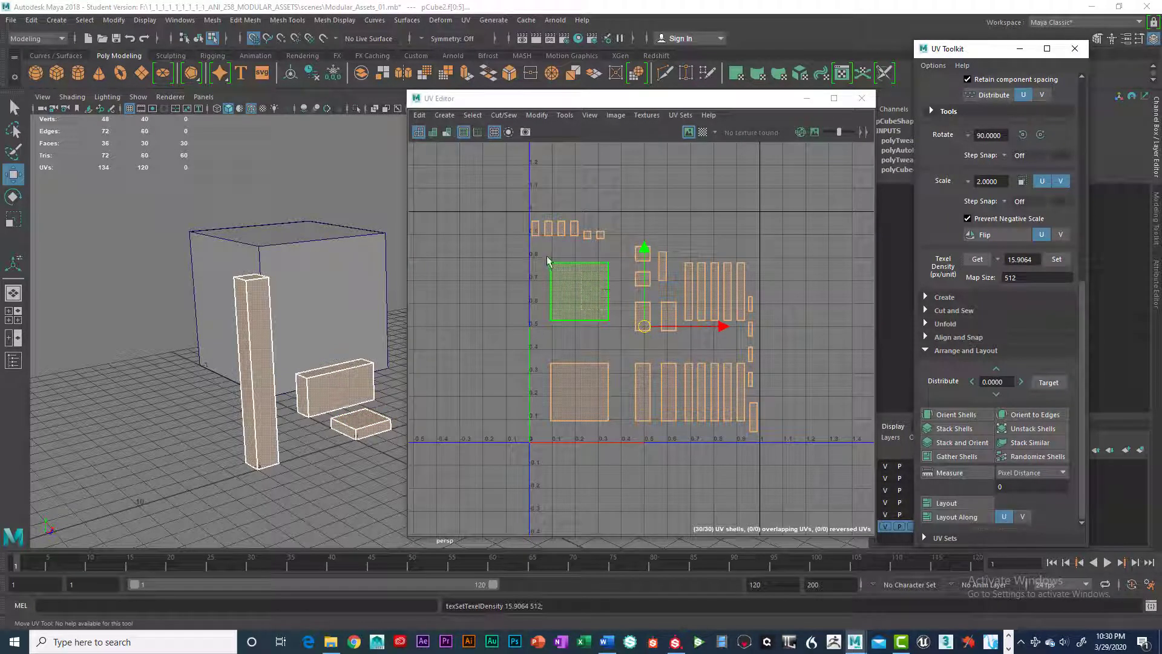
left_click(585, 236)
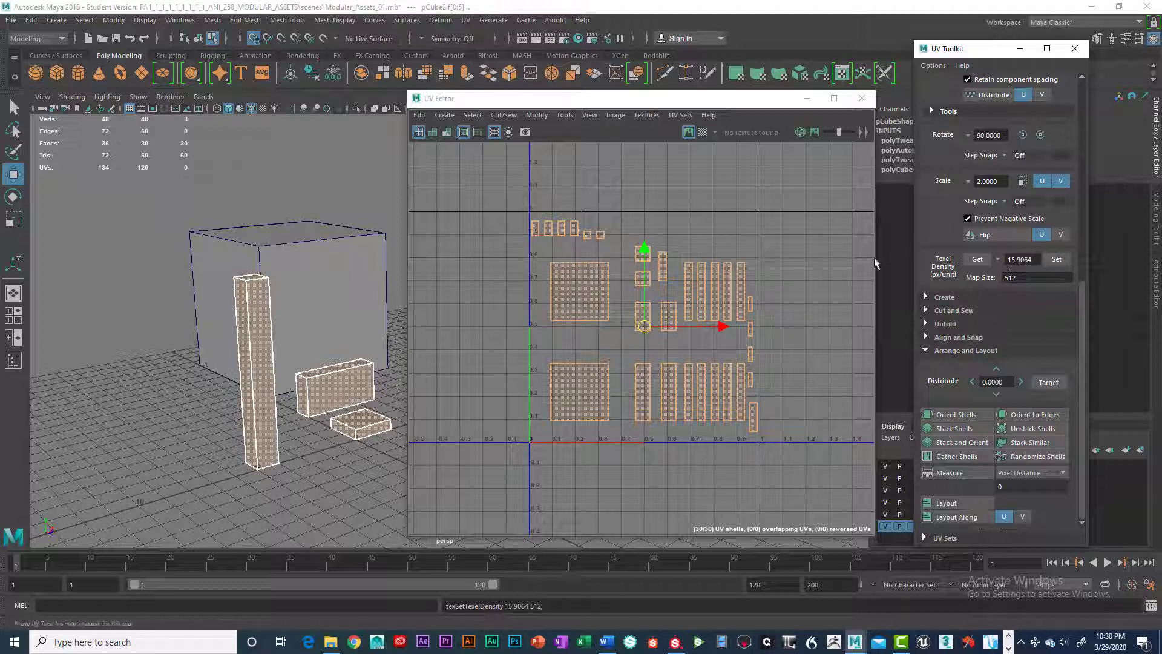
mouse_move(941, 274)
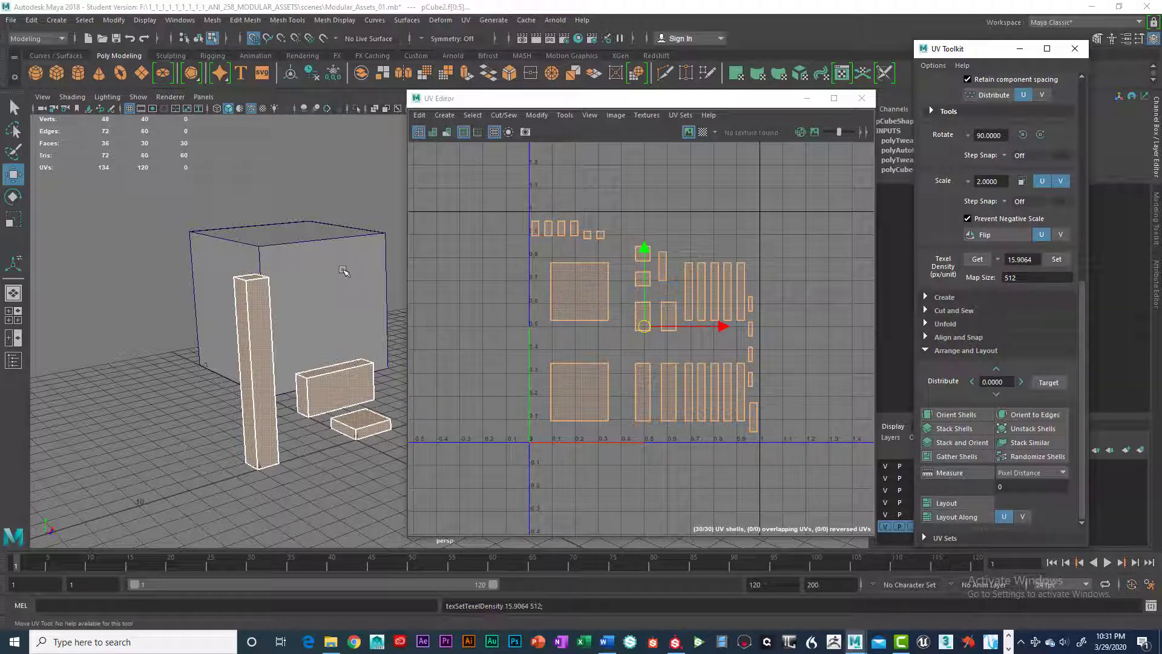
left_click(658, 267)
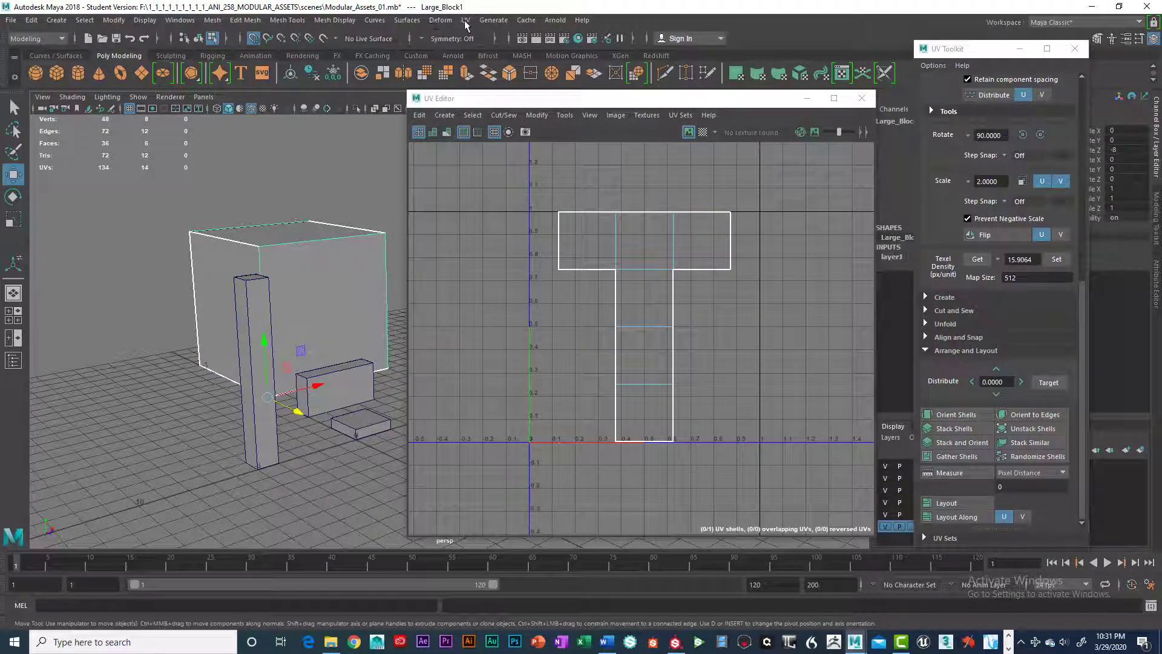
Re-project Large_Block1 with automatic mapping into six square UV shells
left_click(465, 20)
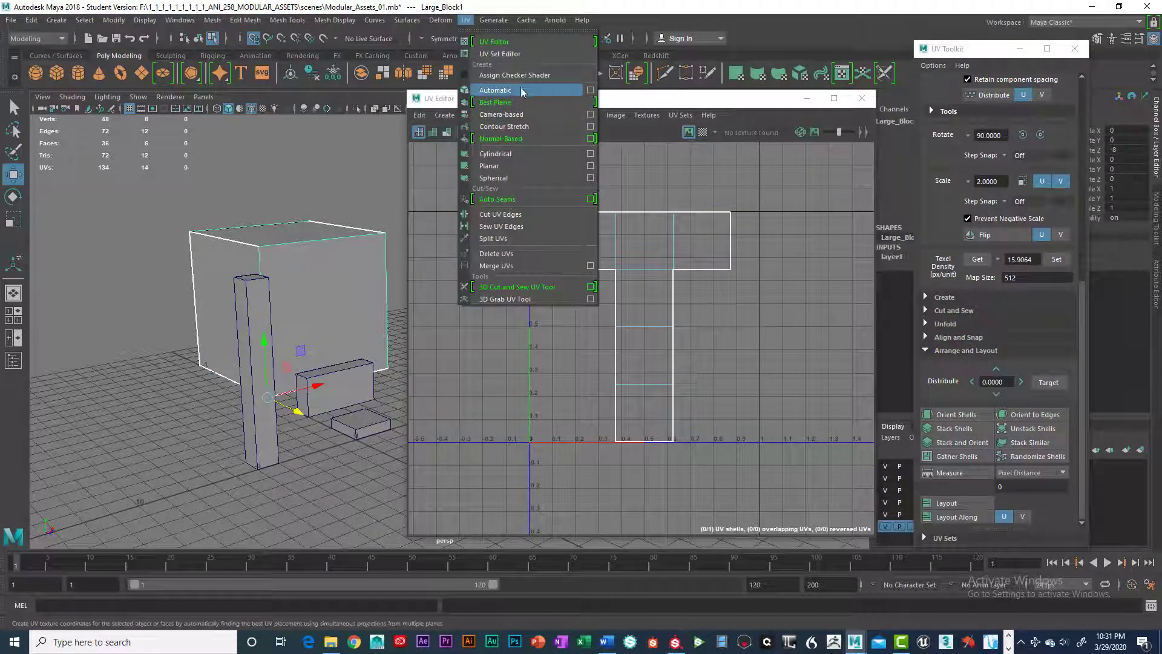
left_click(495, 90)
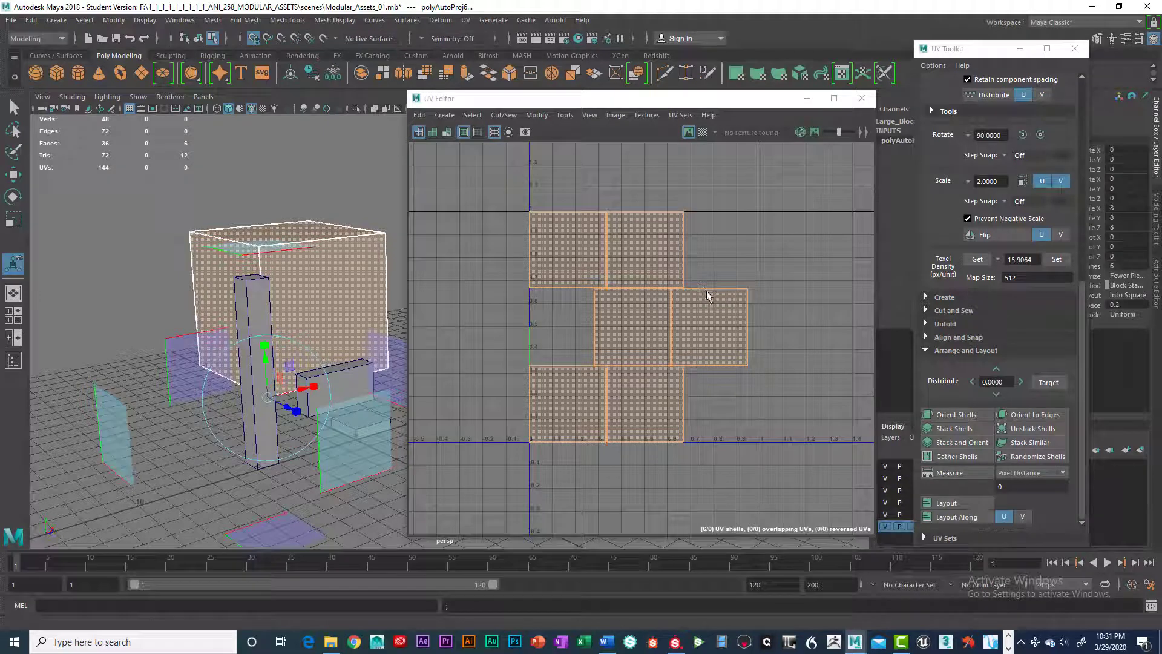
left_click(977, 258)
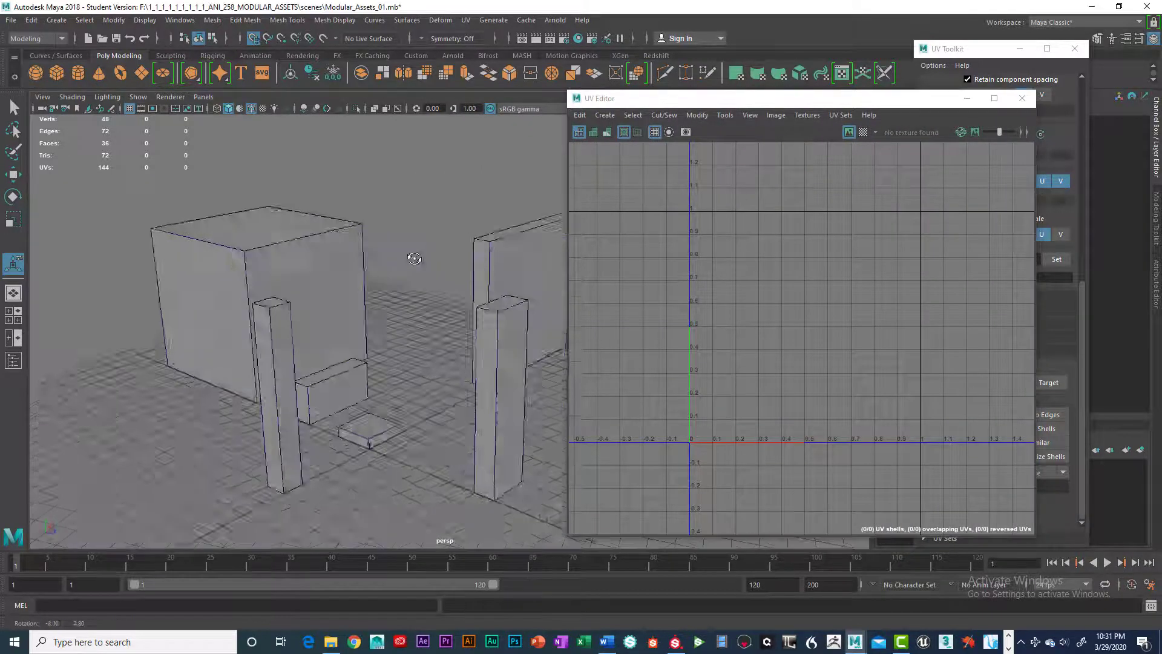
Move pCube2's UV shells into positive UV space and set texel density 21.0867
left_click_drag(414, 257, 353, 225)
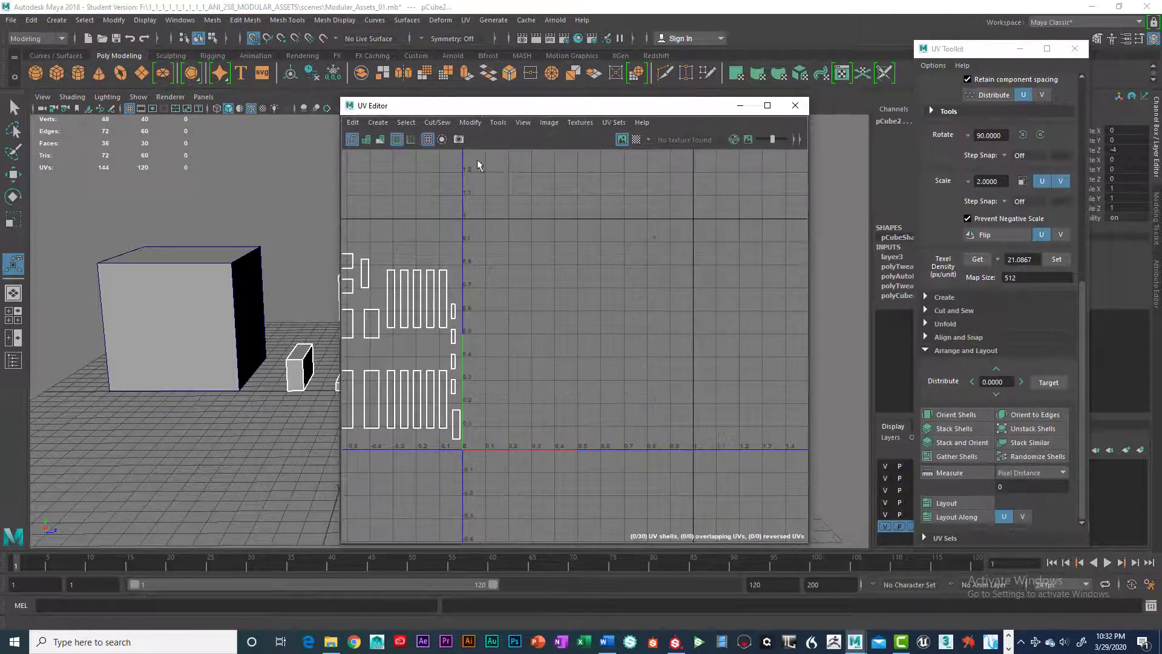
right_click(419, 300)
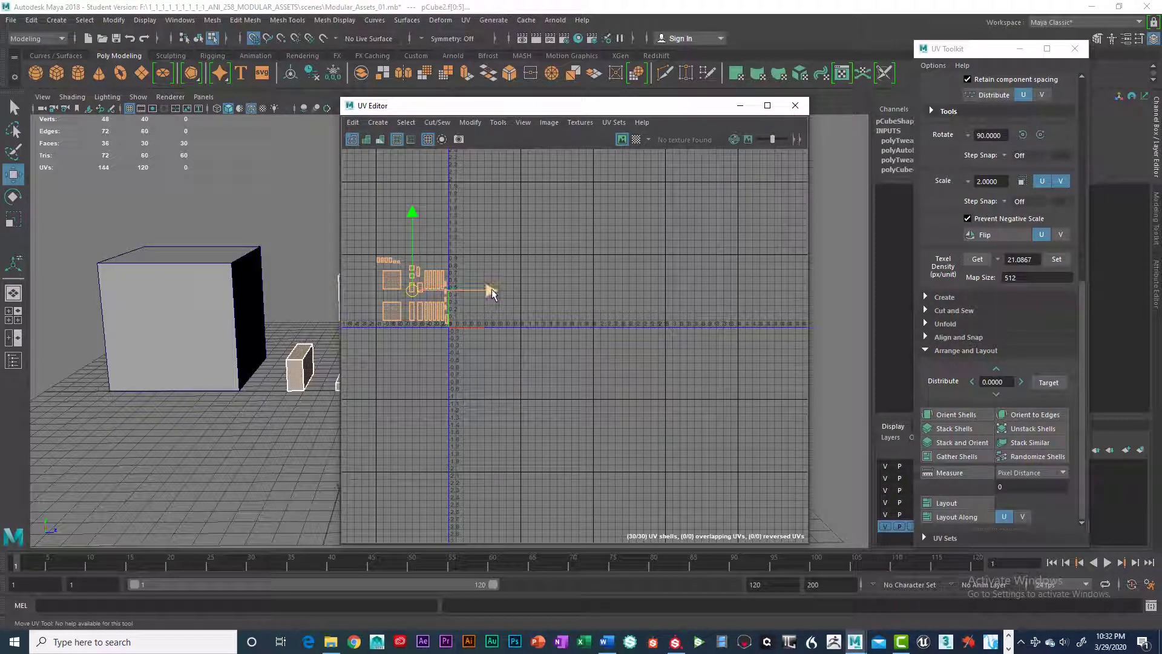
left_click_drag(413, 290, 486, 290)
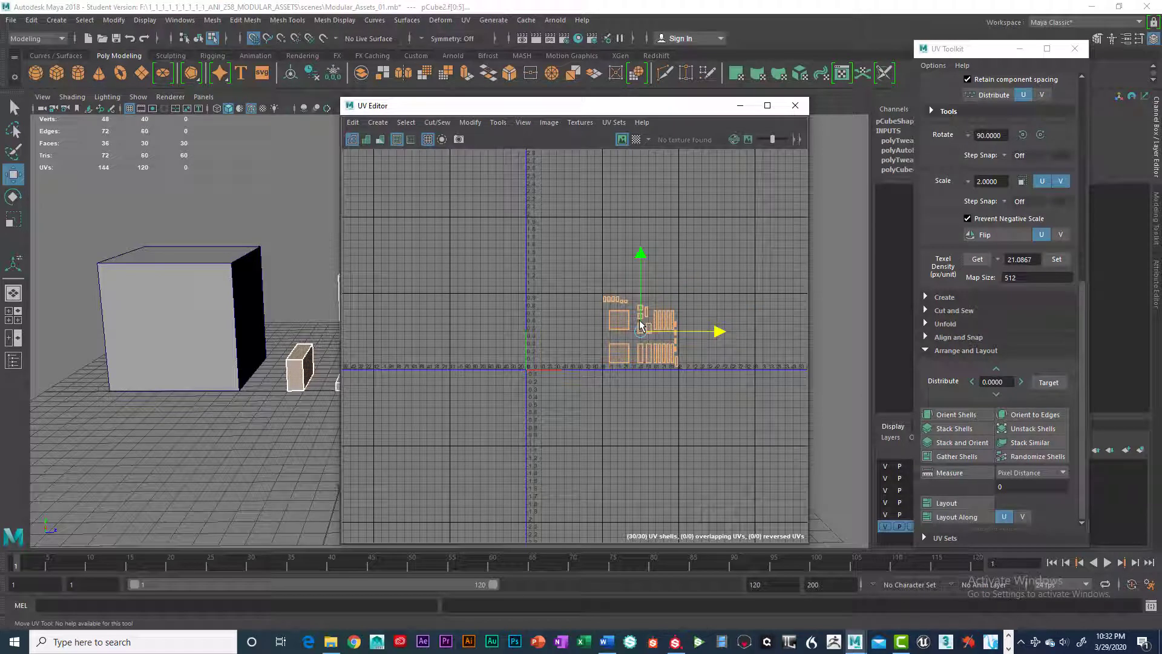
left_click(1056, 259)
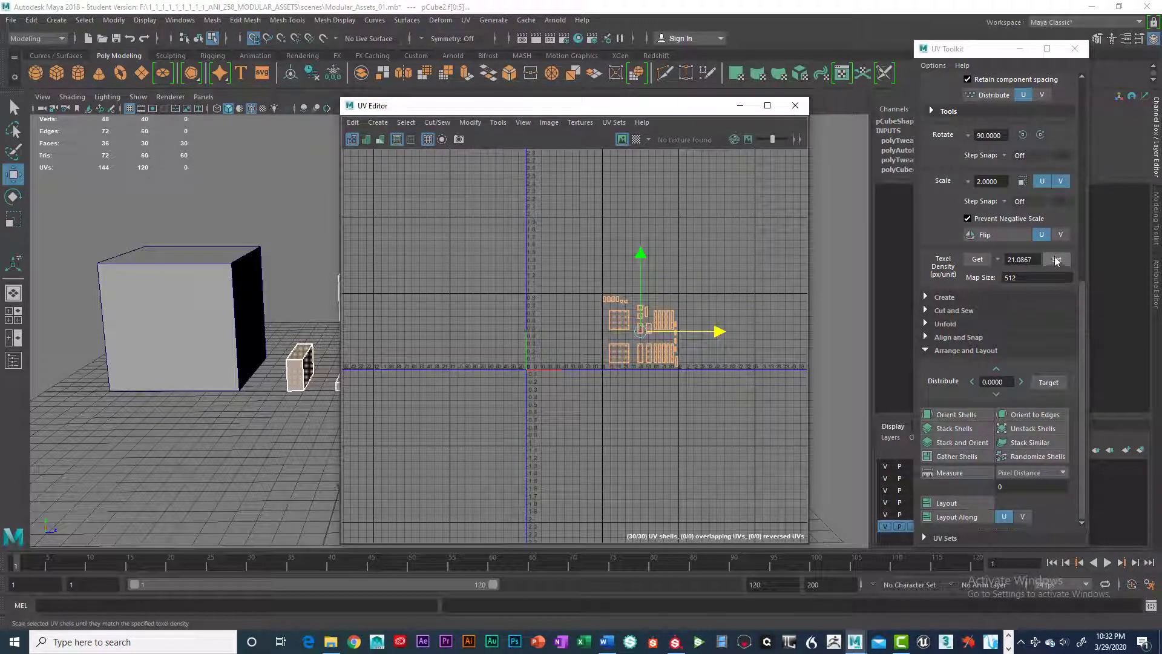
left_click(1057, 258)
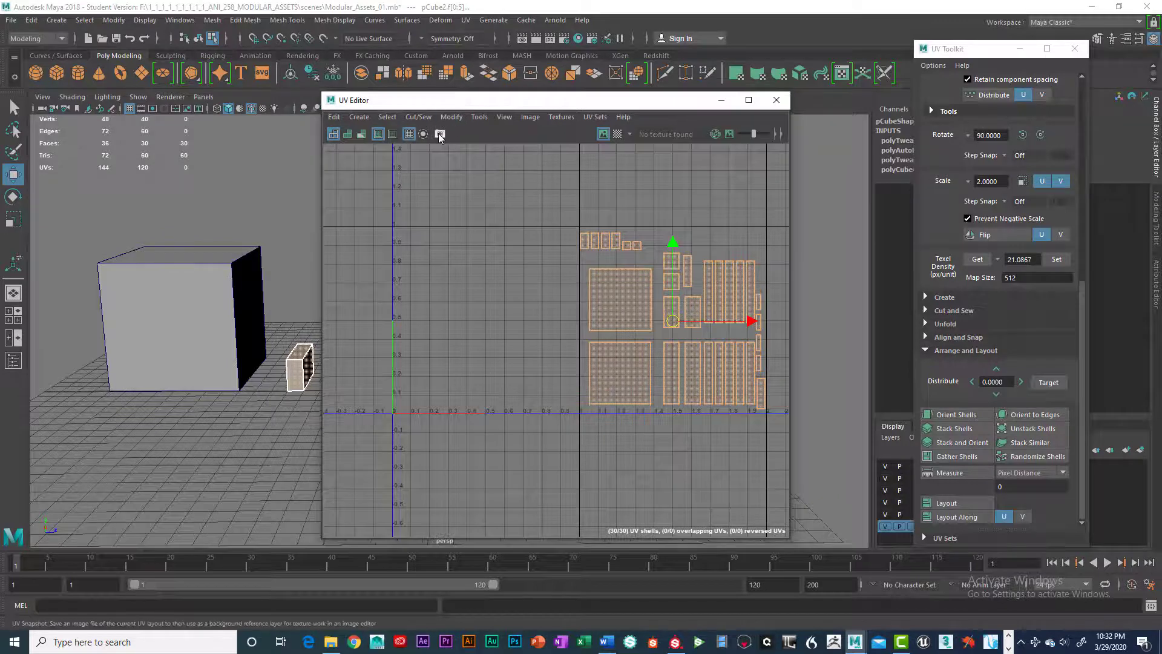
Trial-pack the shells with Layout and apply the texel density to a selected shell
left_click(947, 503)
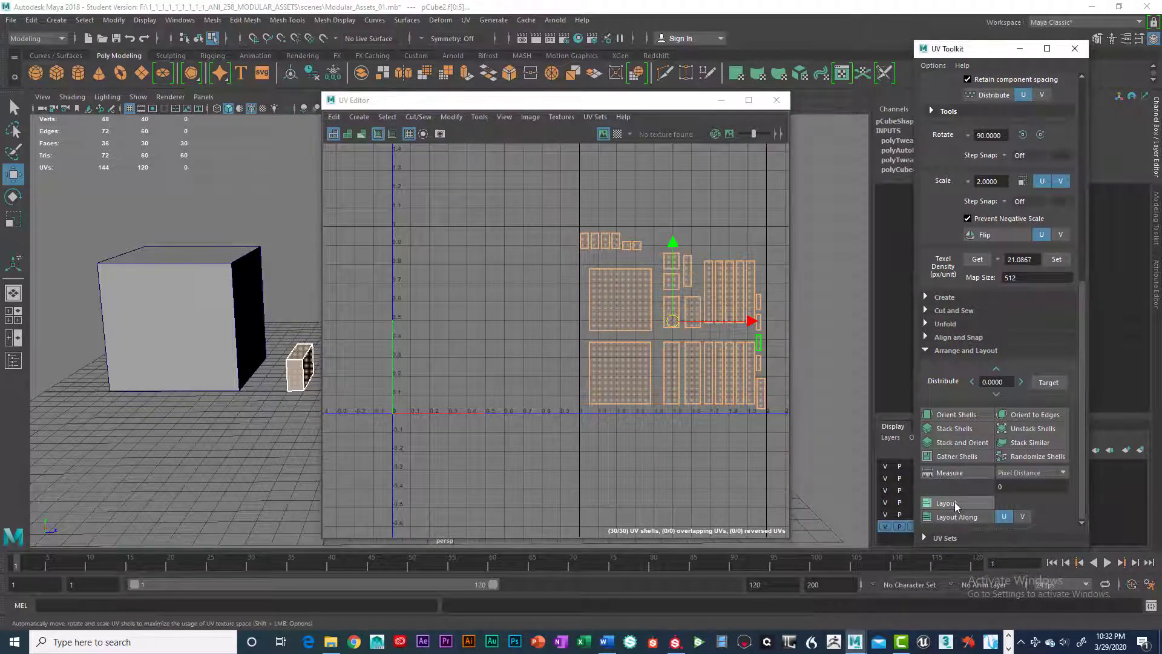
left_click(945, 502)
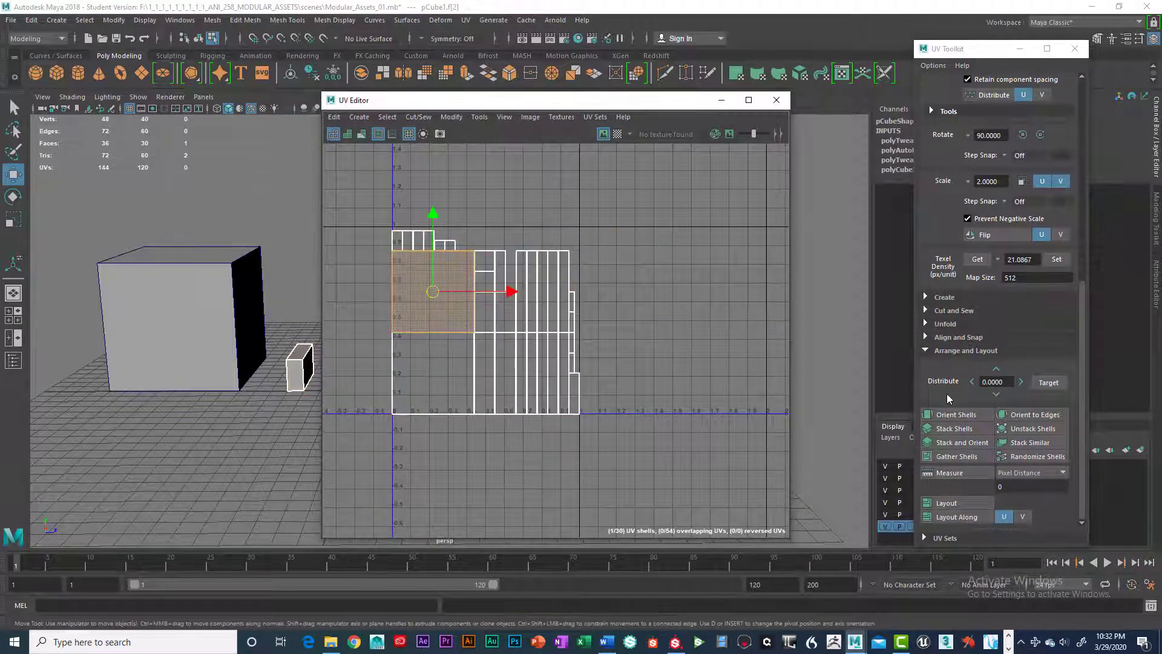
left_click(552, 297)
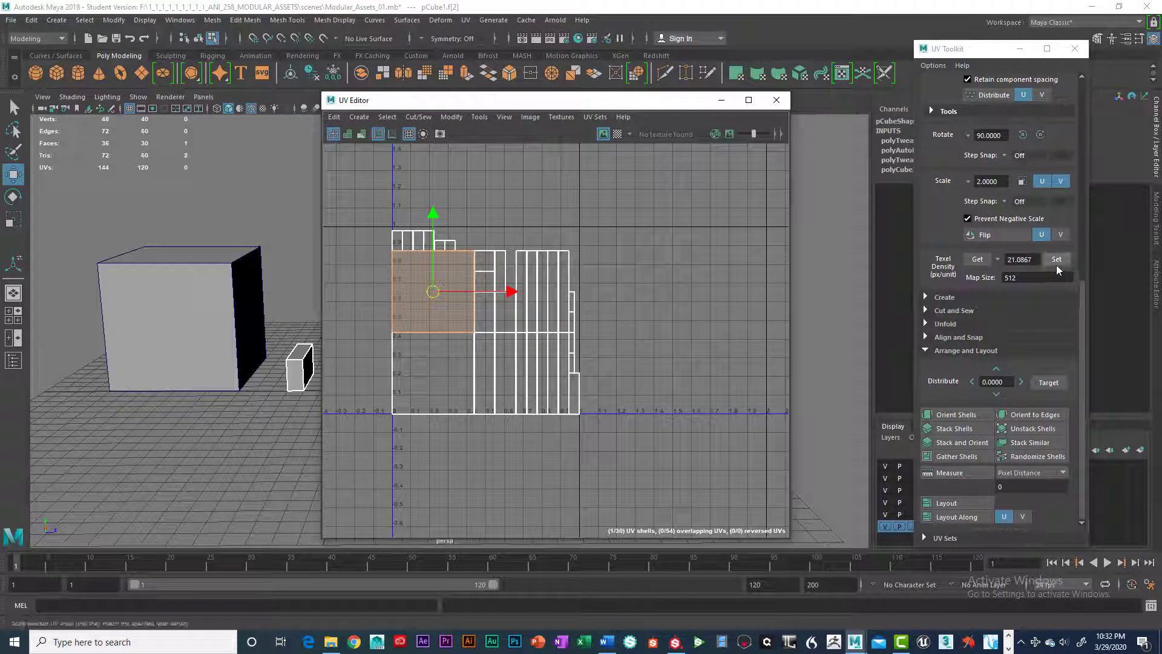
left_click(1056, 260)
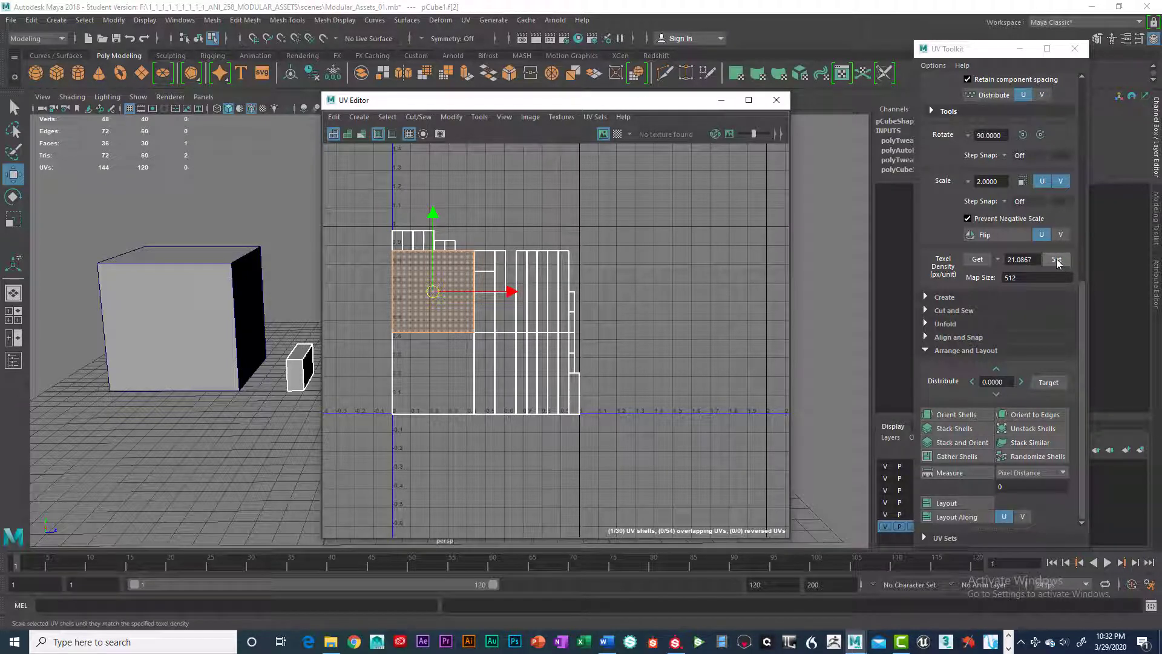
Undo the trial layout and read Large_Block1's texel density of 21.0867 with Get
left_click(977, 258)
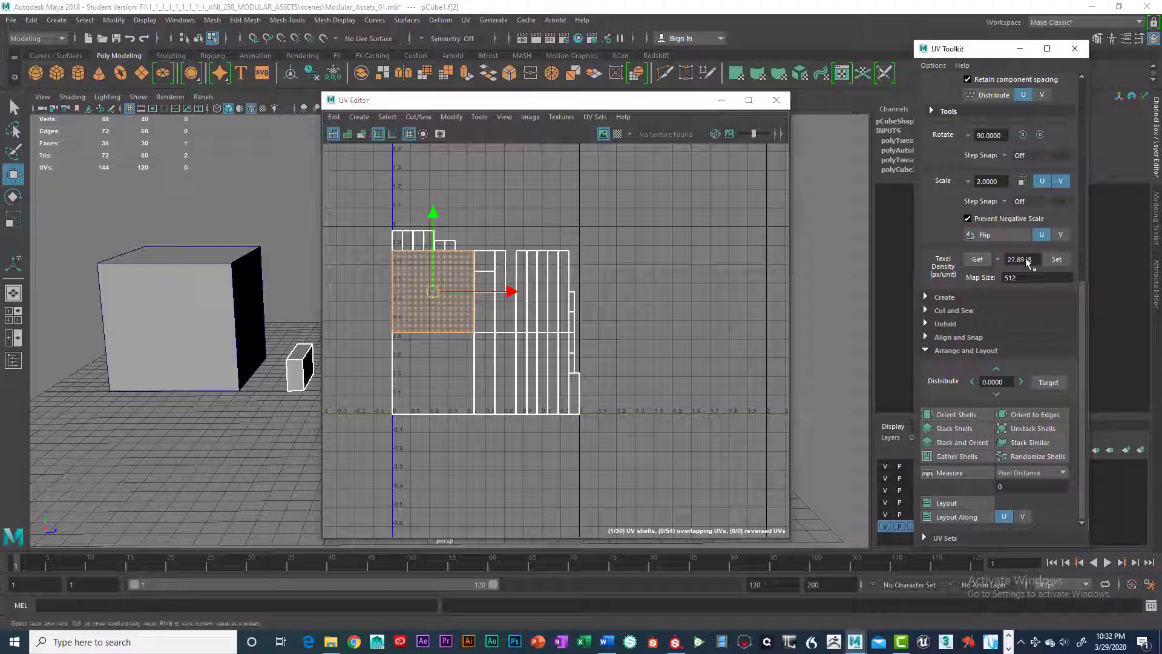
left_click(976, 259)
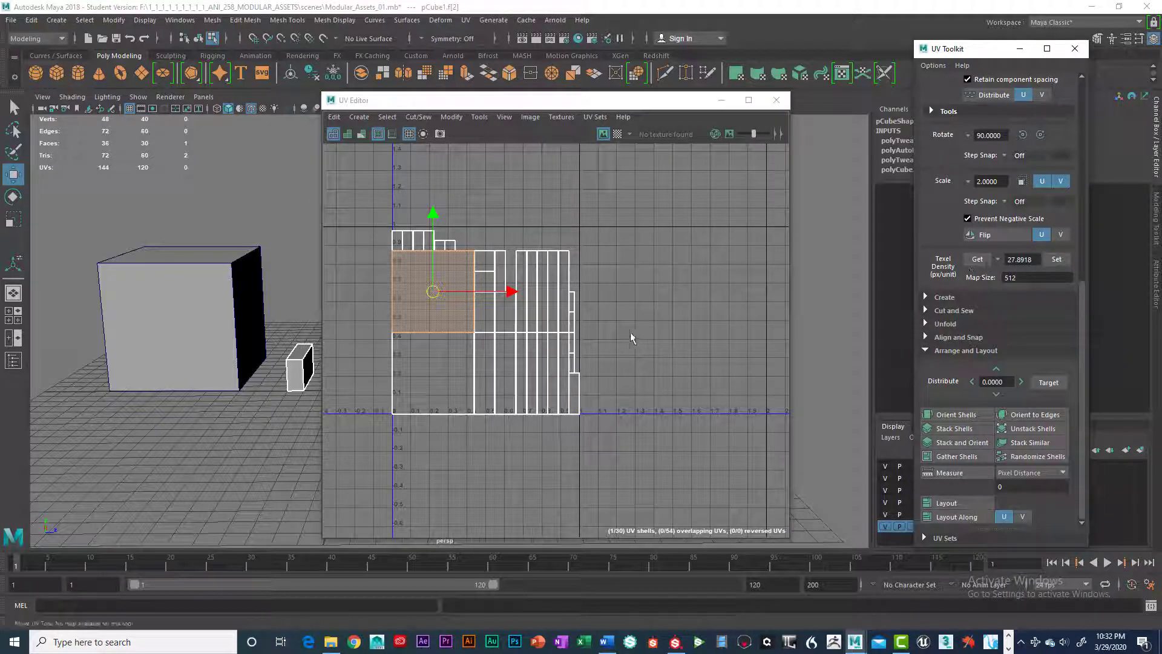
left_click(945, 502)
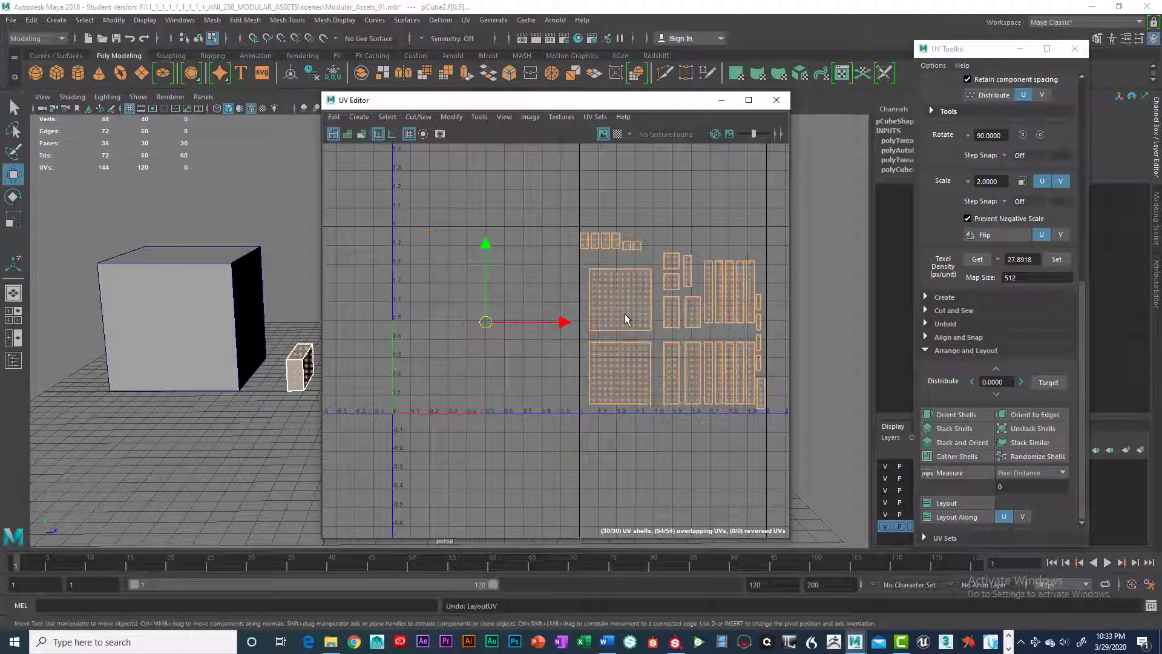
left_click(621, 300)
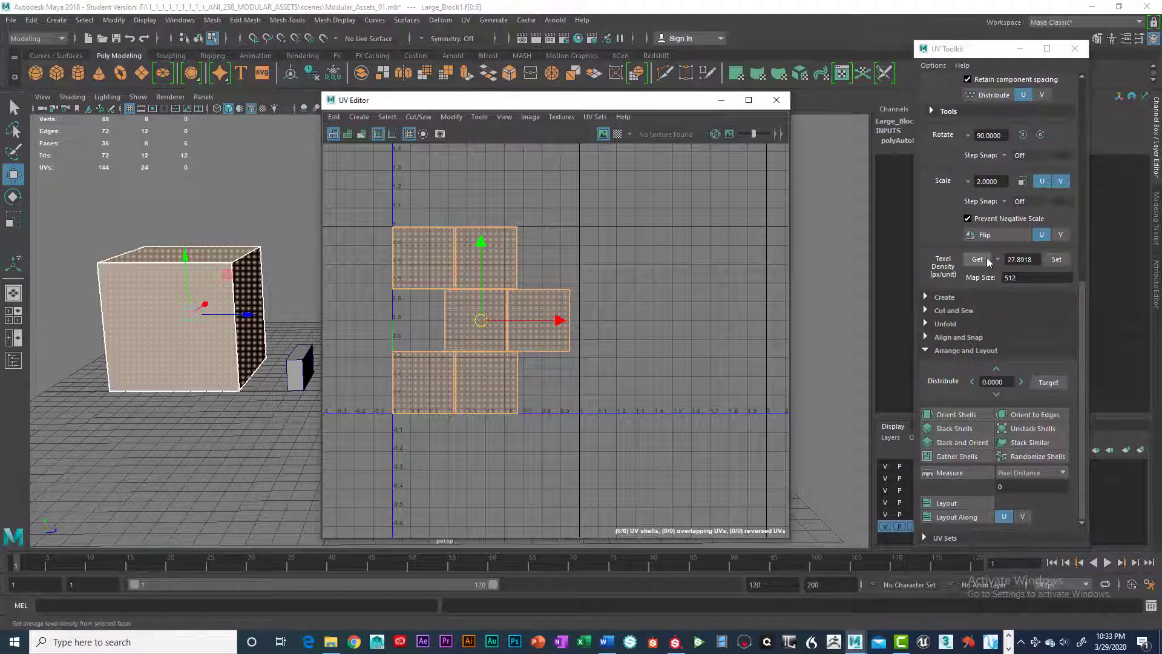
left_click(977, 258)
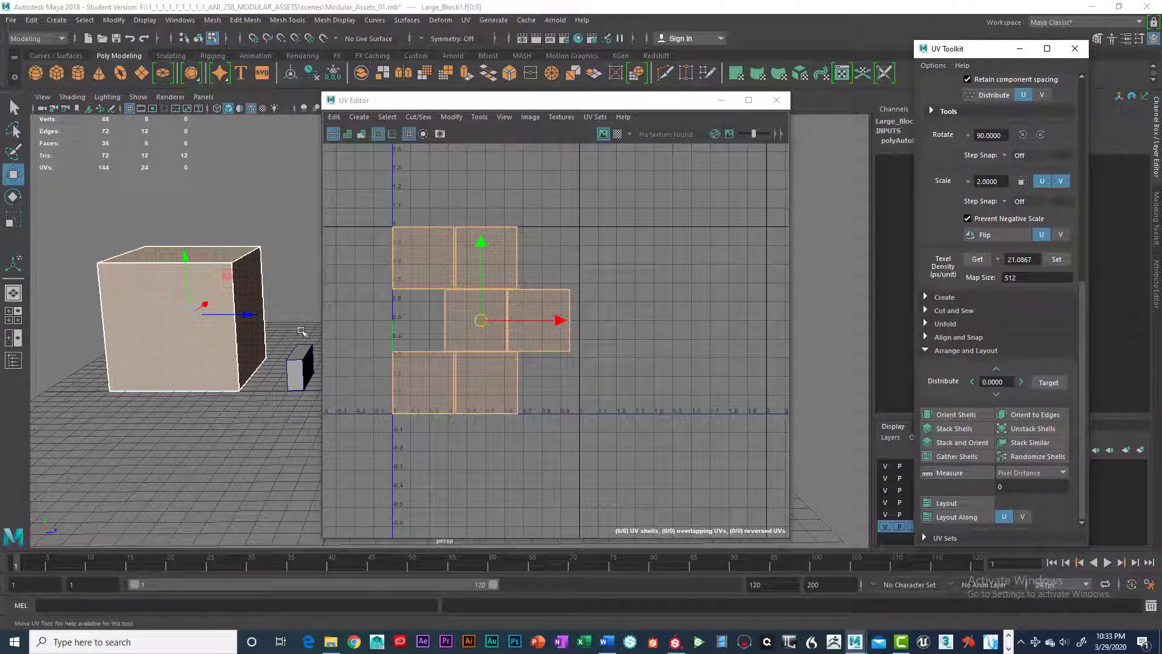